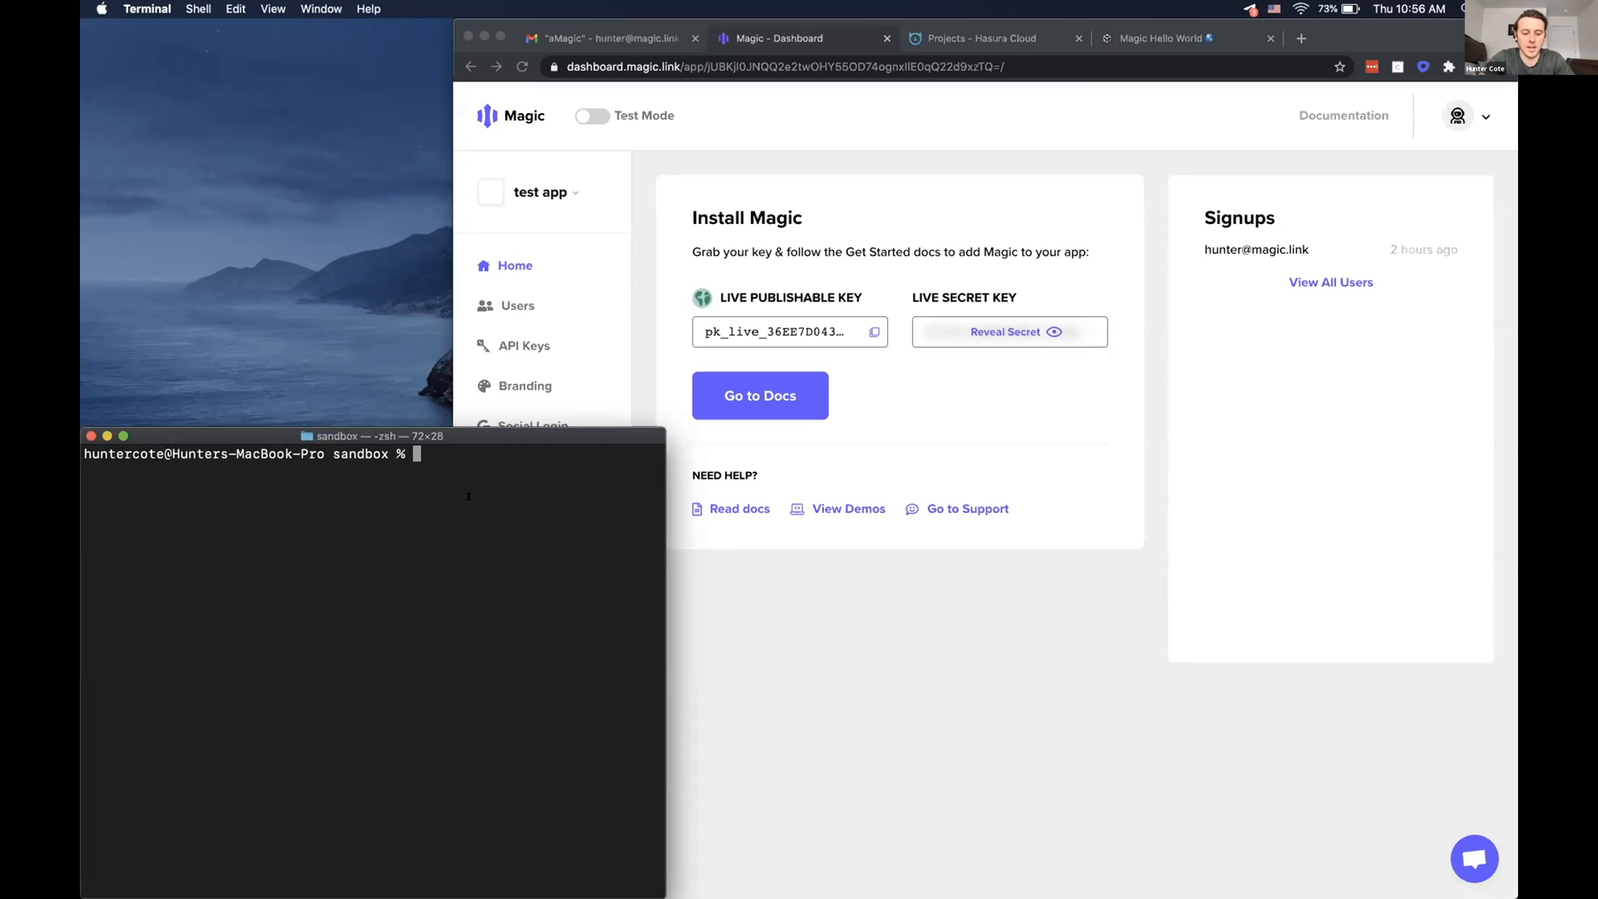
# Step: Scaffold my-app with npx make-magic using the Hasura template and both Magic API keys
pyautogui.write('npx make')
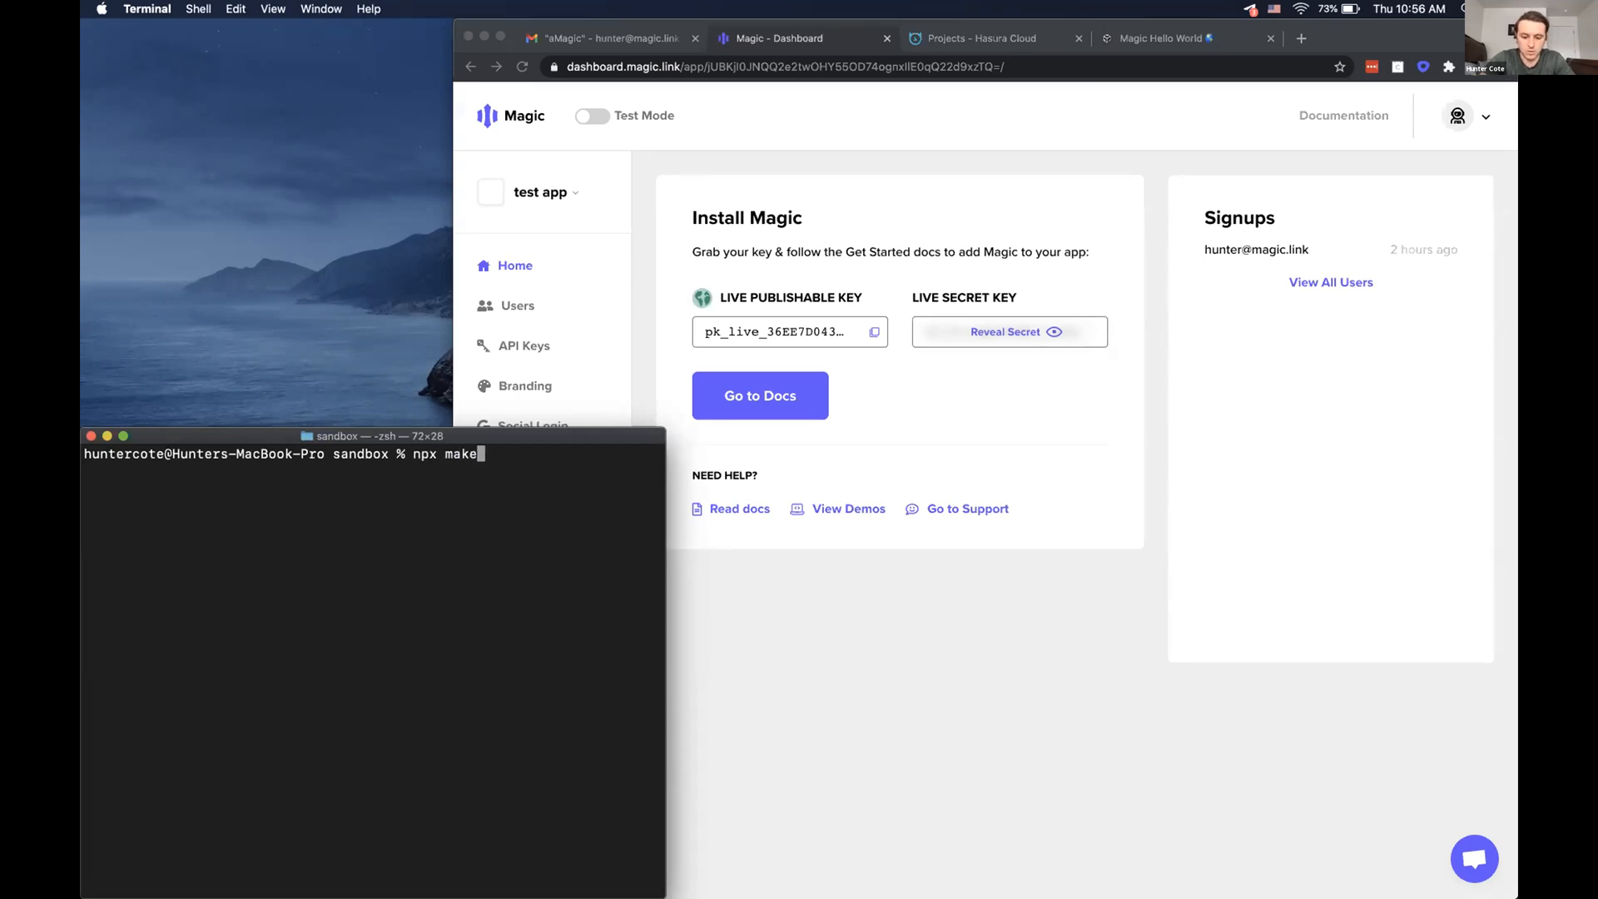
pyautogui.write('-make')
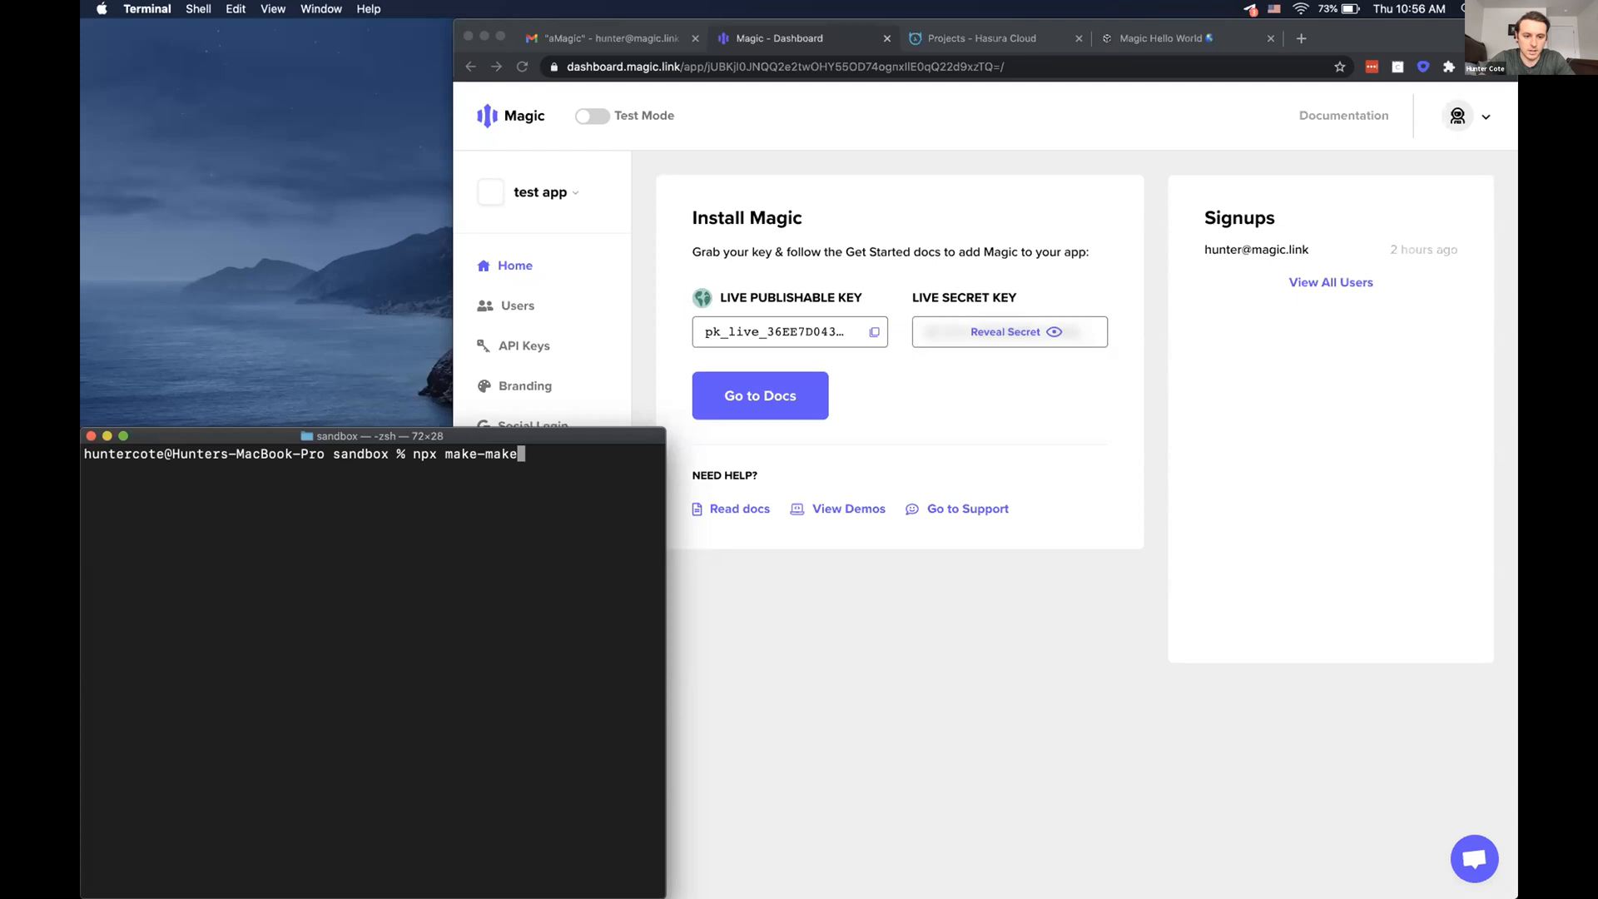
pyautogui.press('Backspace')
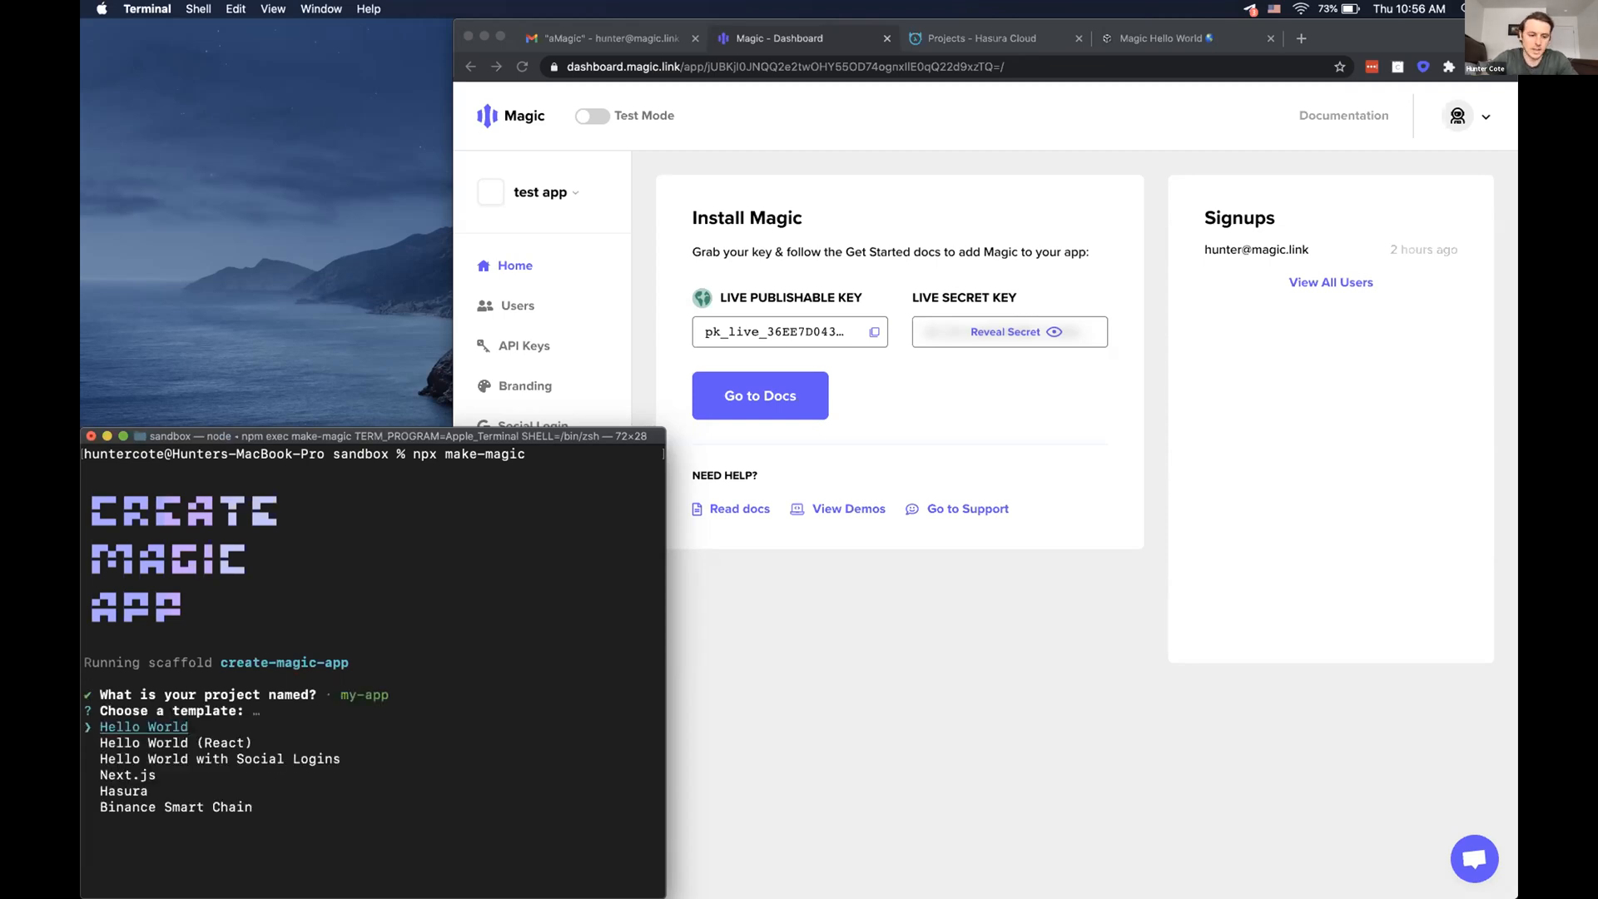
pyautogui.press('down')
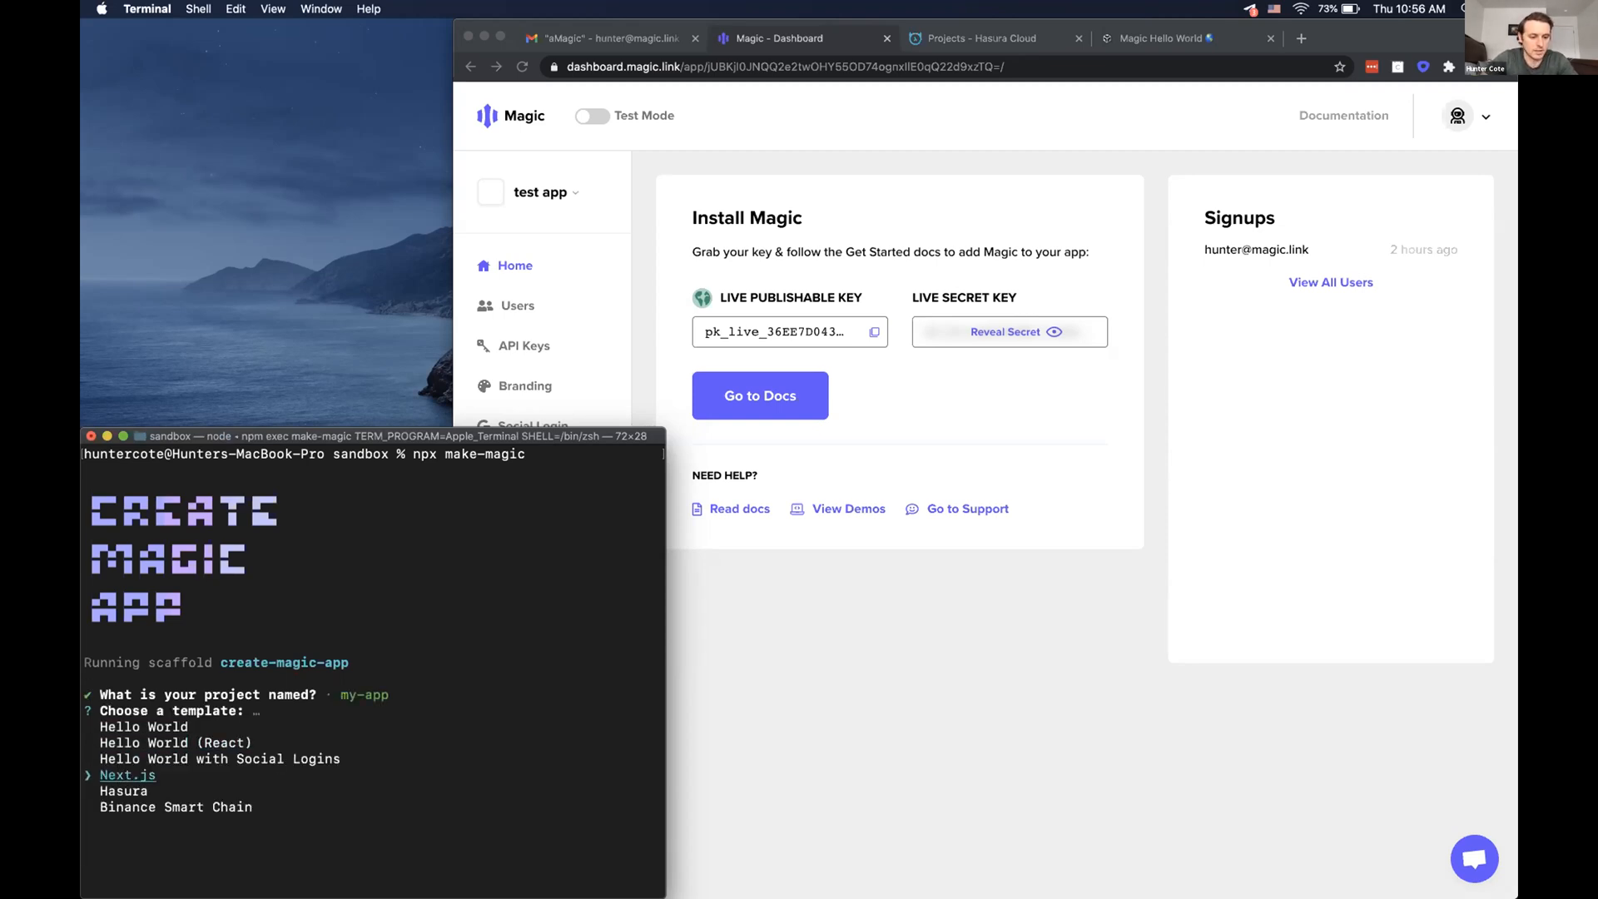
pyautogui.press('Down')
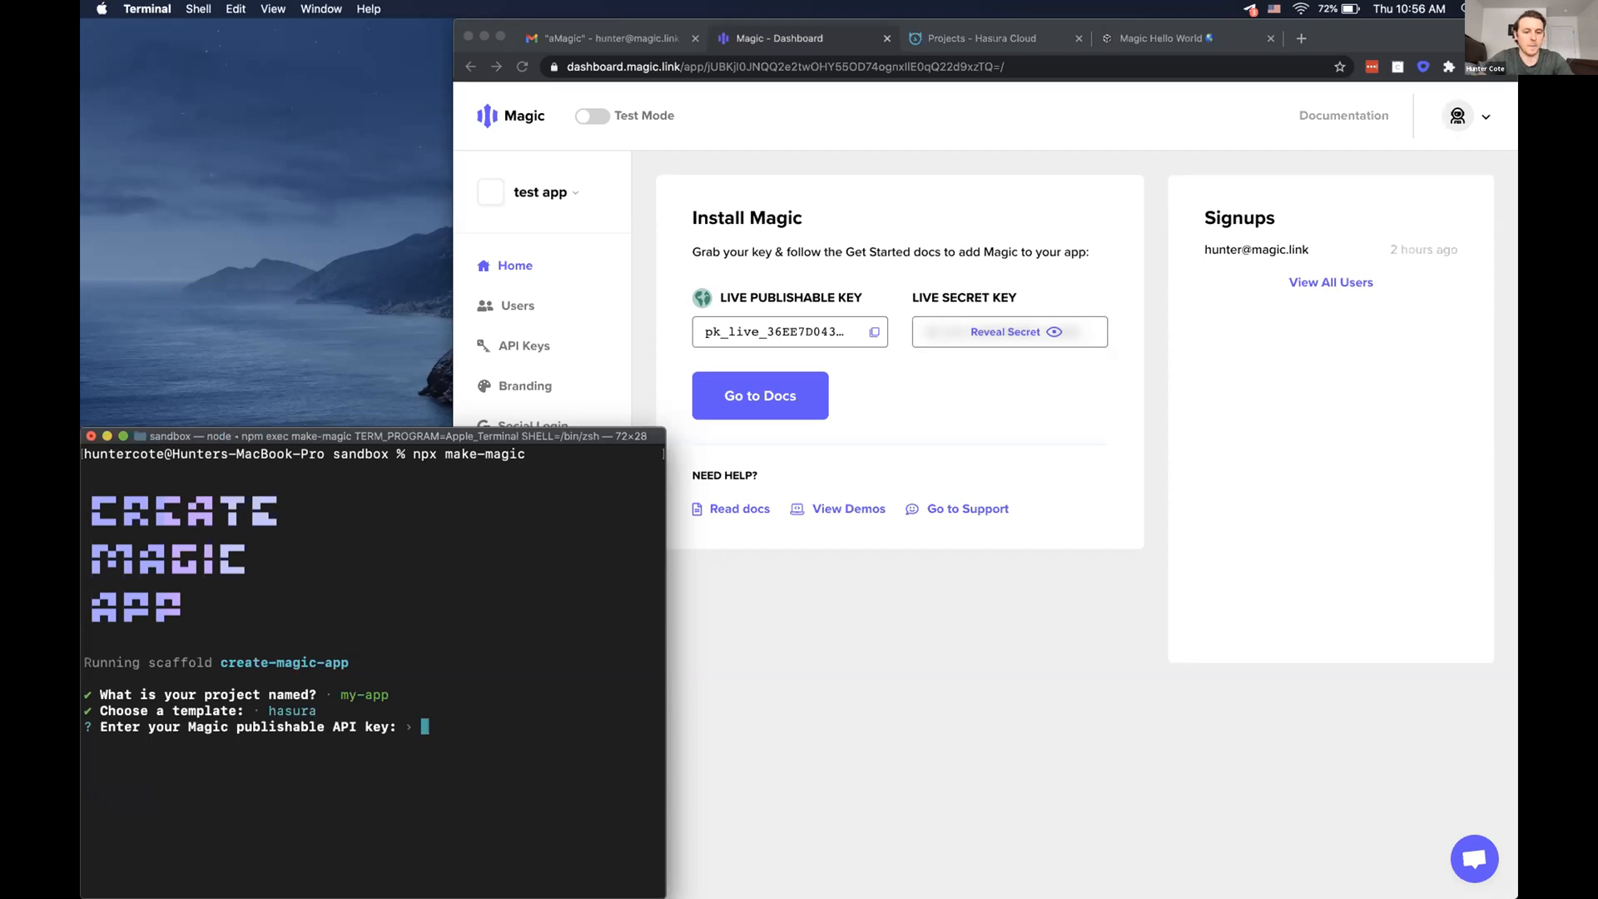
pyautogui.click(873, 331)
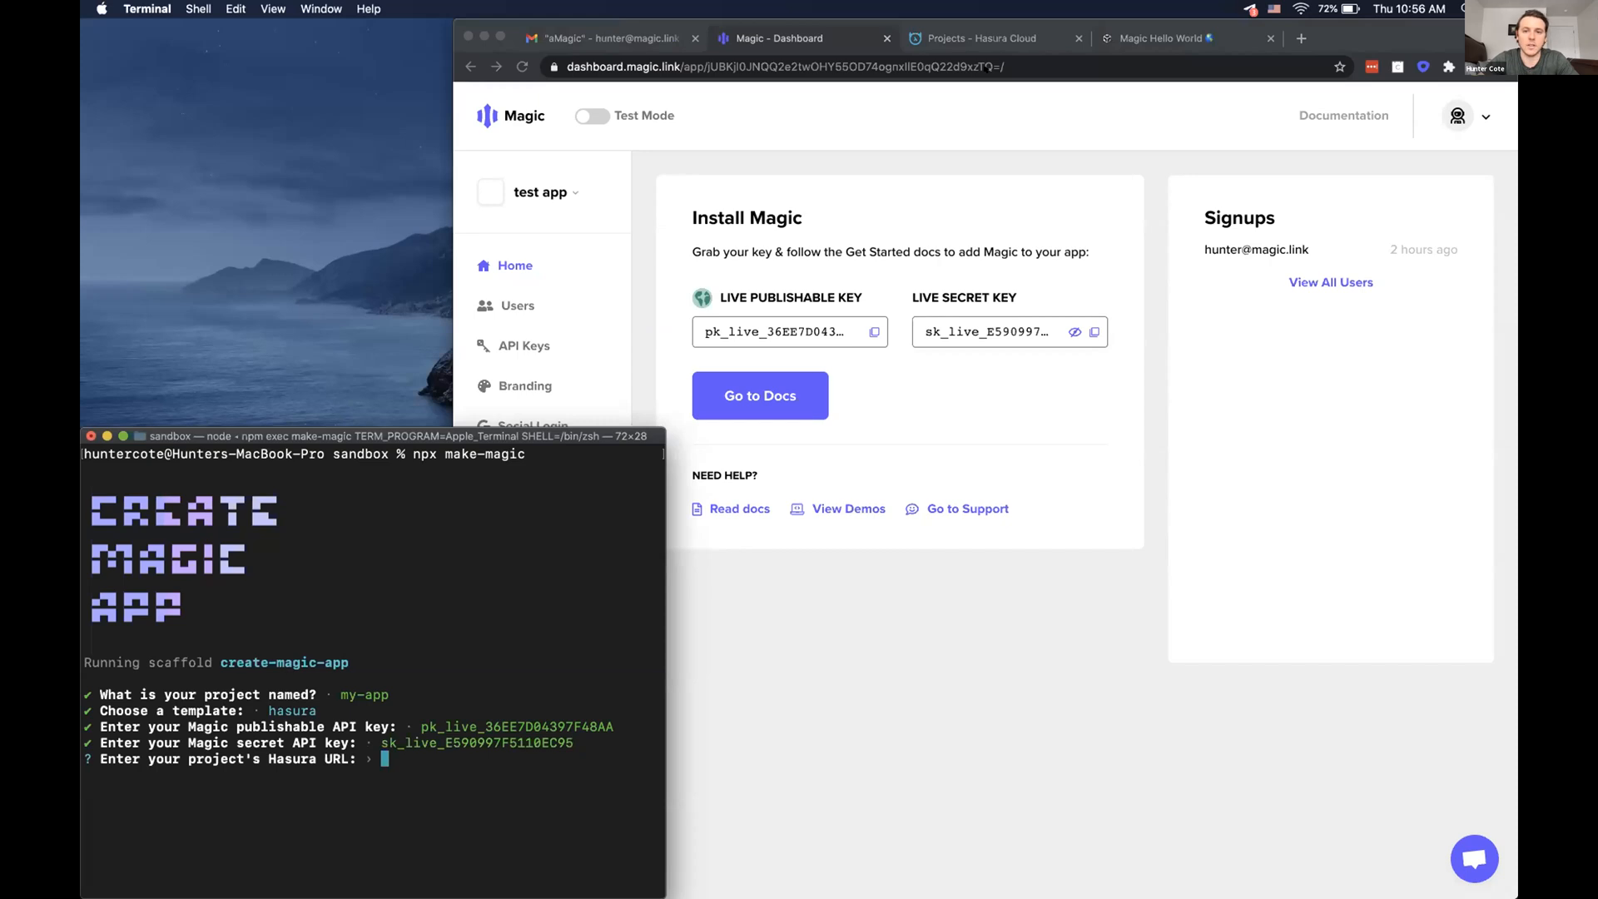
# Step: Create the free-tier Hasura Cloud project robust-cardinal-16 in US West
pyautogui.click(981, 38)
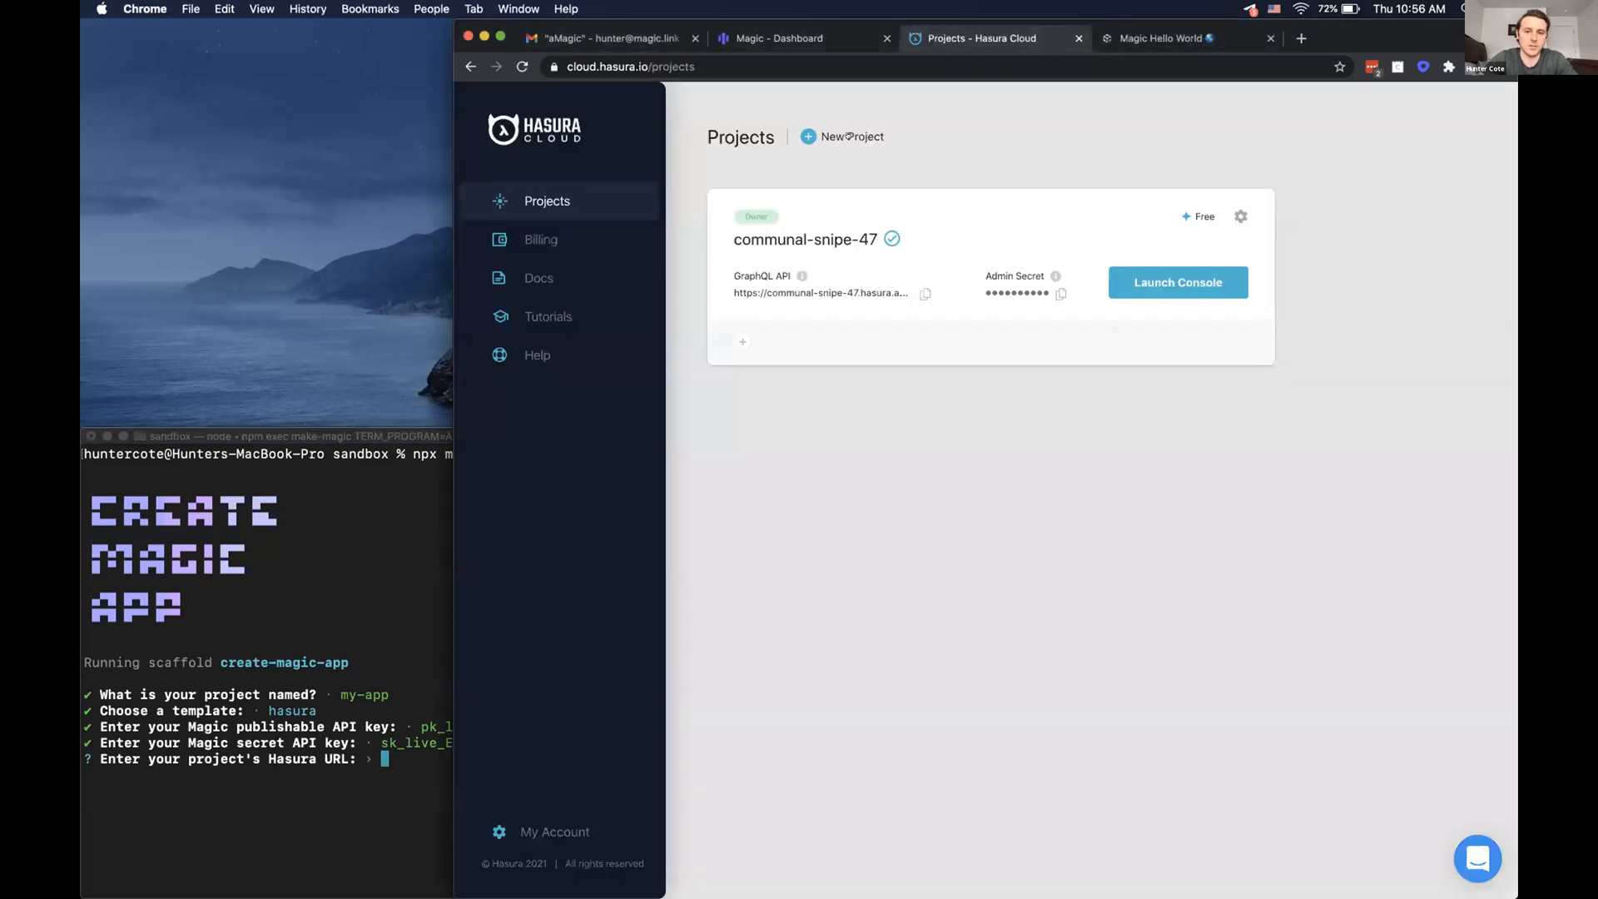
pyautogui.click(853, 136)
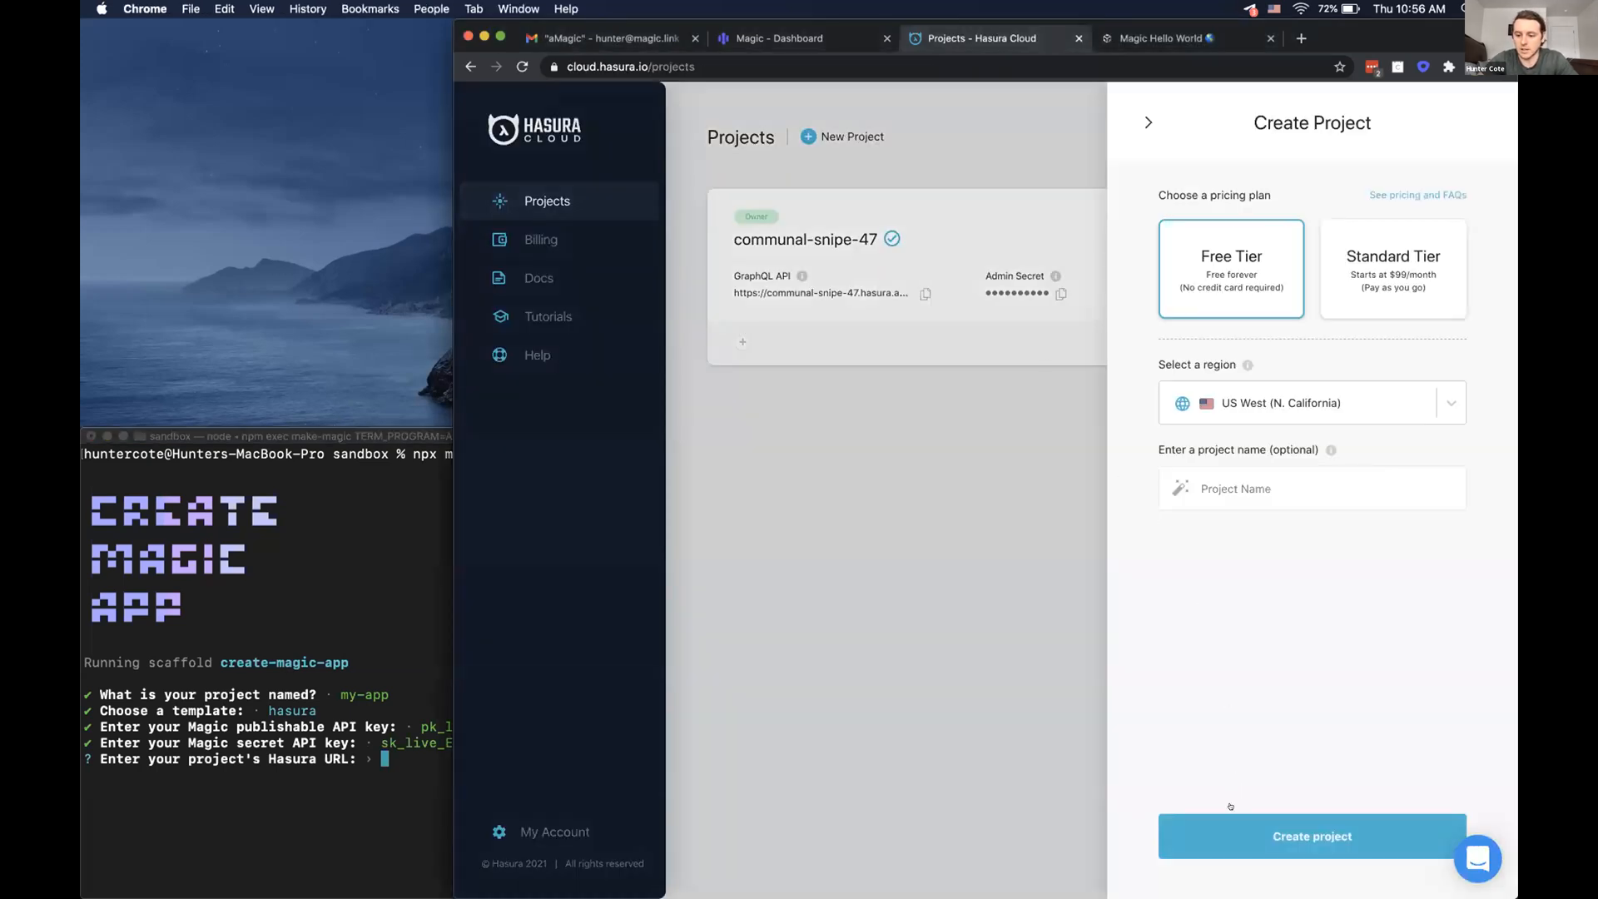
pyautogui.click(1312, 836)
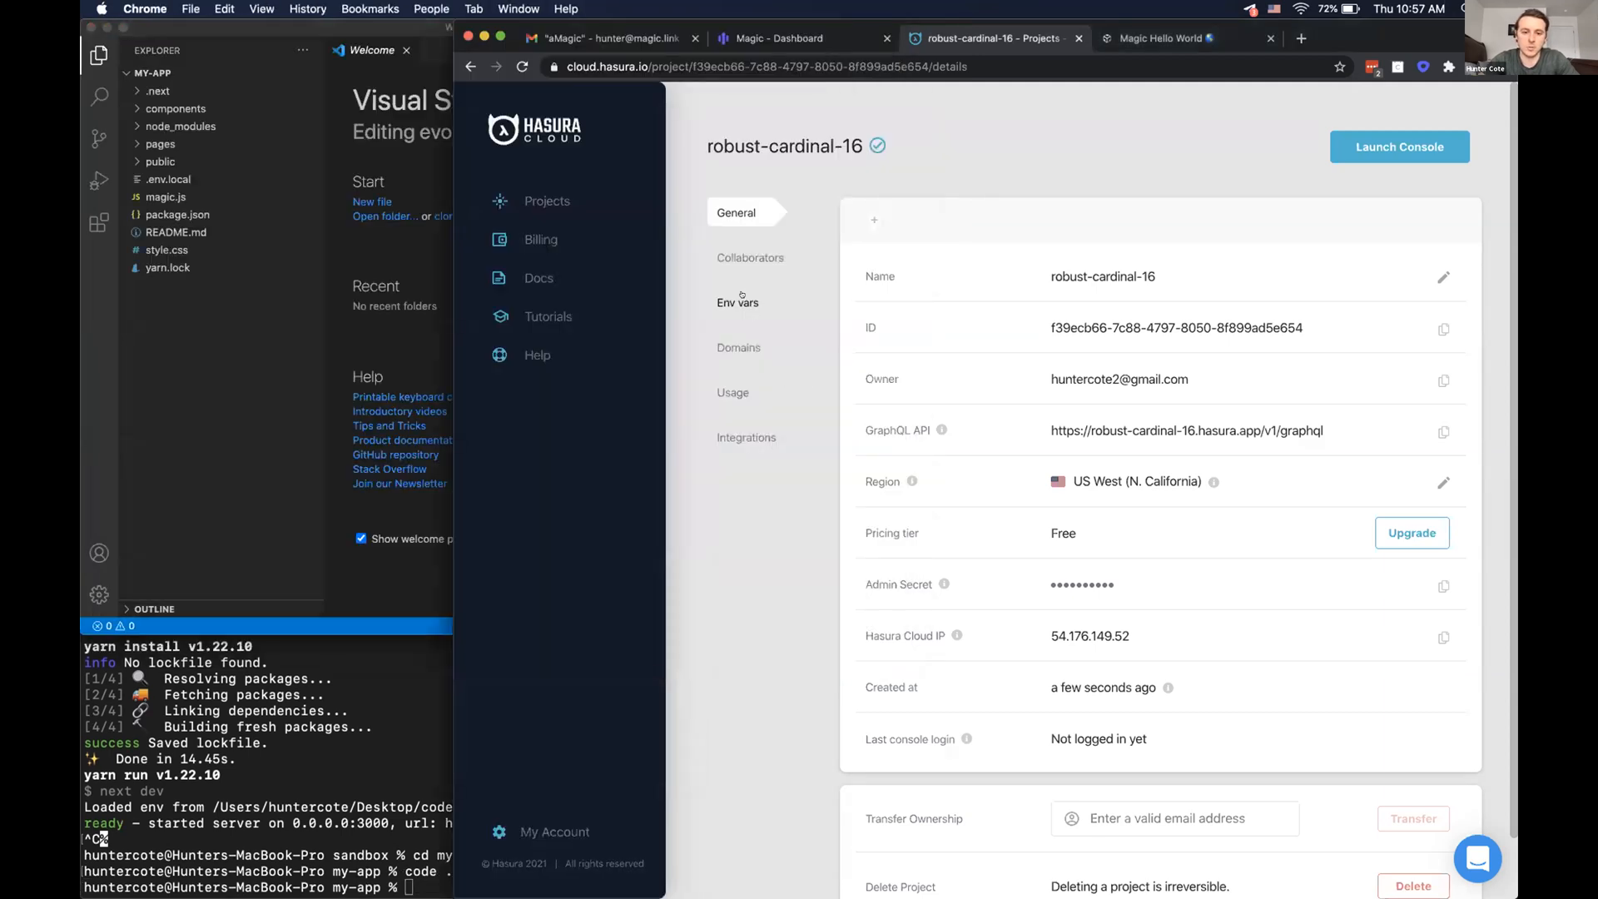
# Step: Add env var HASURA_GRAPHQL_JWT_SECRET using the JWT_SECRET value from my-app's .env.local
pyautogui.click(737, 302)
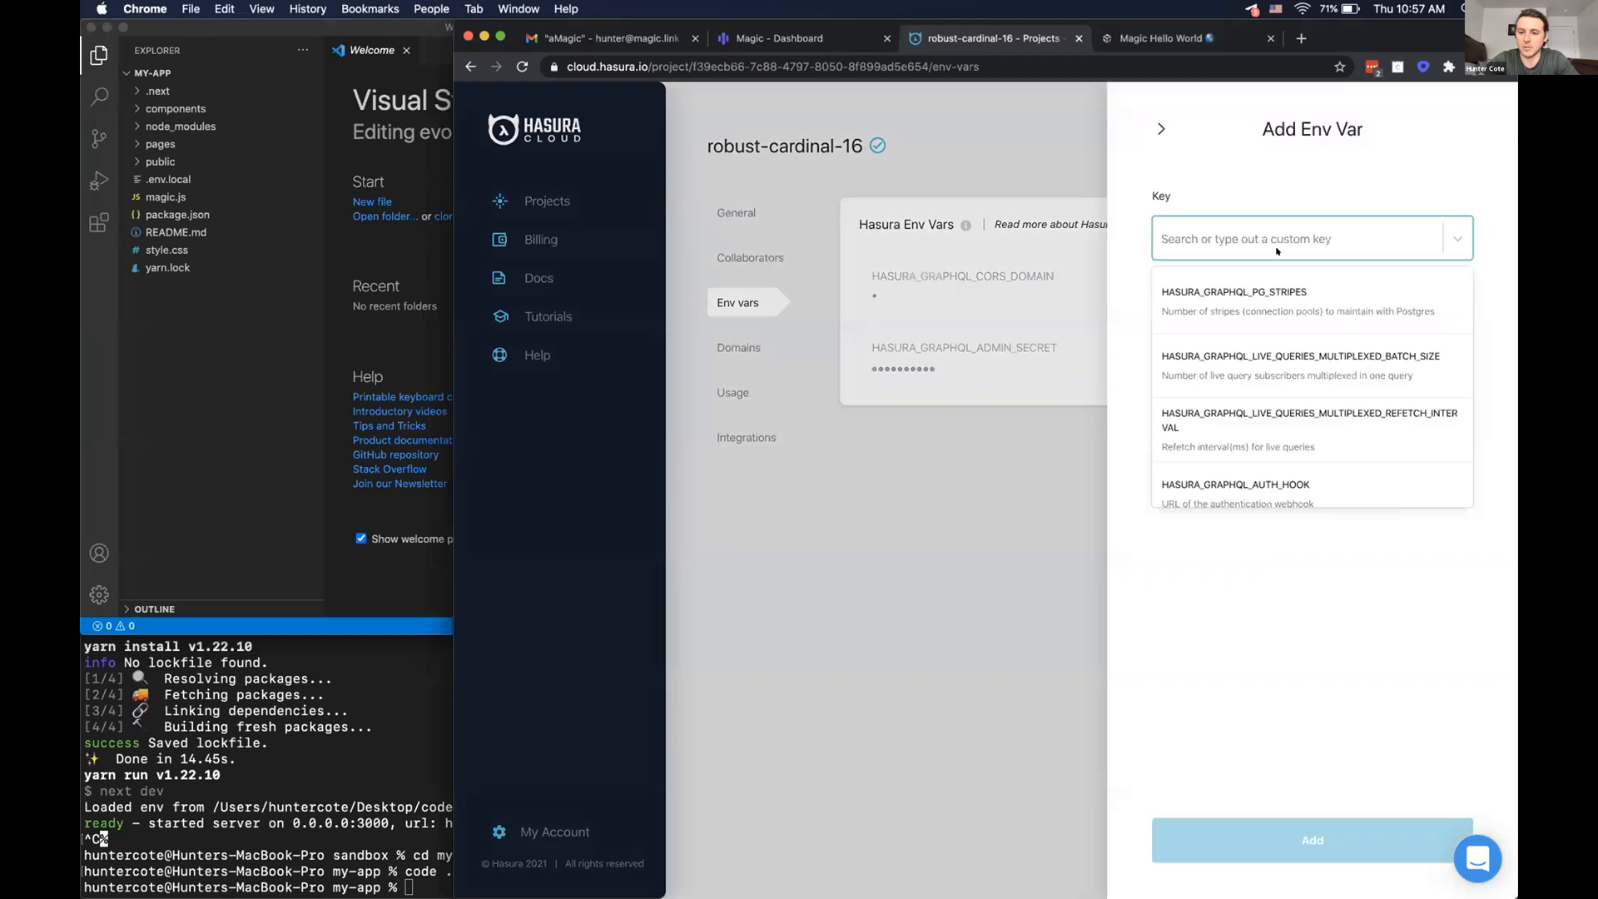
pyautogui.write('jwt')
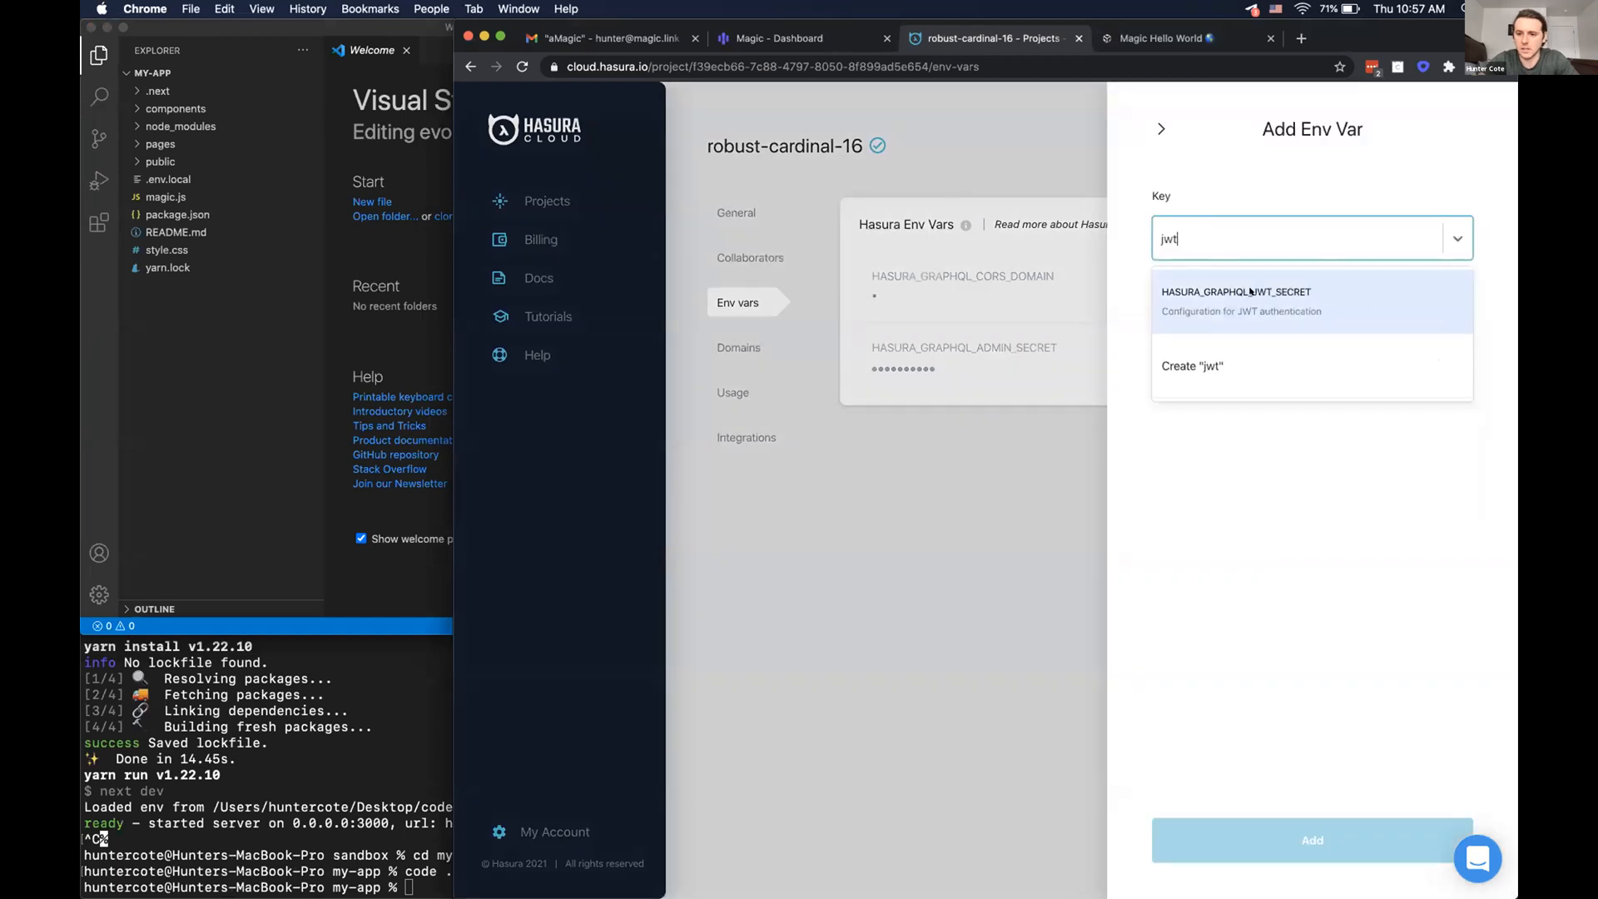
pyautogui.click(1236, 299)
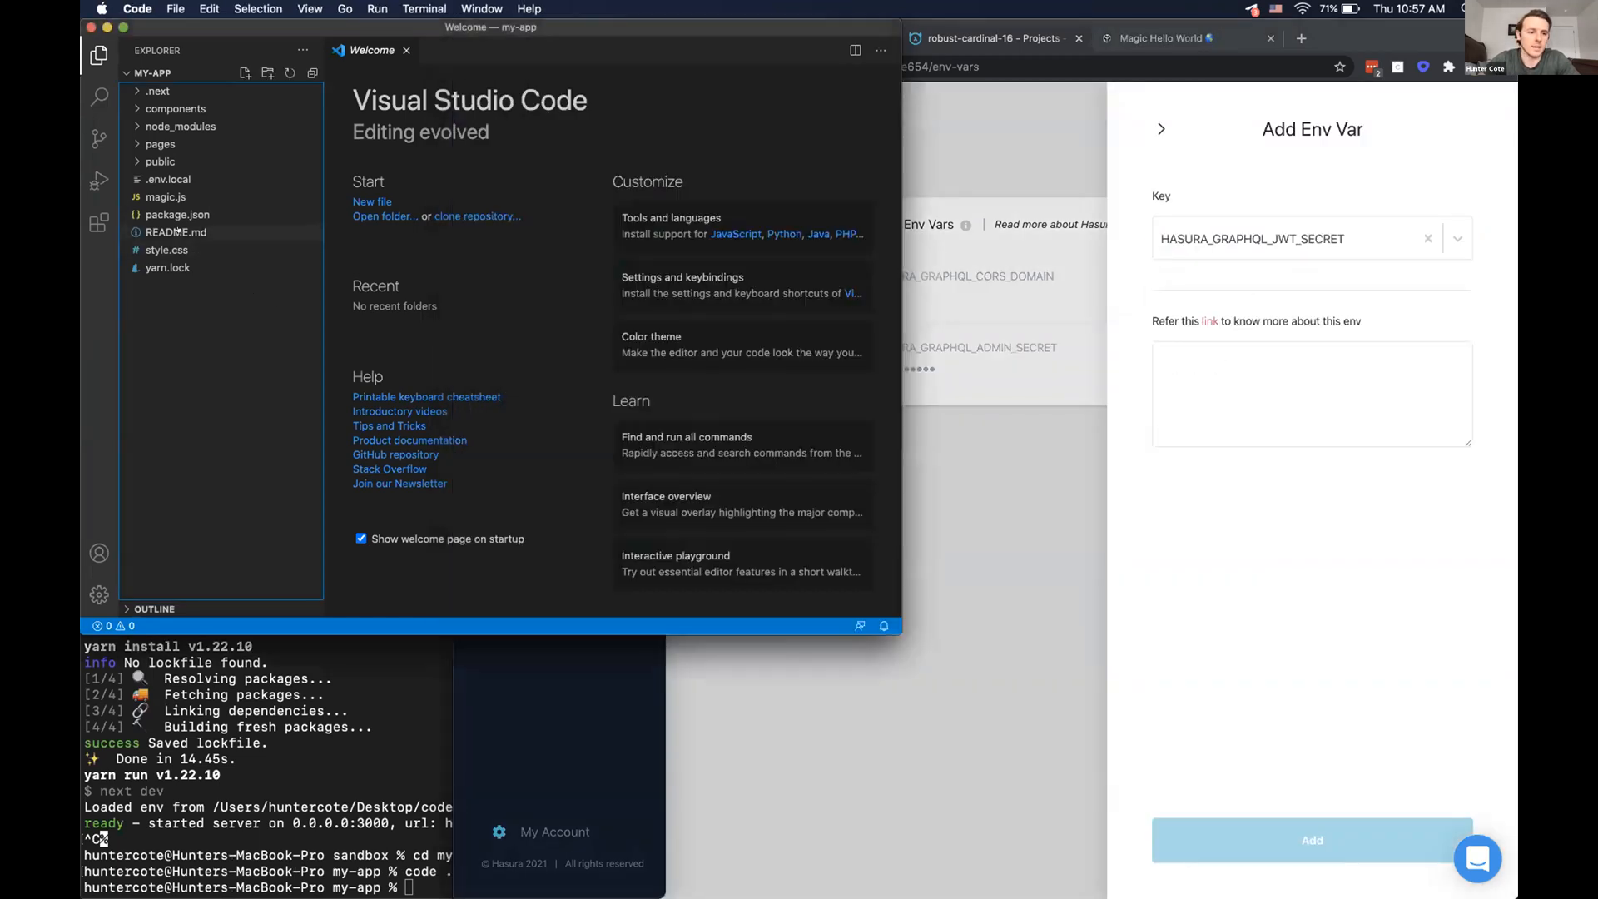
pyautogui.click(176, 232)
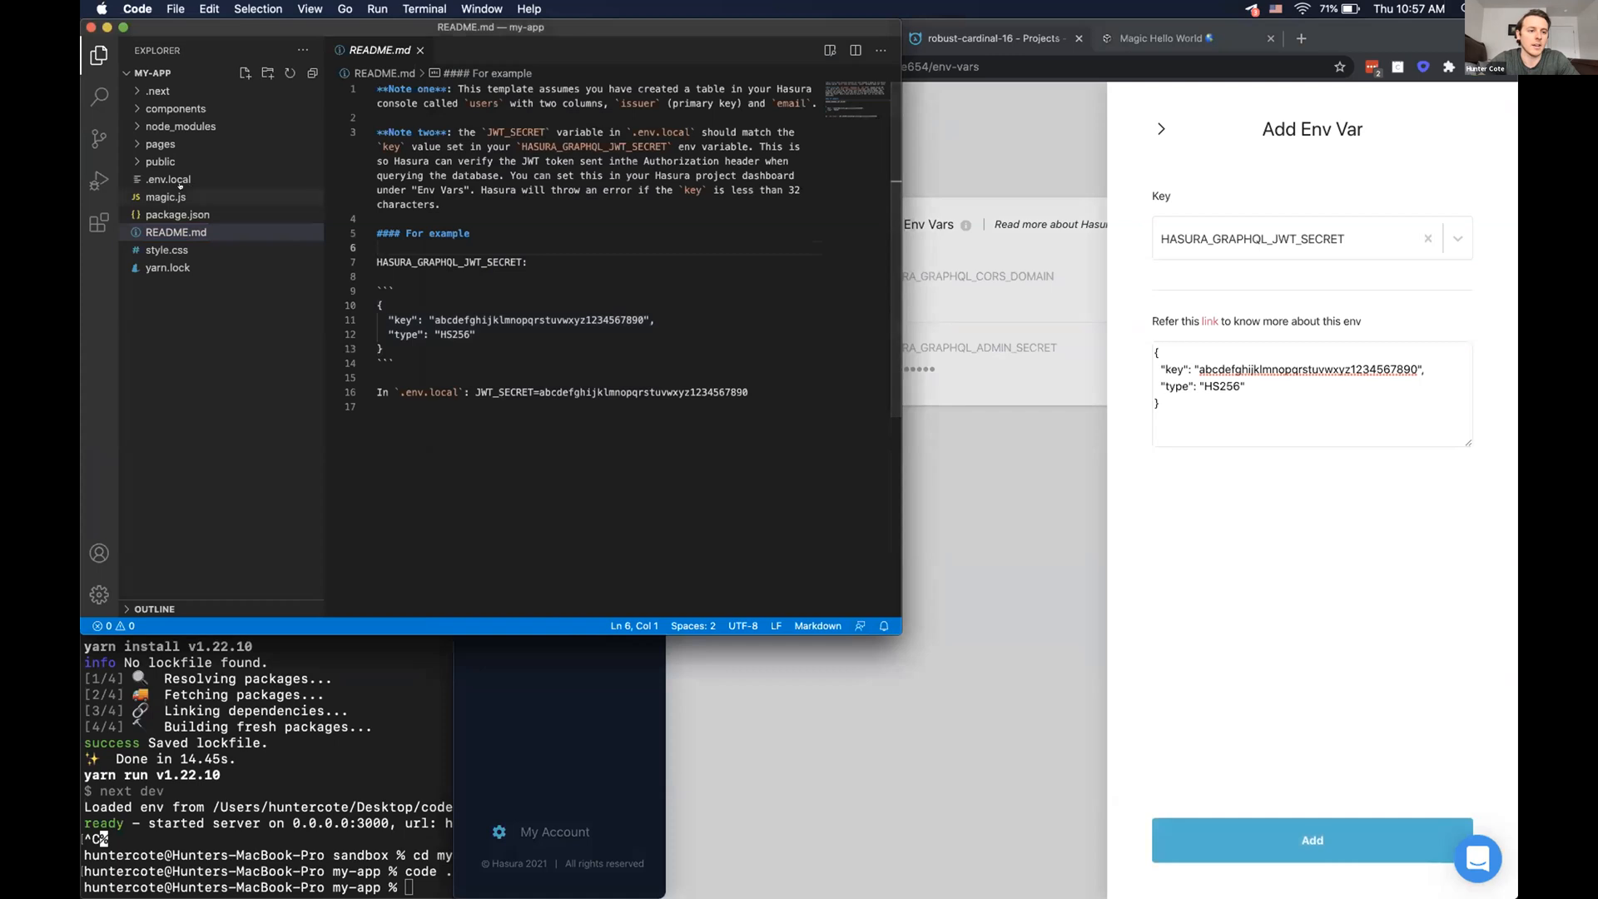
pyautogui.click(168, 180)
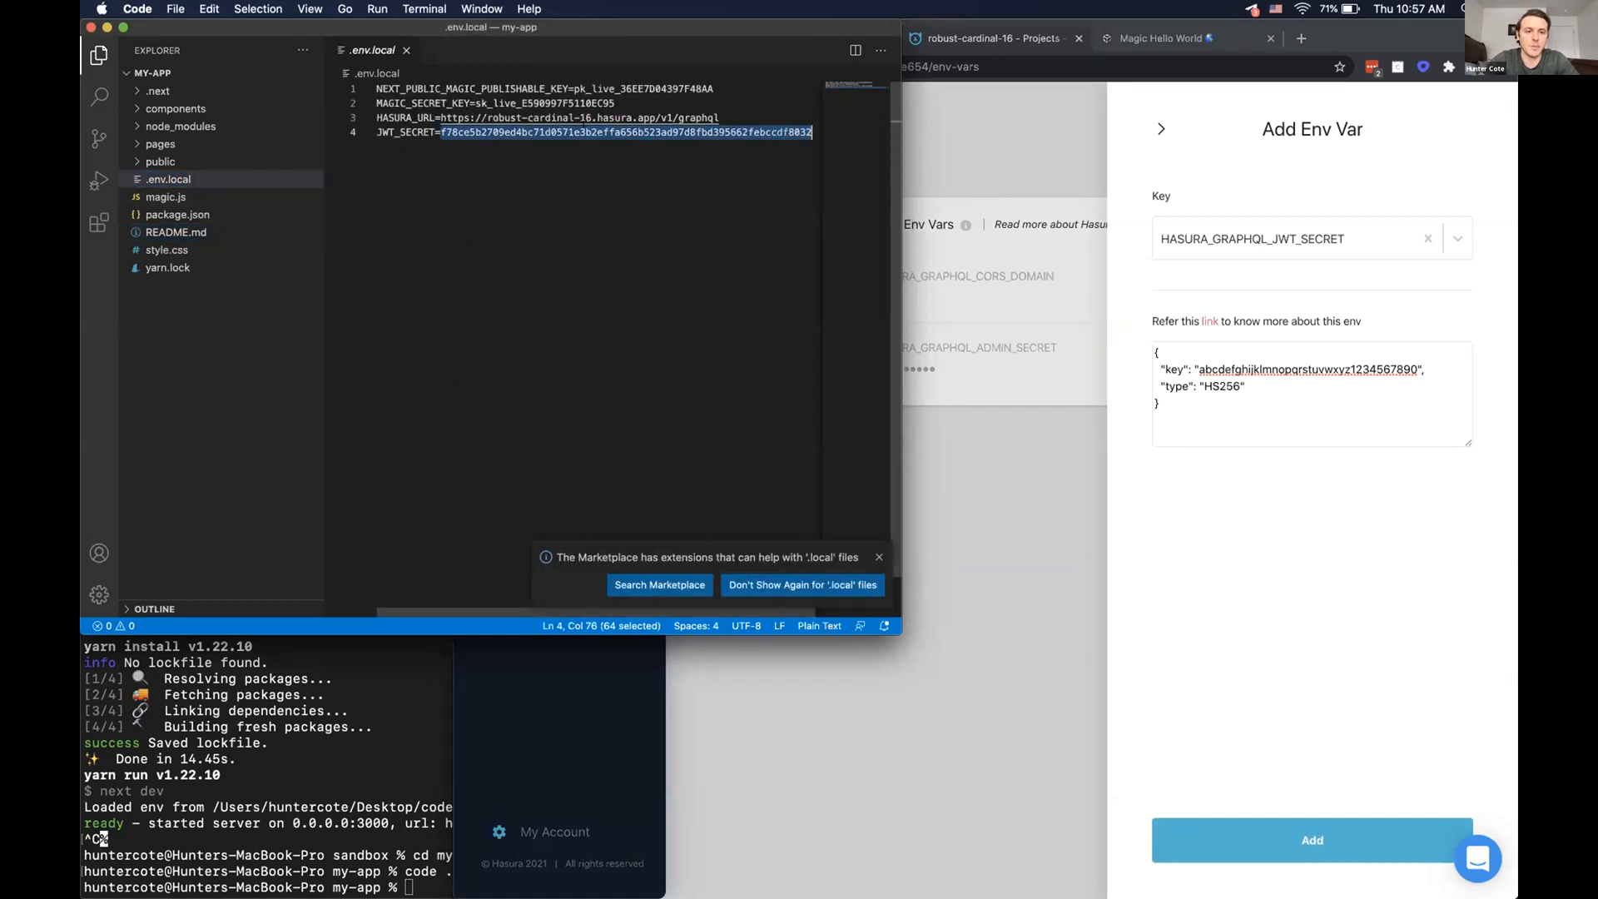
pyautogui.moveTo(1189, 343)
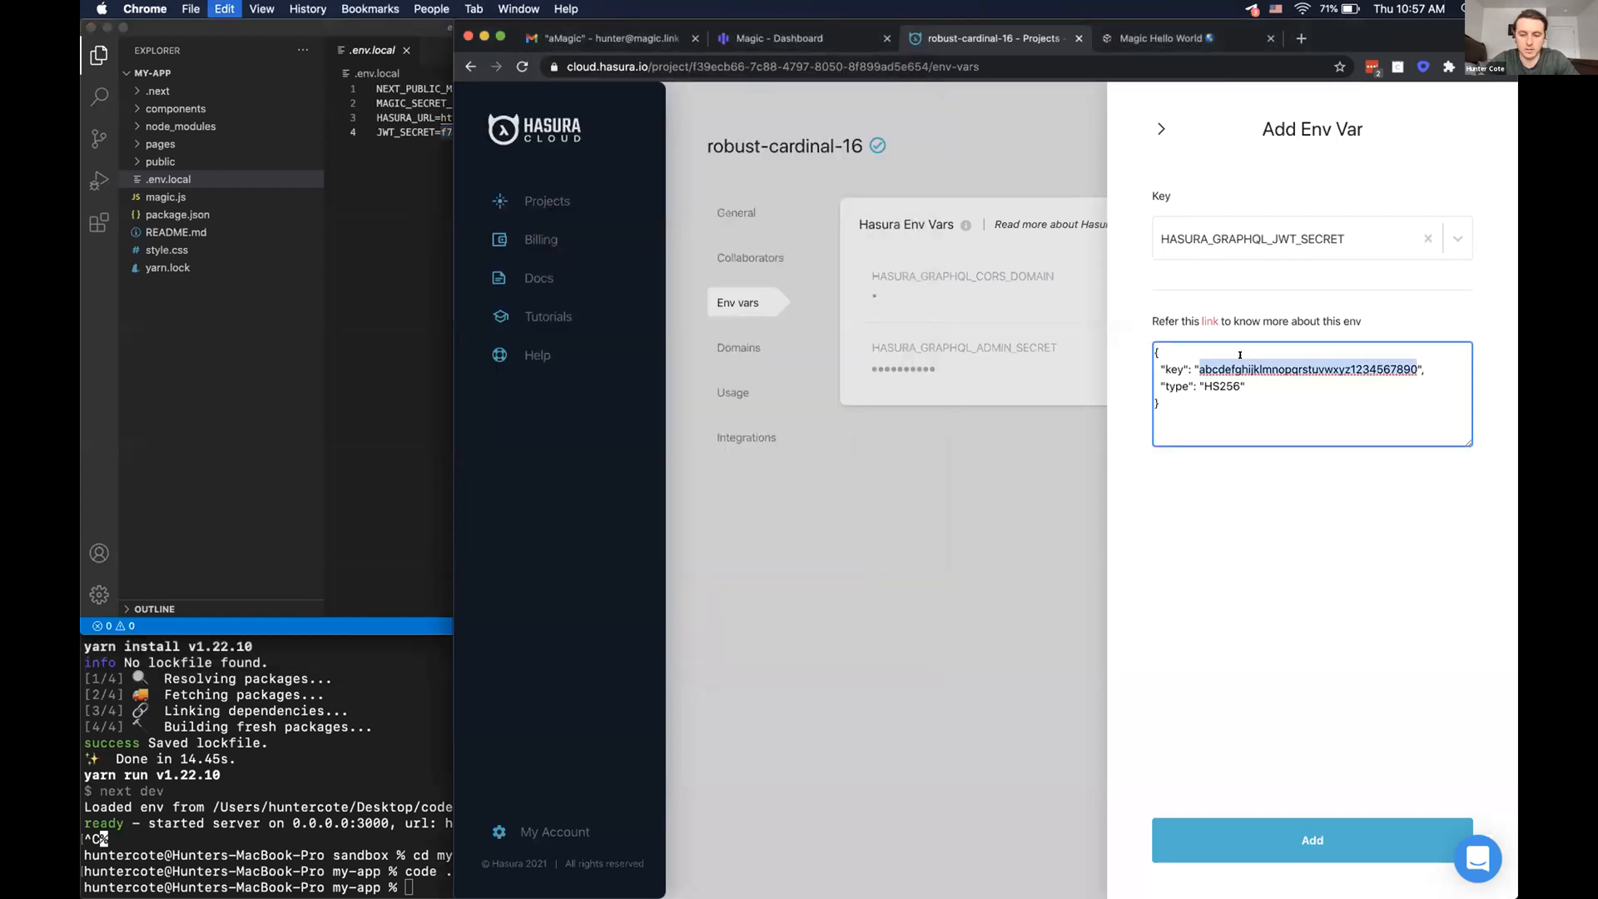
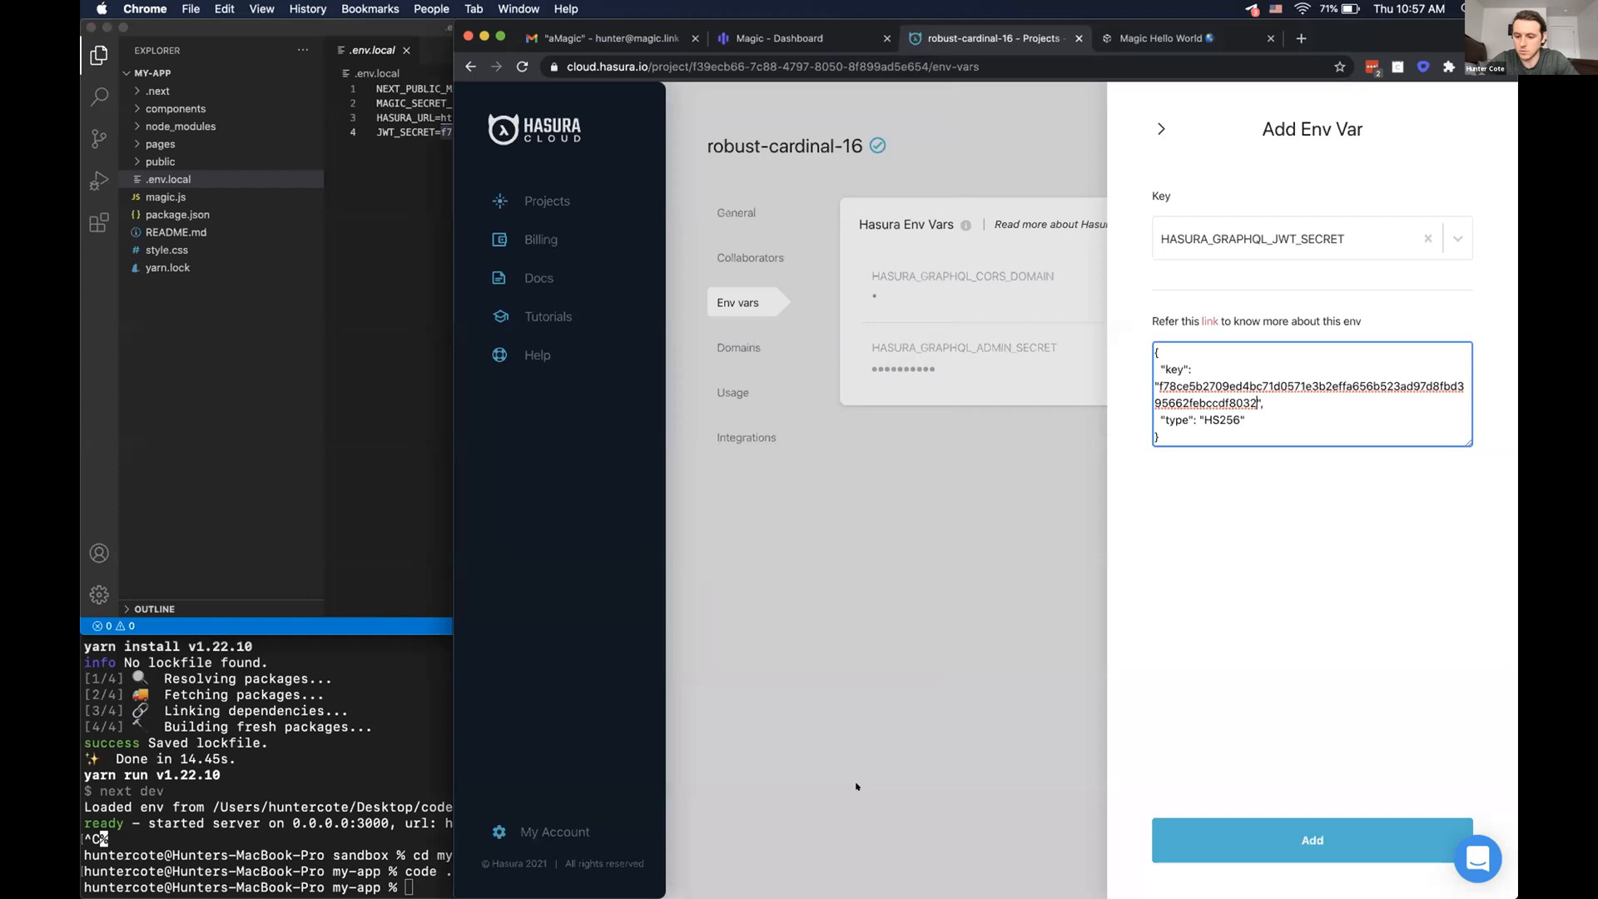
pyautogui.click(1311, 840)
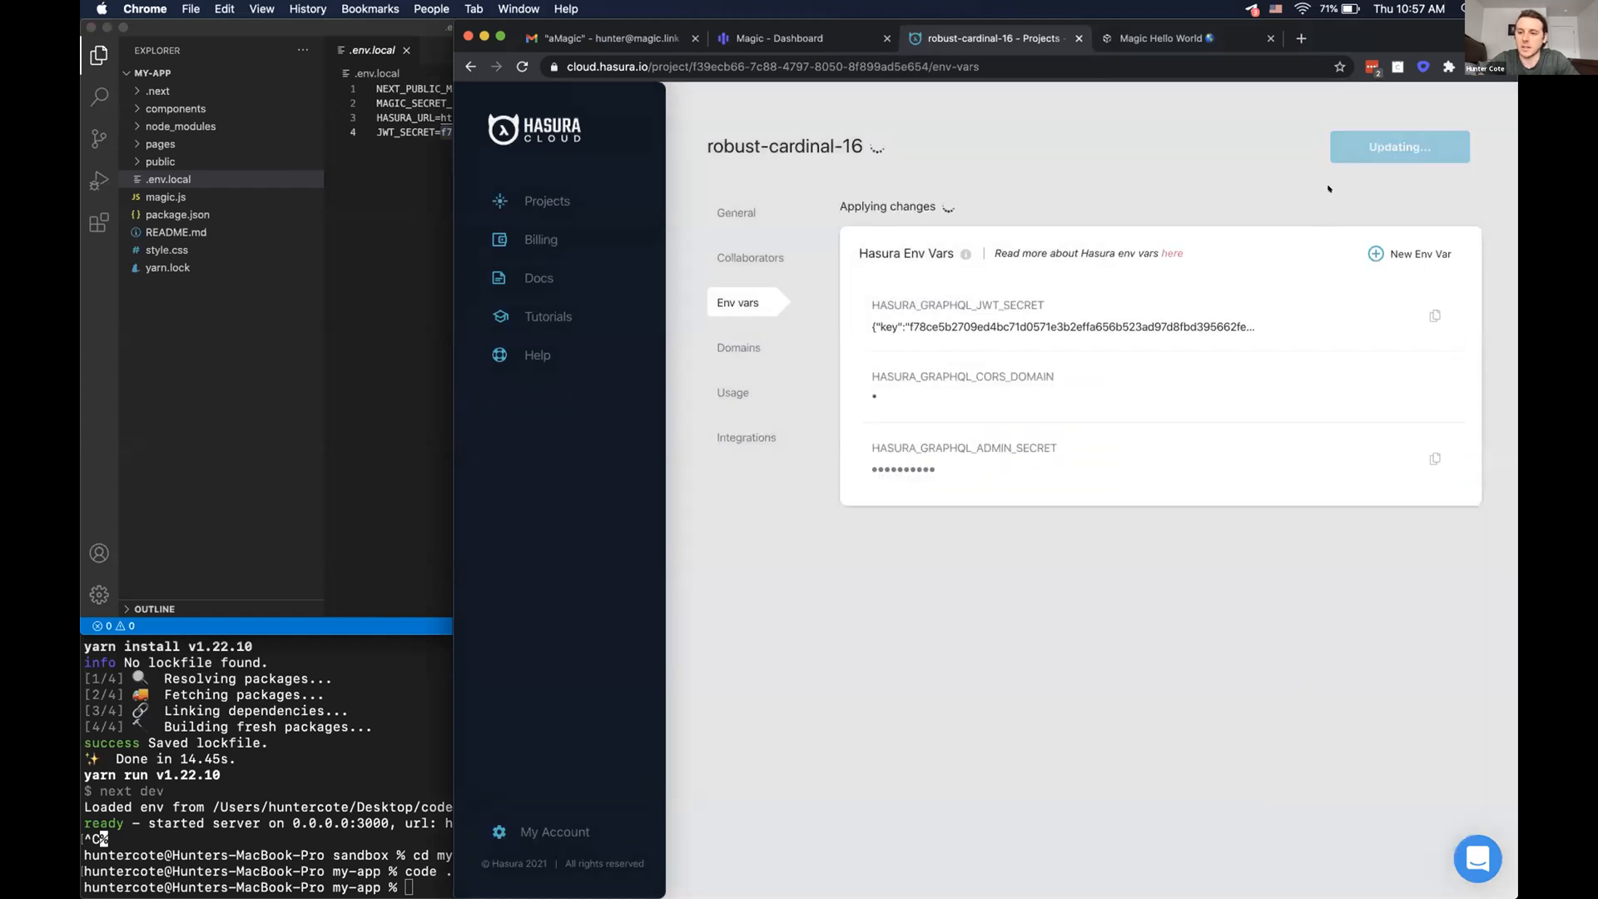
# Step: Launch the console and create the free Heroku Postgres database herokuapp-secret-sands-03527
pyautogui.click(1300, 38)
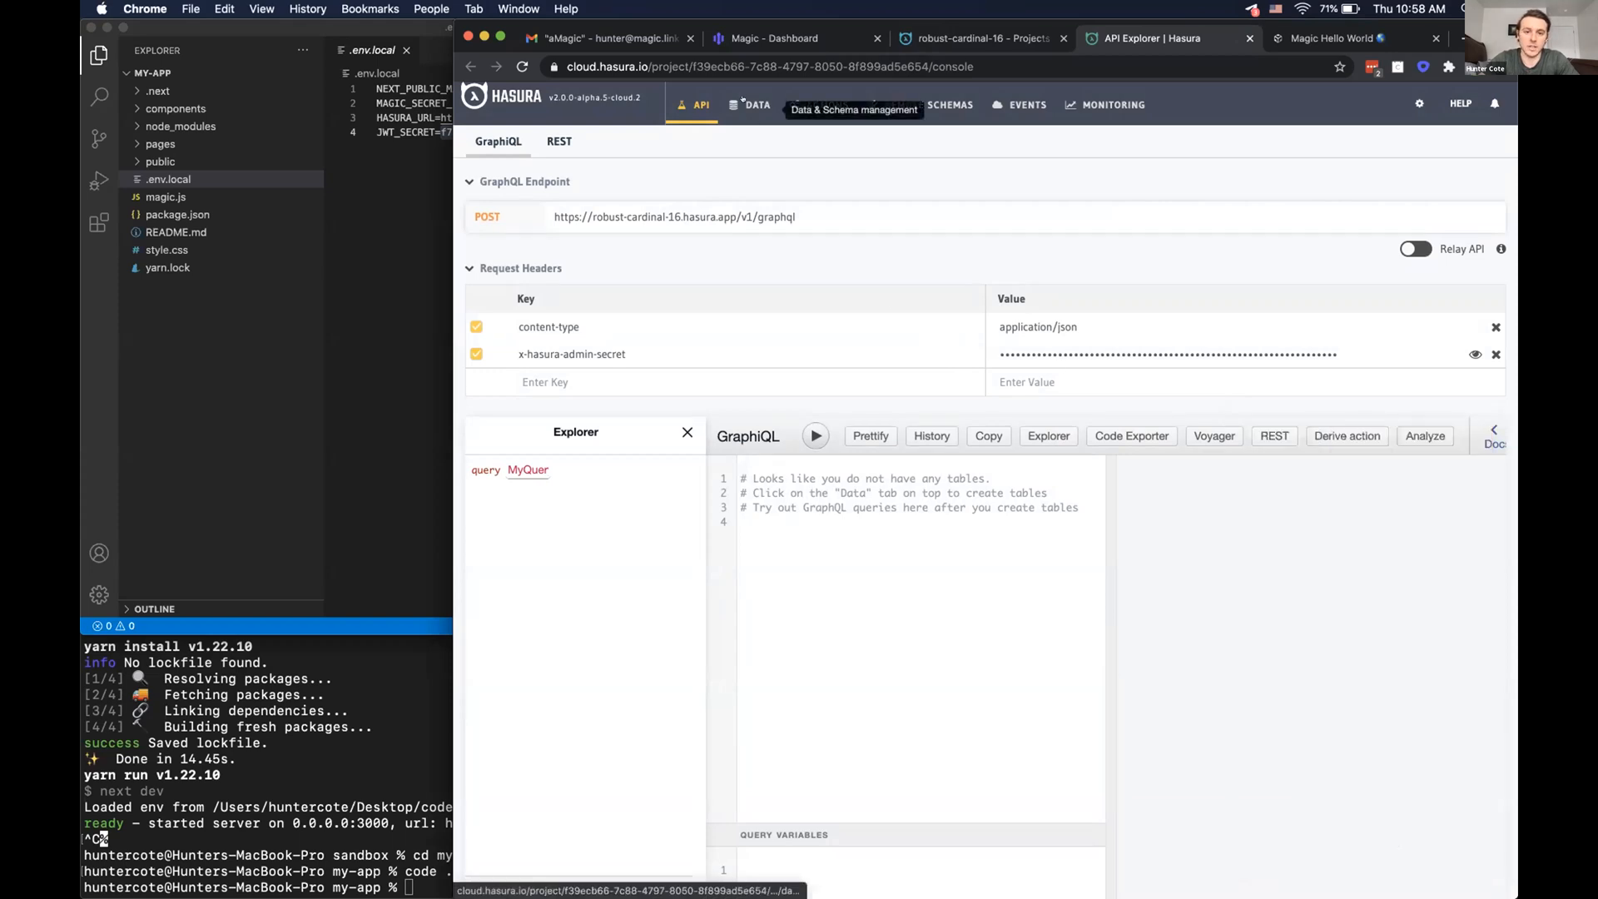
pyautogui.click(754, 105)
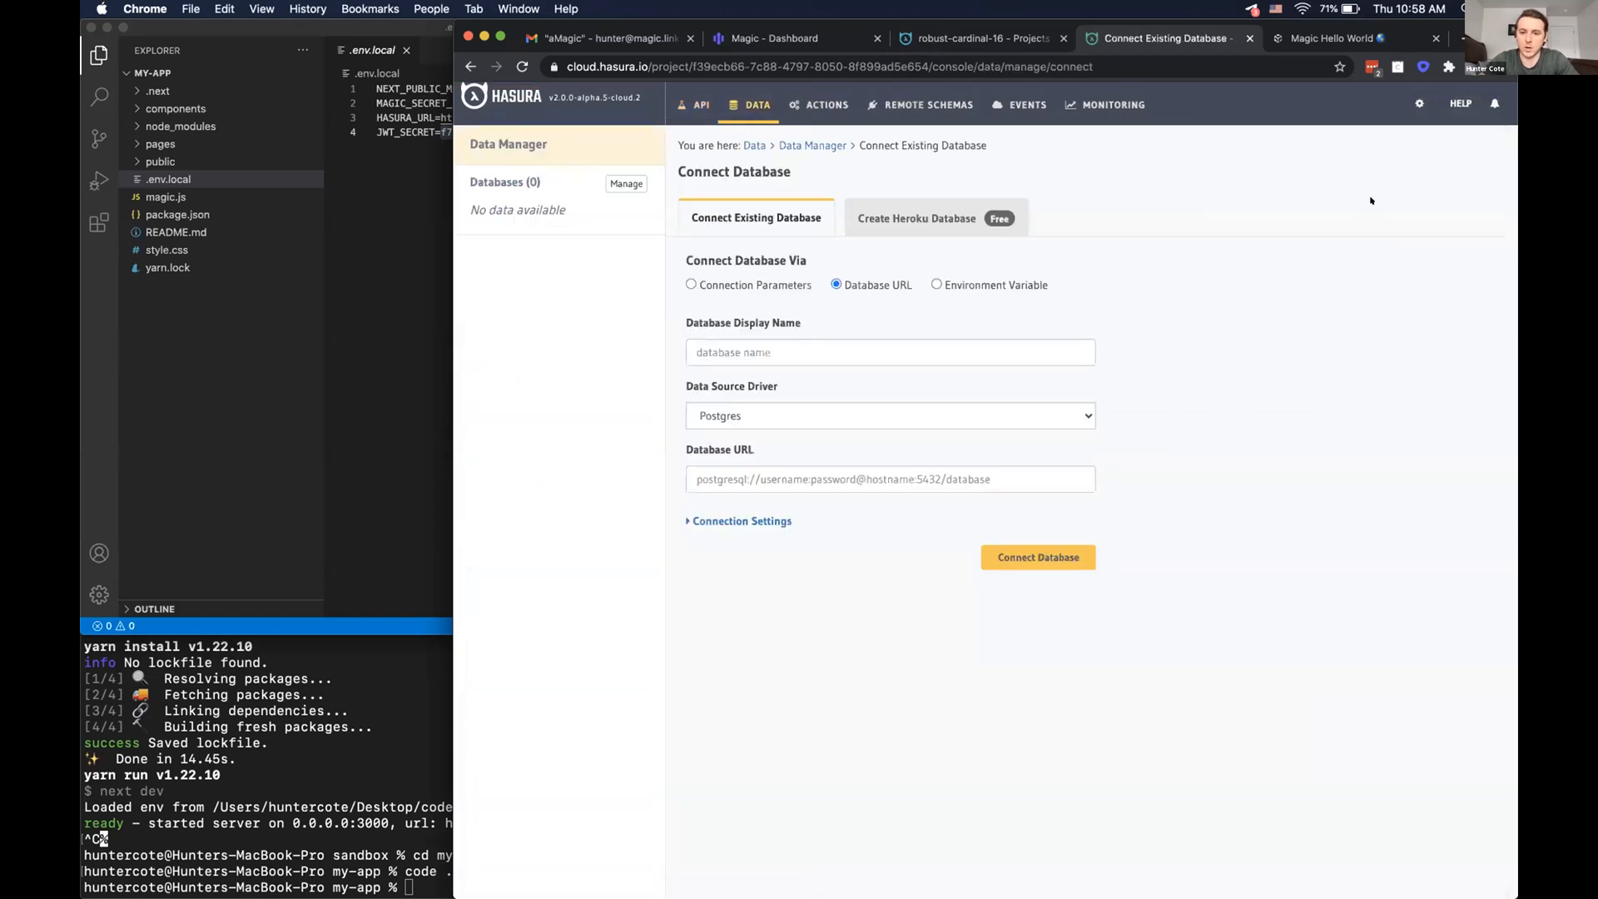
pyautogui.click(915, 218)
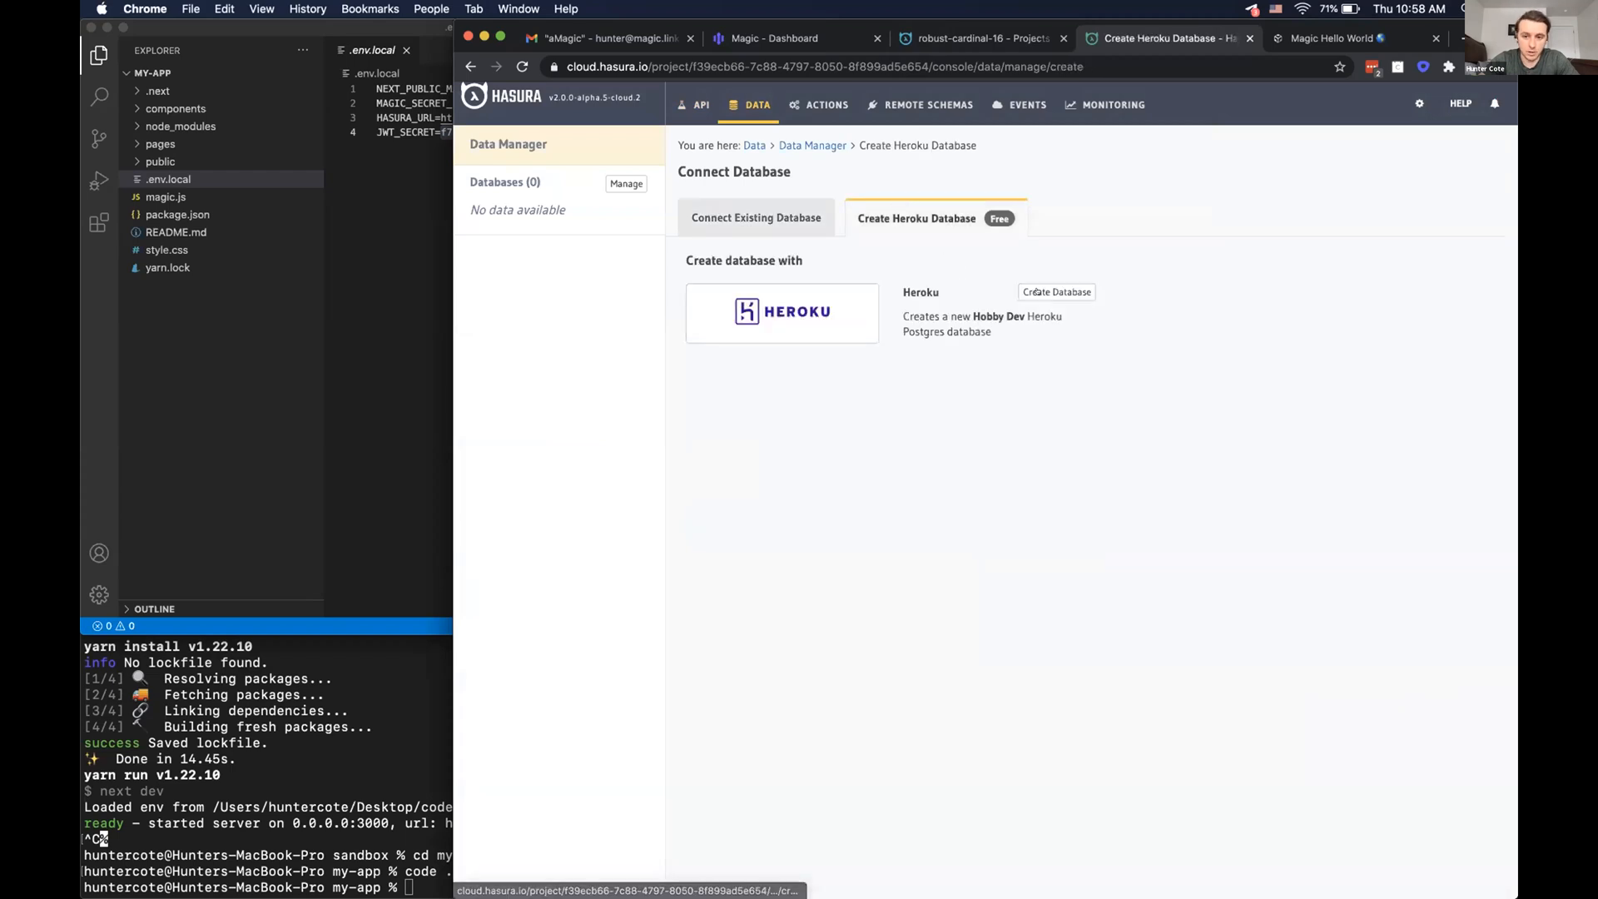
pyautogui.click(1056, 292)
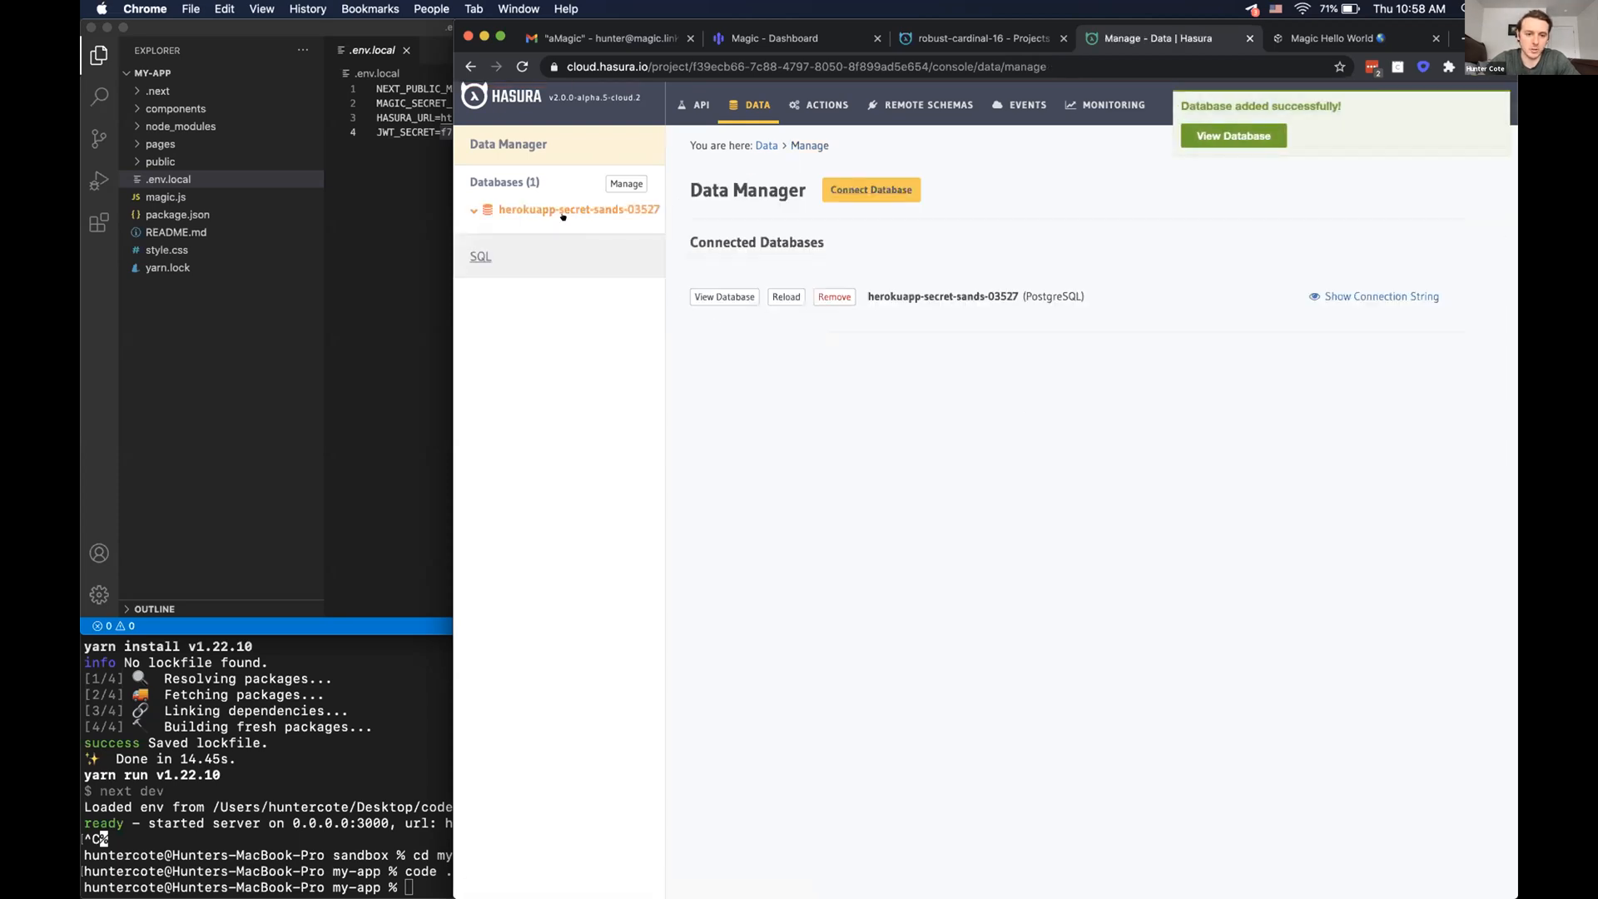
# Step: In the public schema, create table 'user' with issuer (Text, primary key) and email (Text)
pyautogui.click(578, 209)
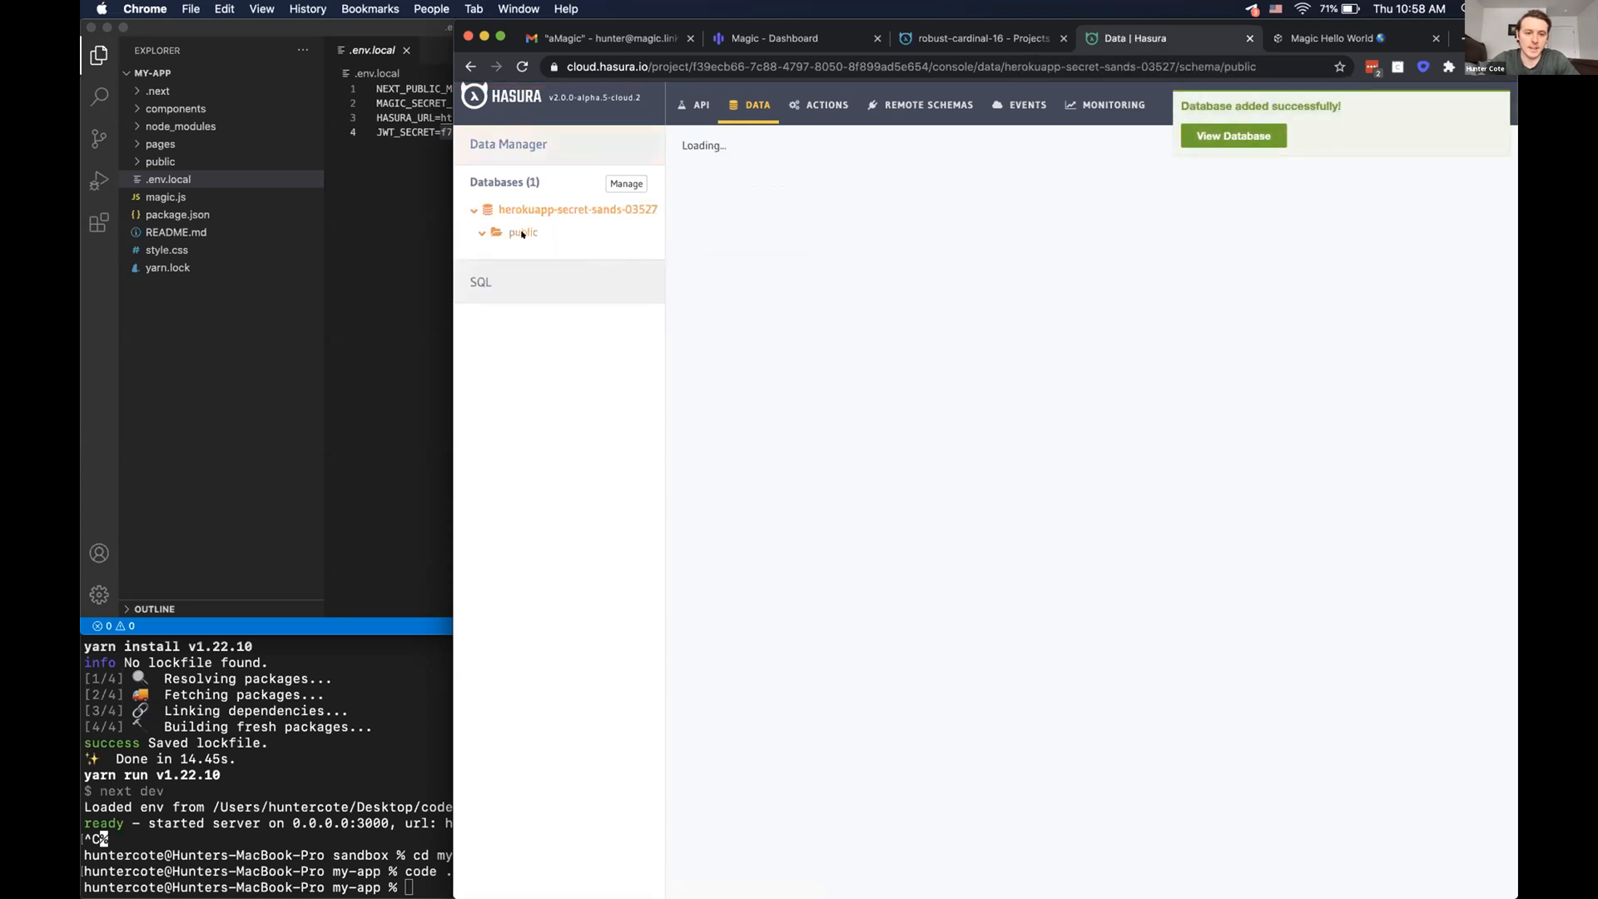
pyautogui.click(523, 232)
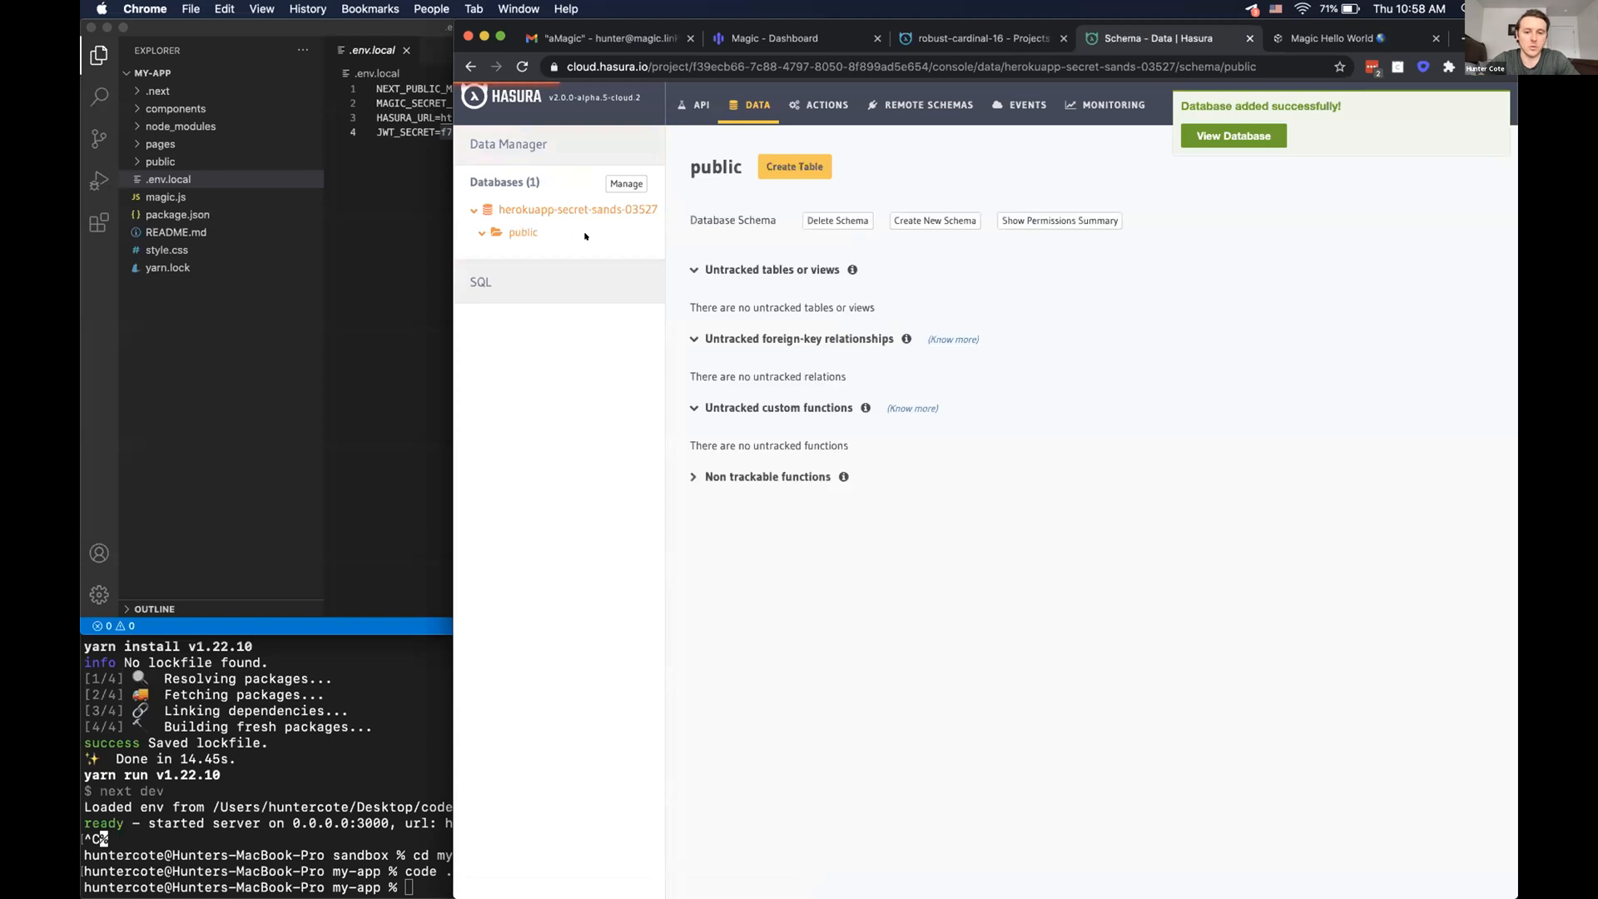
pyautogui.click(794, 167)
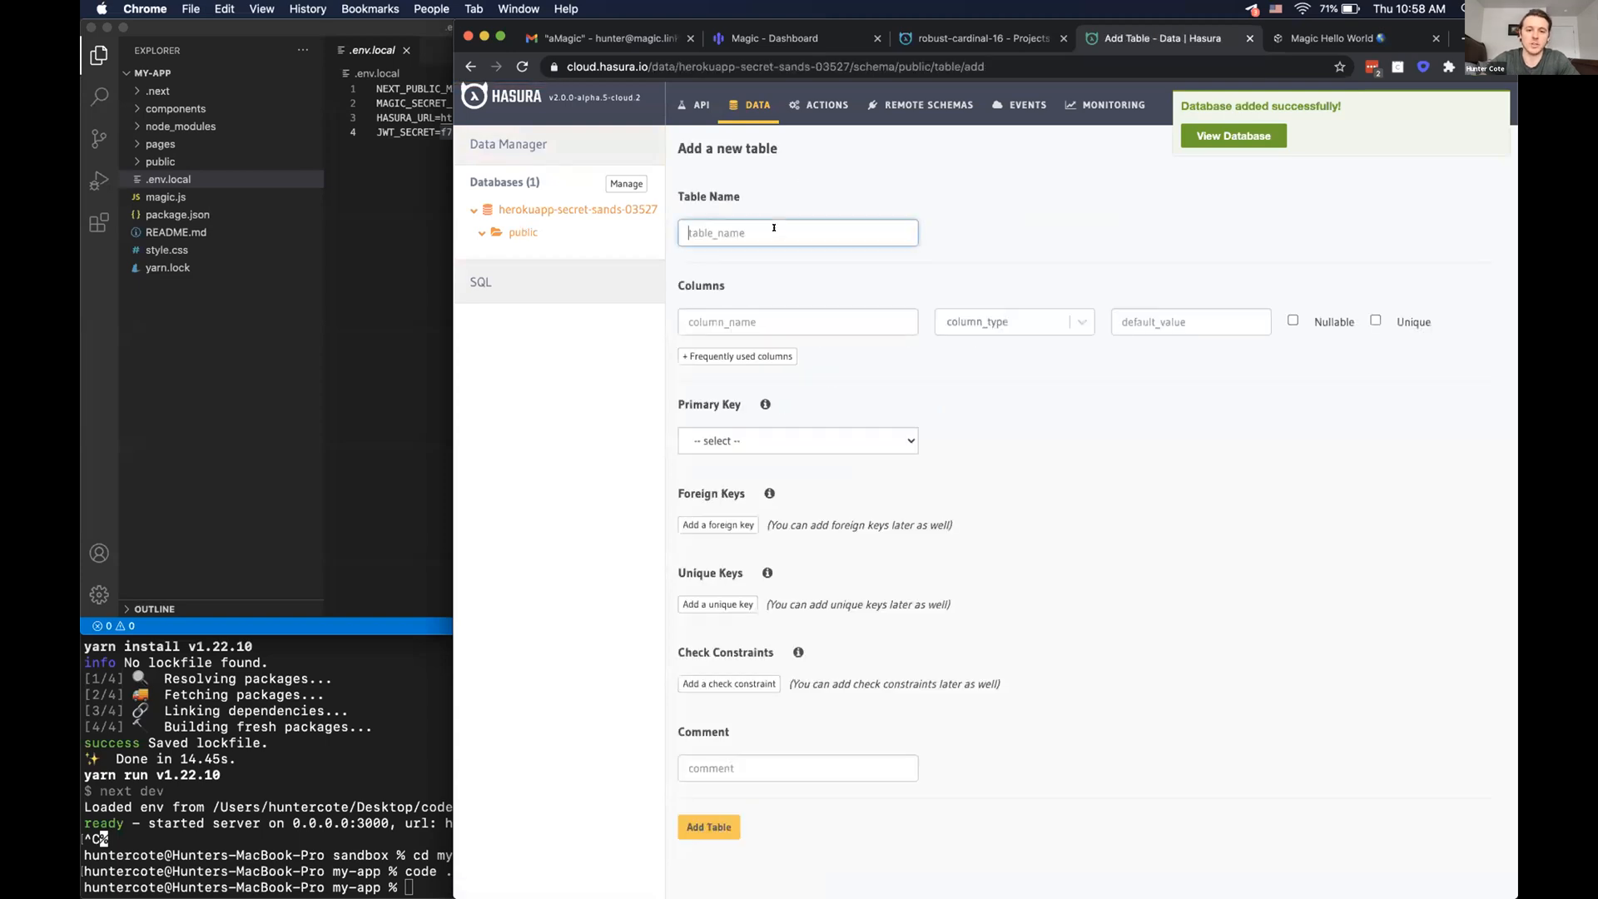
pyautogui.write('user')
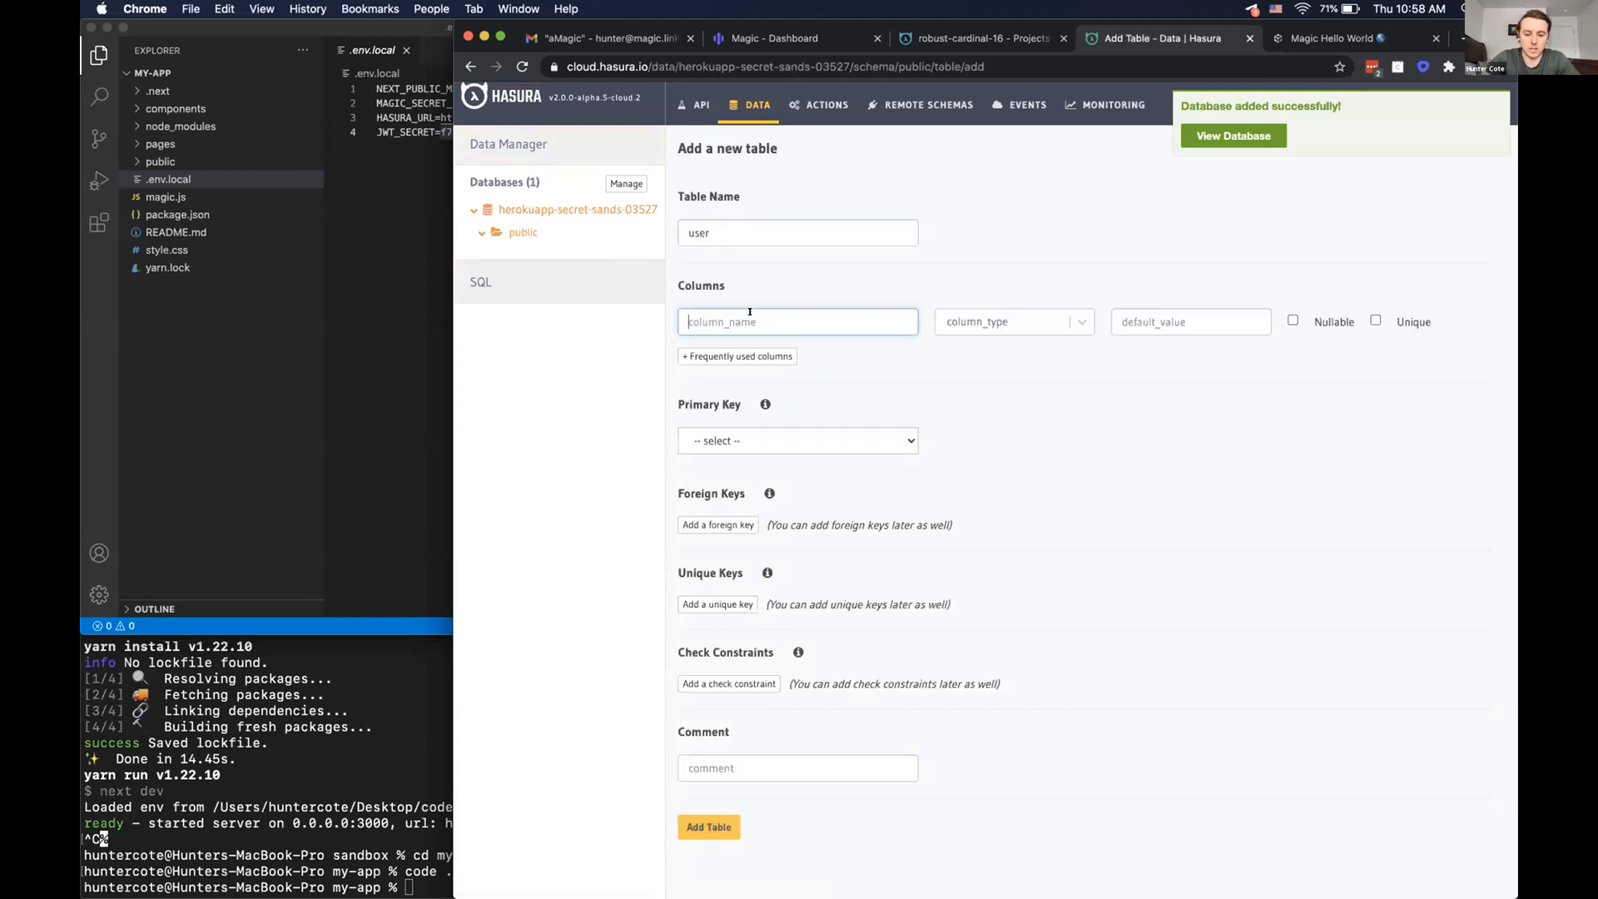
pyautogui.write('isse')
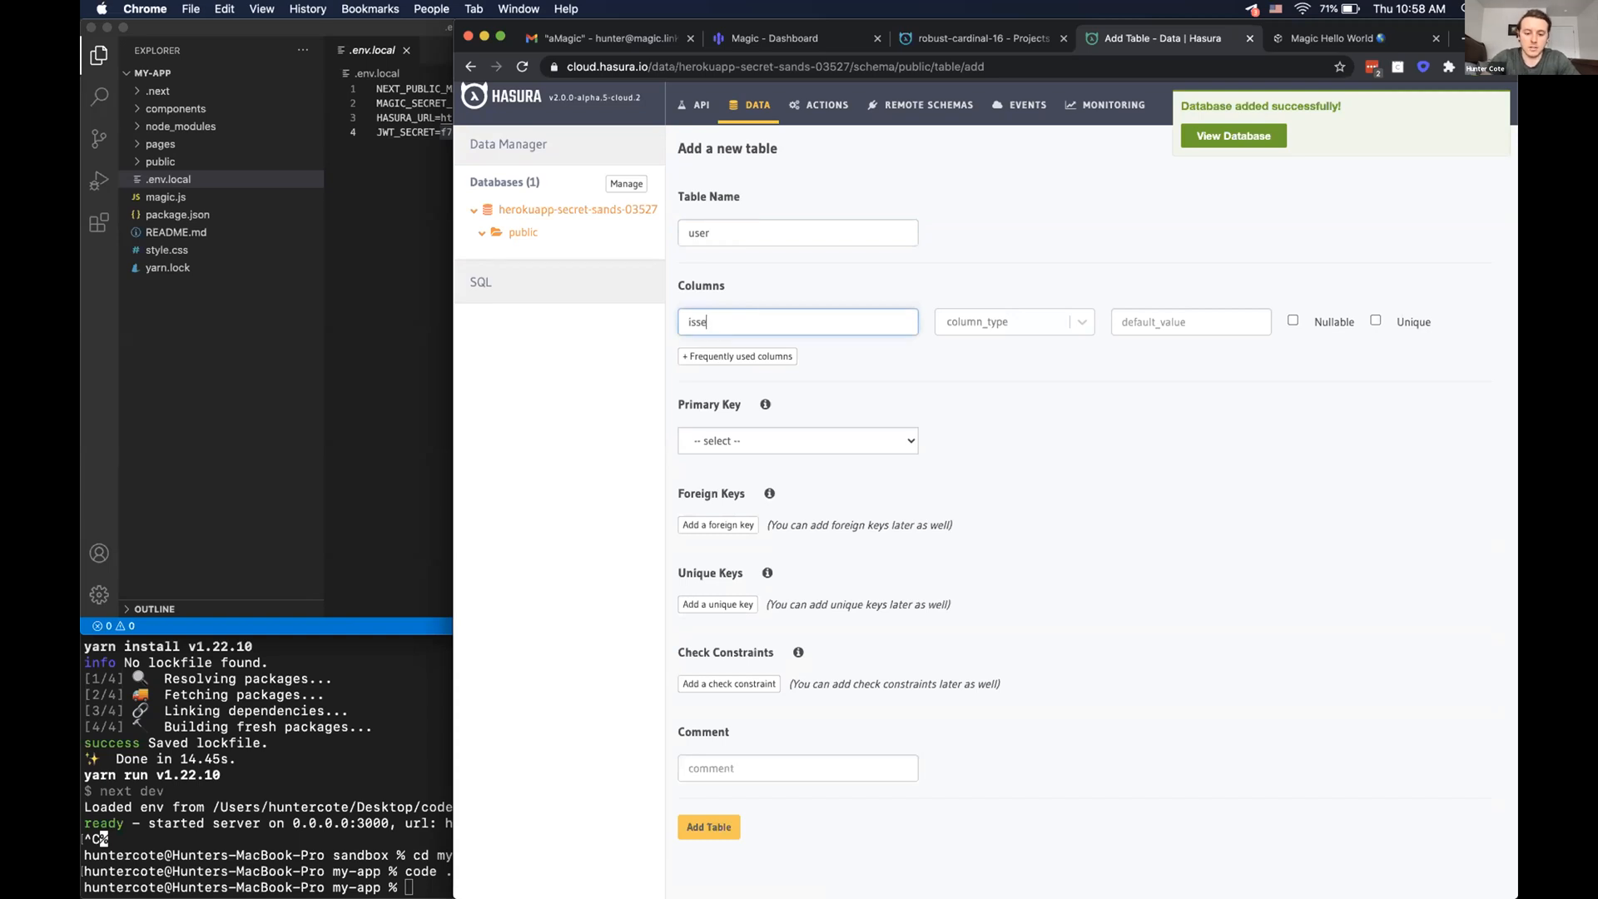
pyautogui.click(1013, 321)
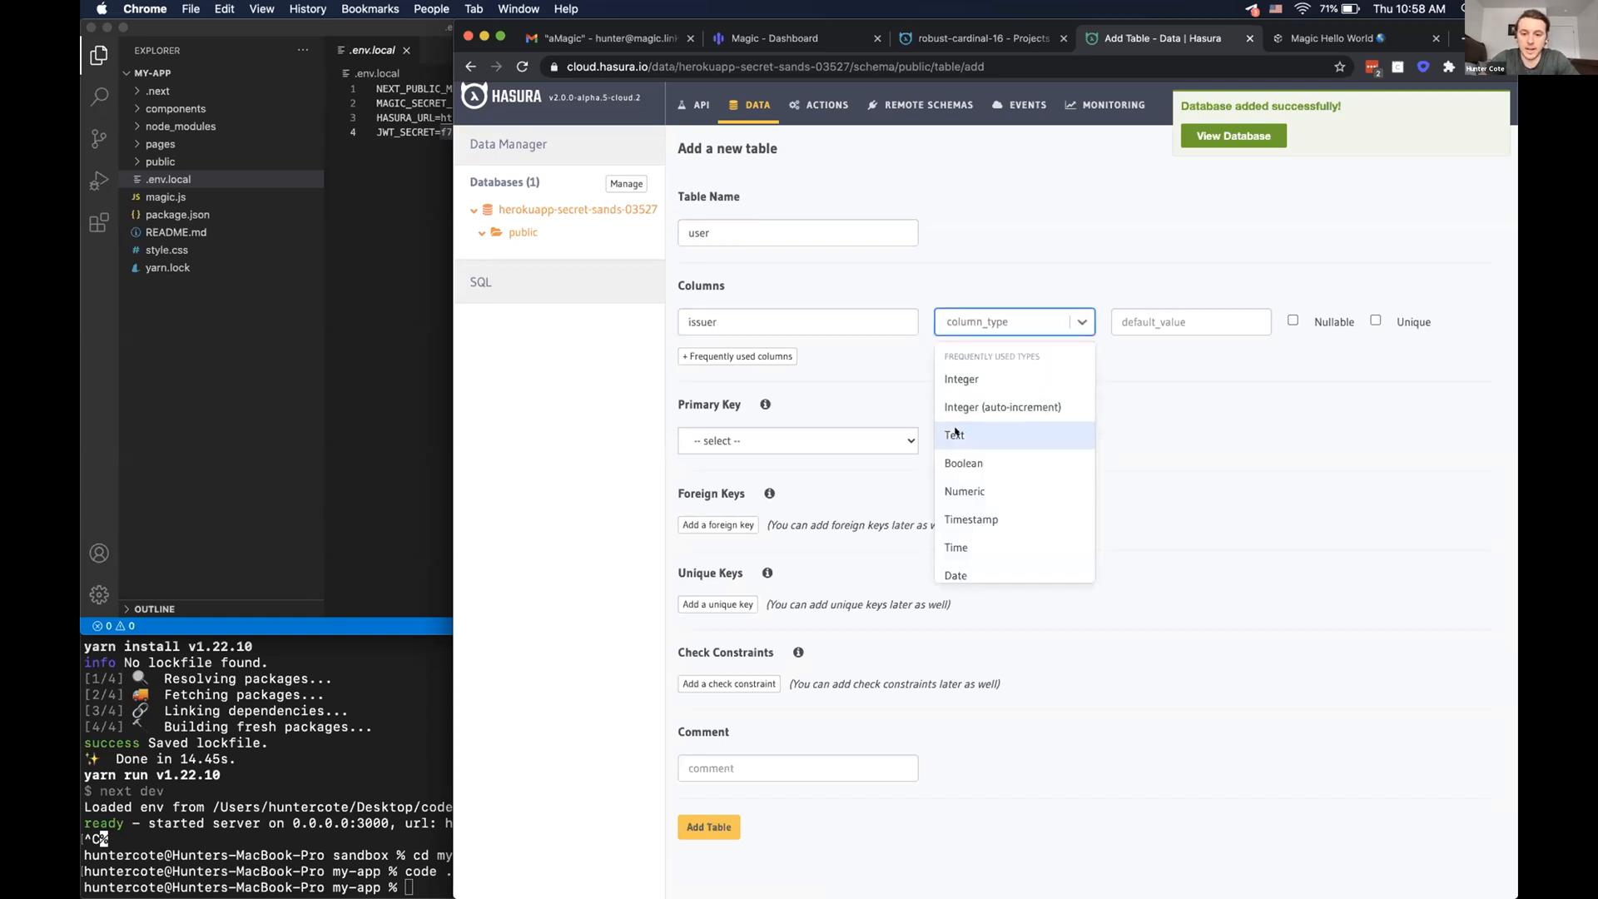
pyautogui.click(954, 434)
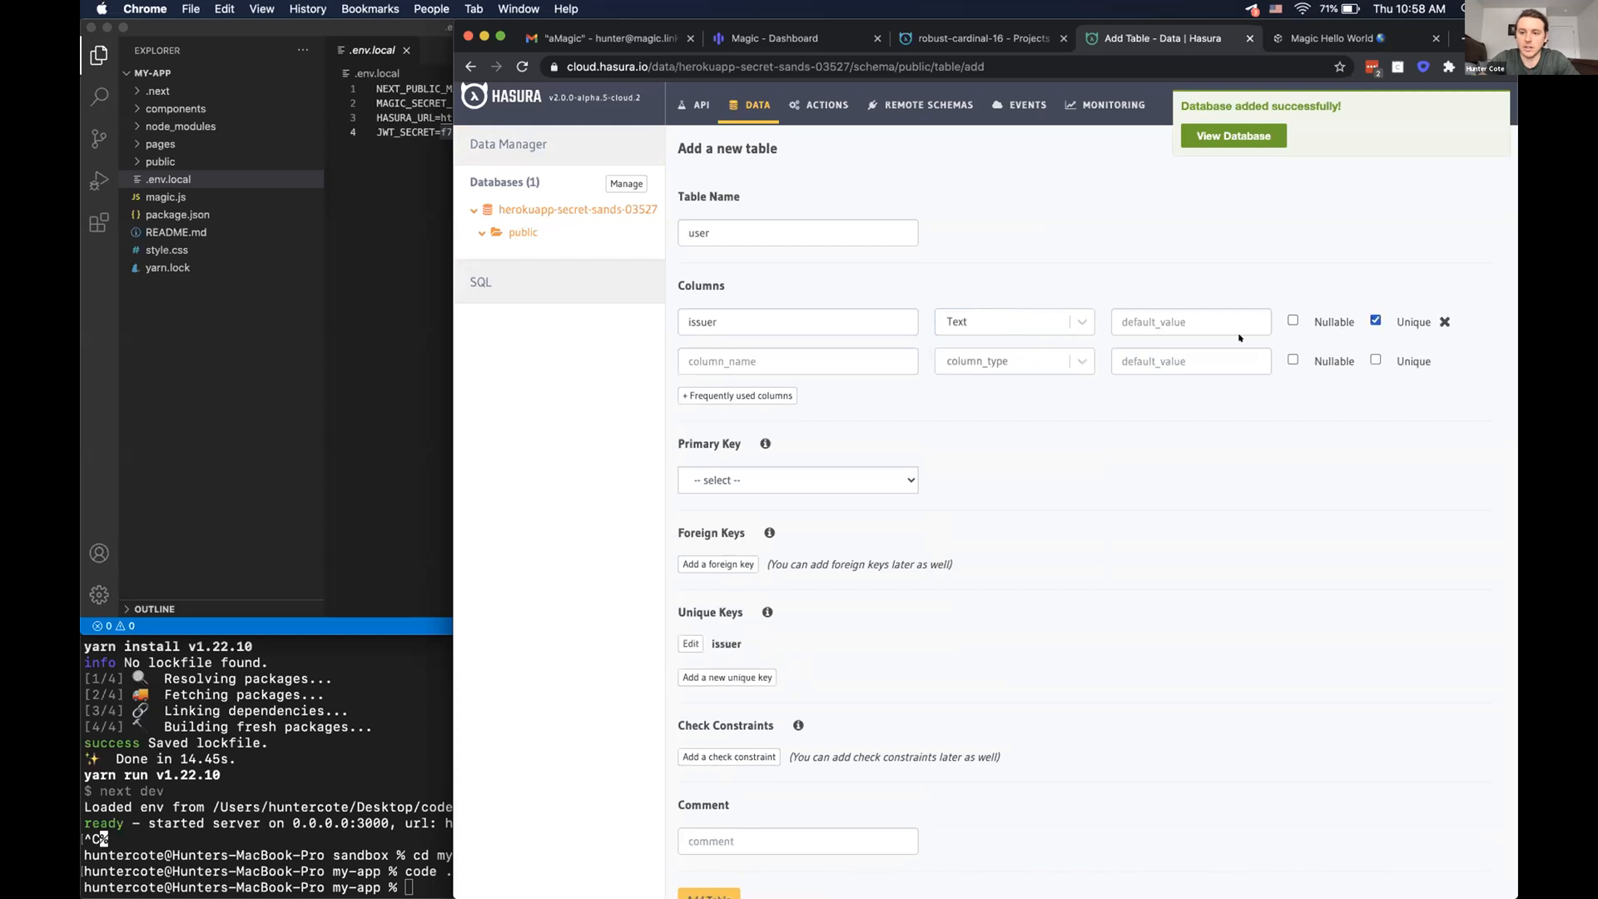
pyautogui.write('email')
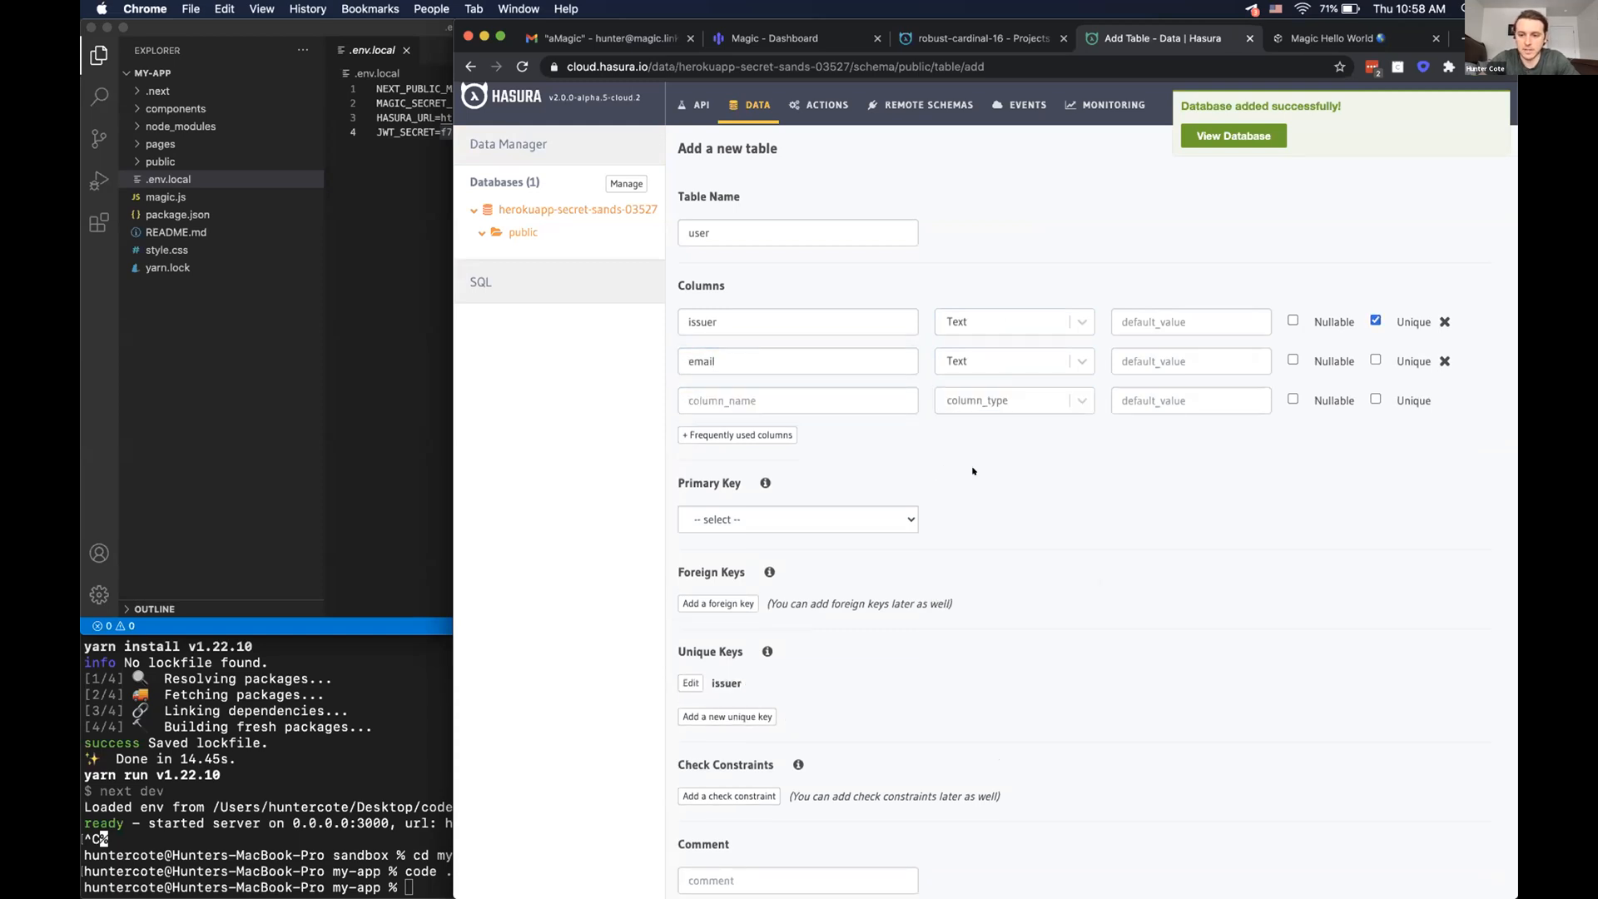
pyautogui.click(797, 519)
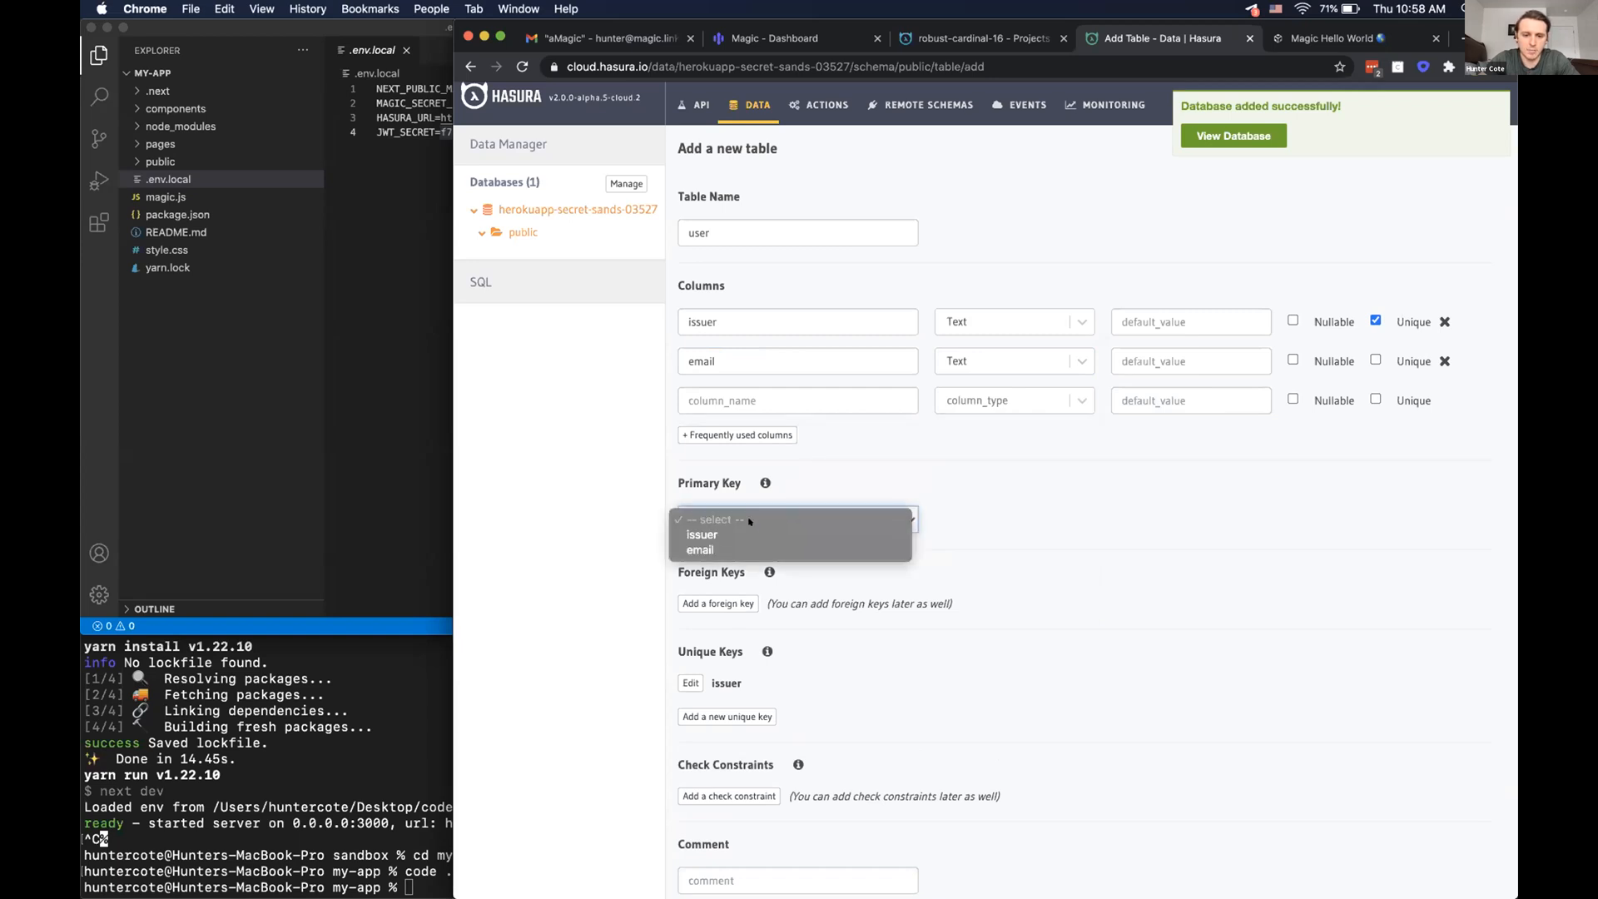
pyautogui.click(701, 534)
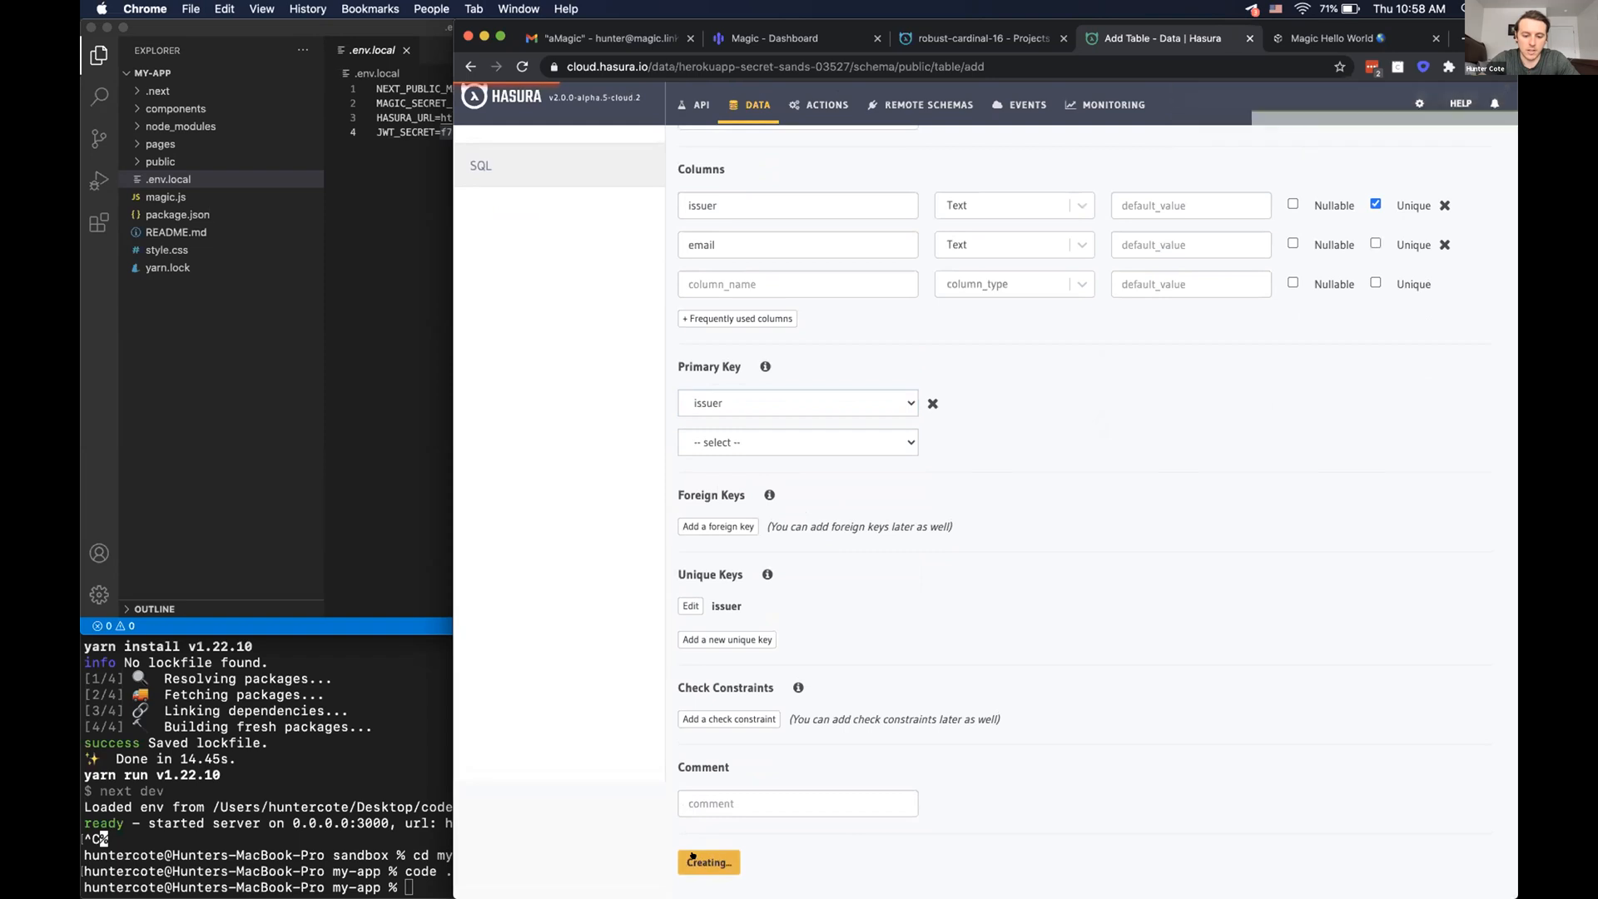
pyautogui.click(708, 862)
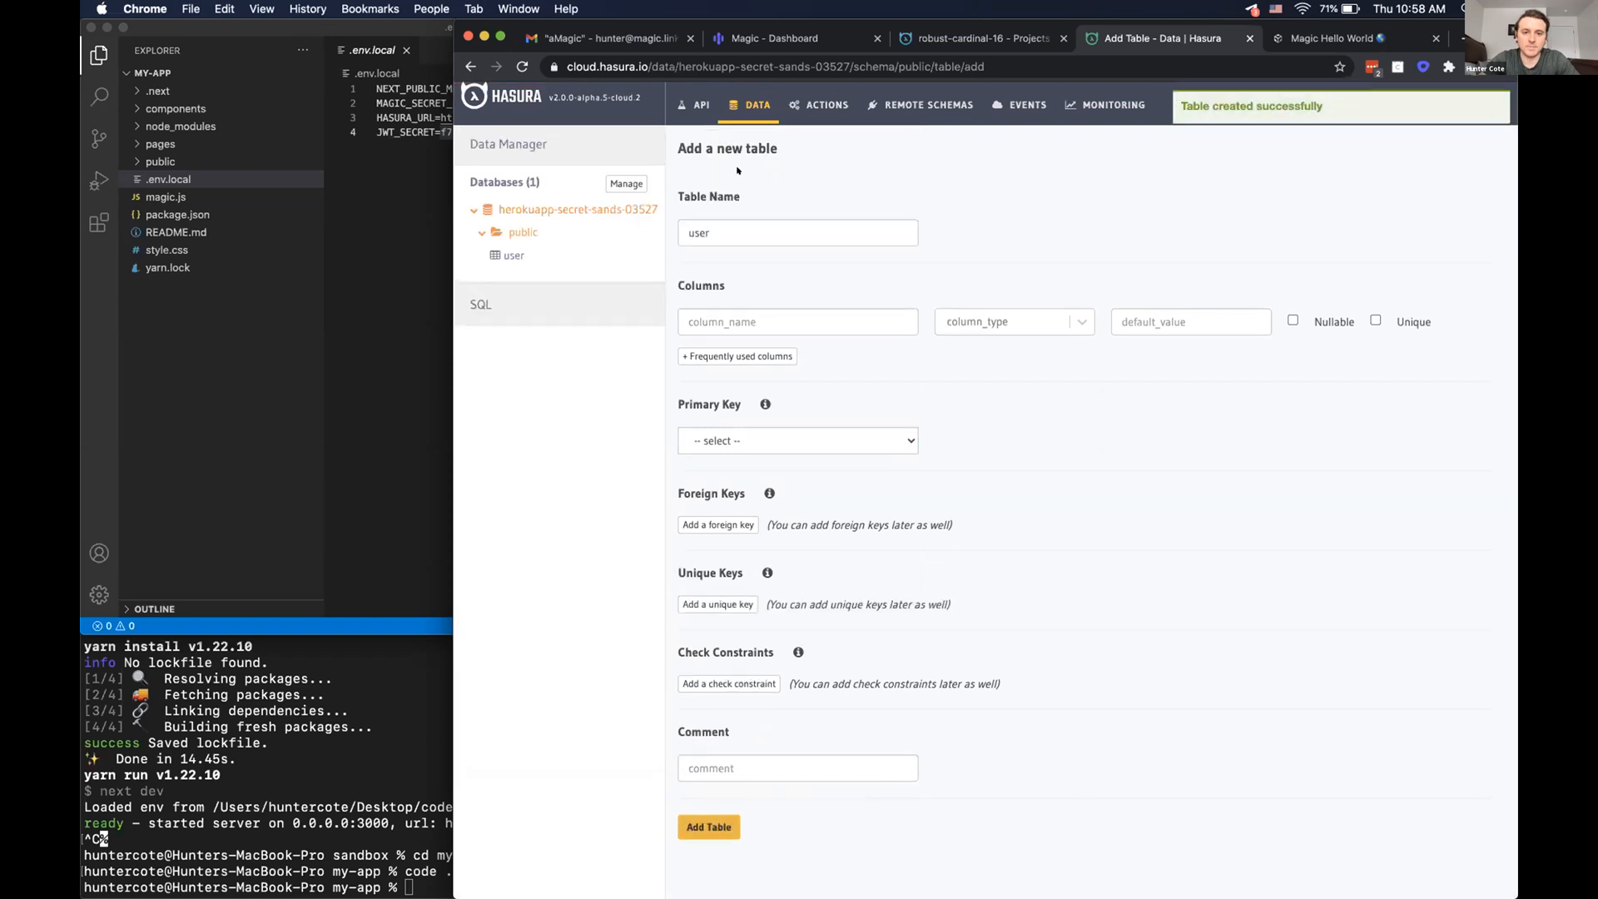
# Step: Run the Explorer query on user, getting an empty list, then start yarn dev
pyautogui.click(700, 105)
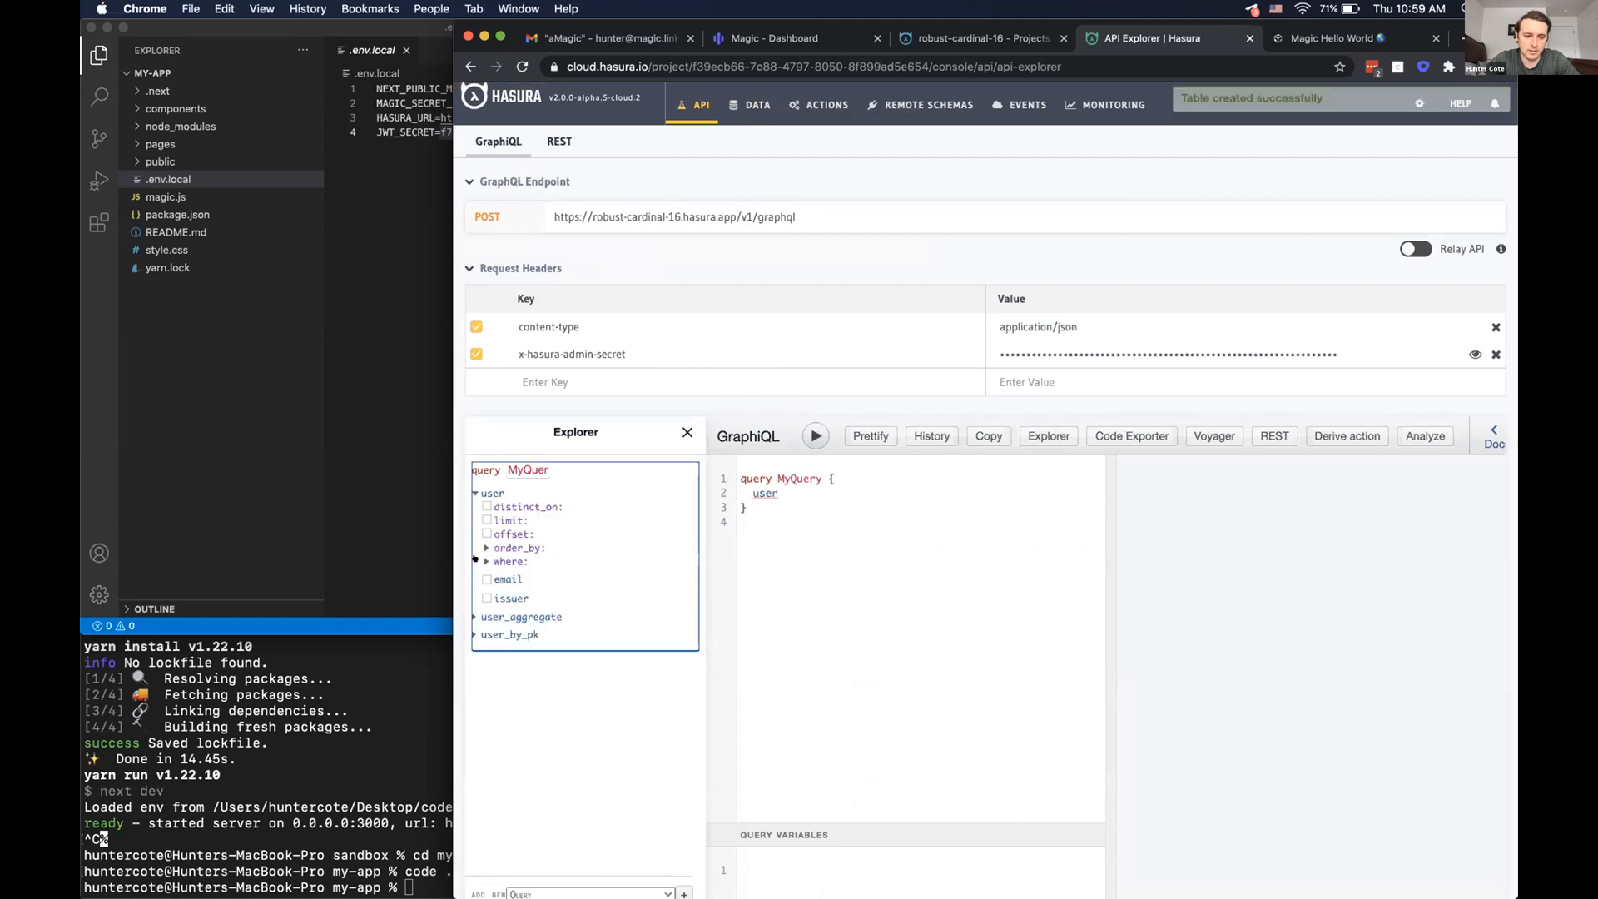
pyautogui.click(486, 579)
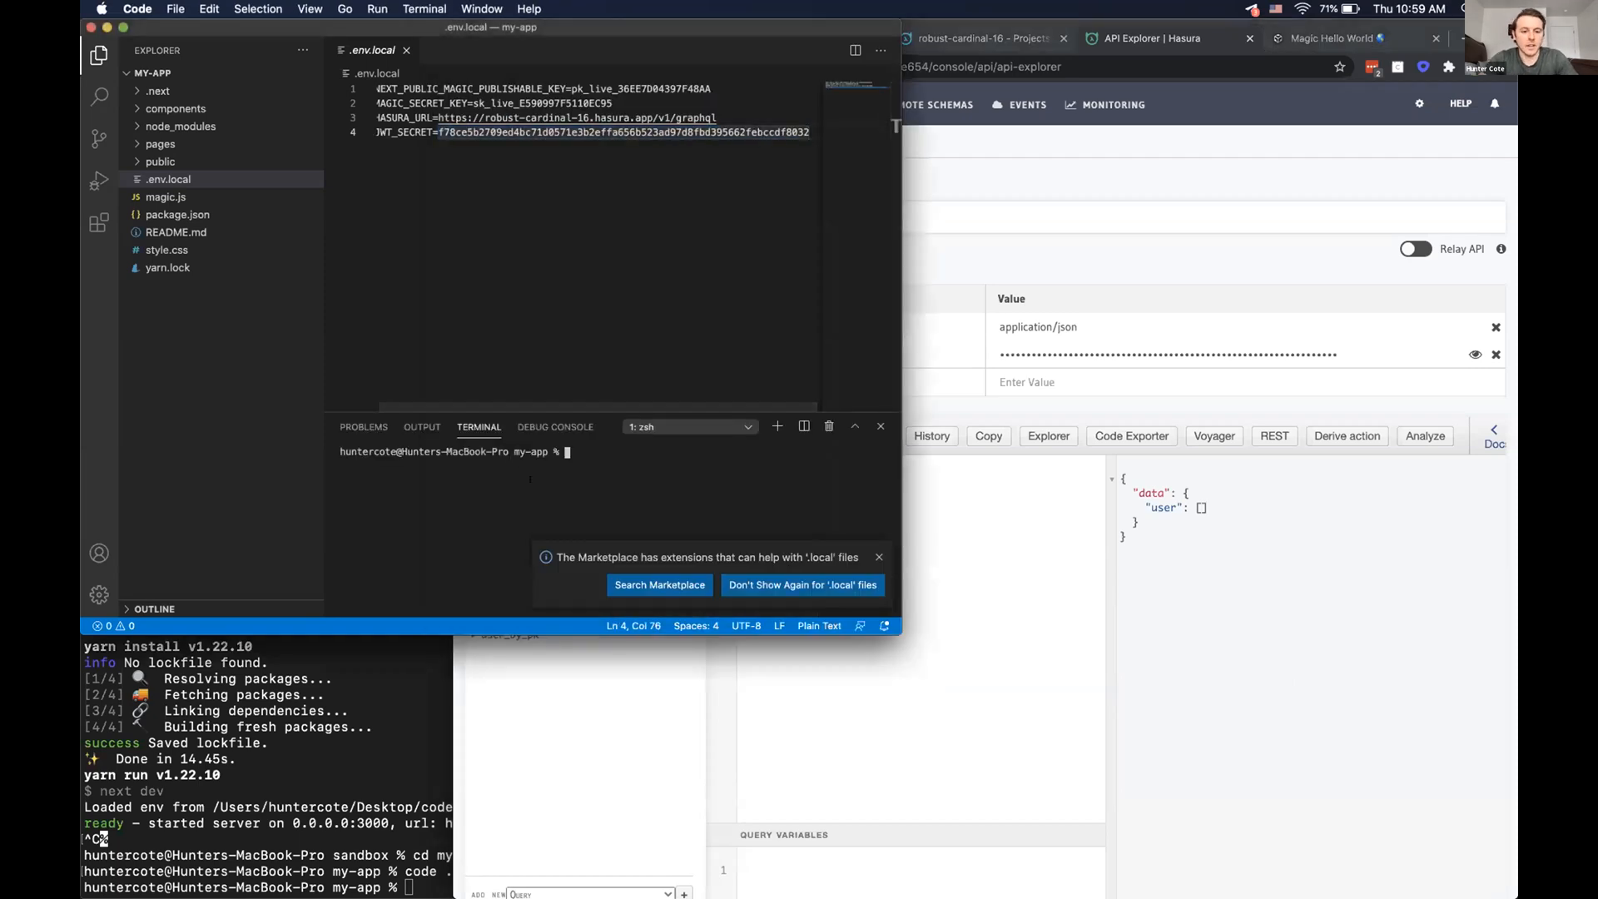
pyautogui.write('yar')
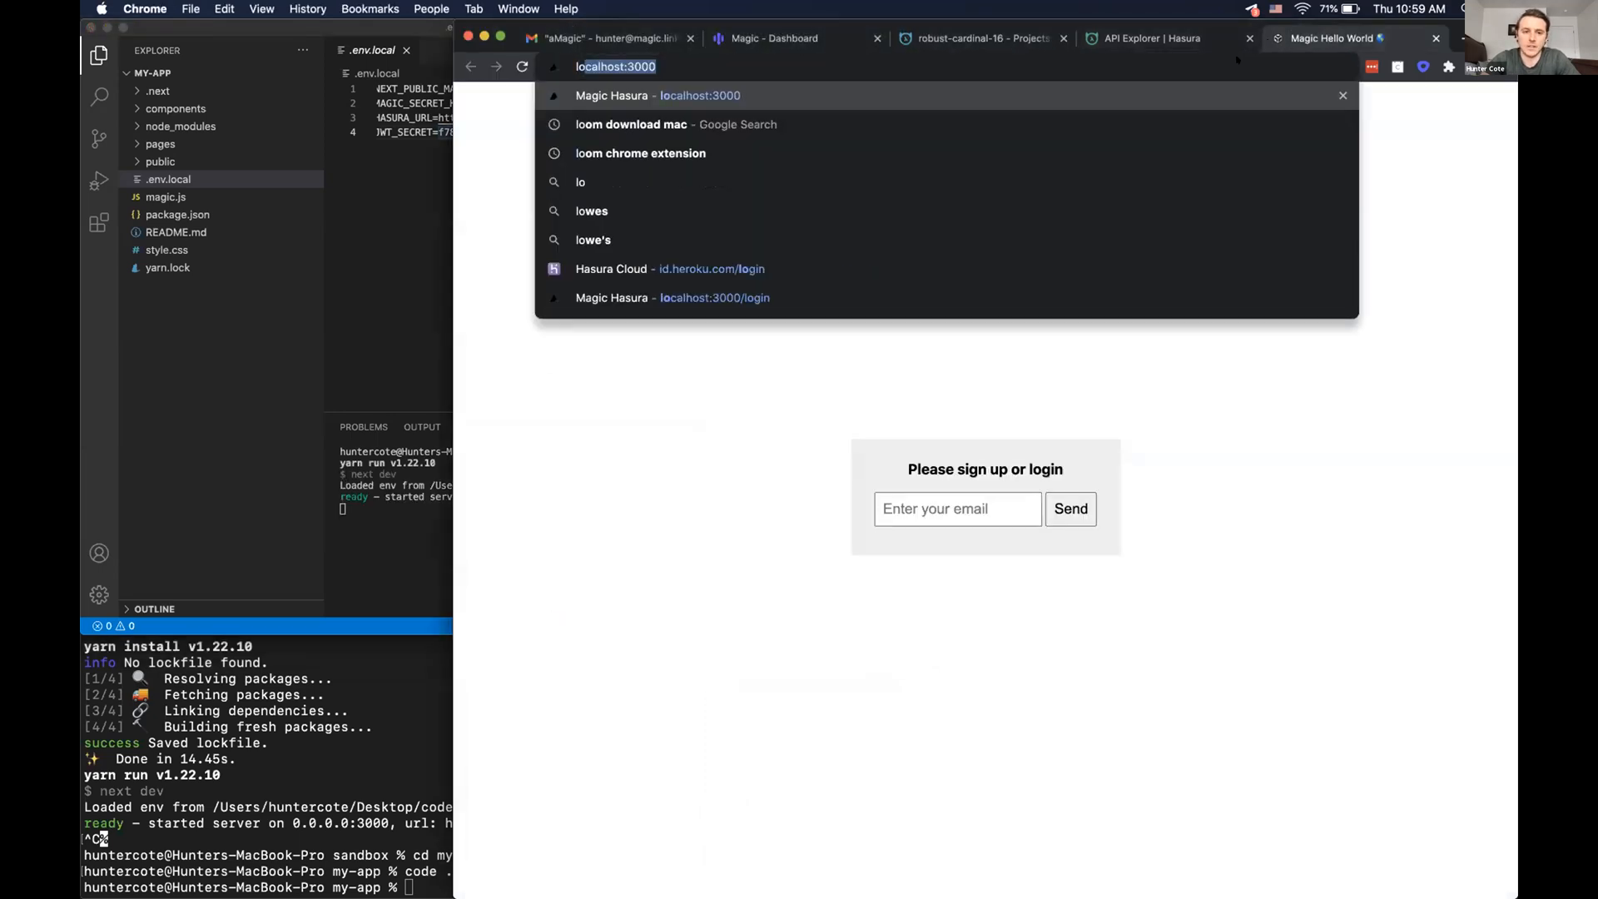
# Step: Load localhost:3000, enter the email and send a magic login link
pyautogui.press('Enter')
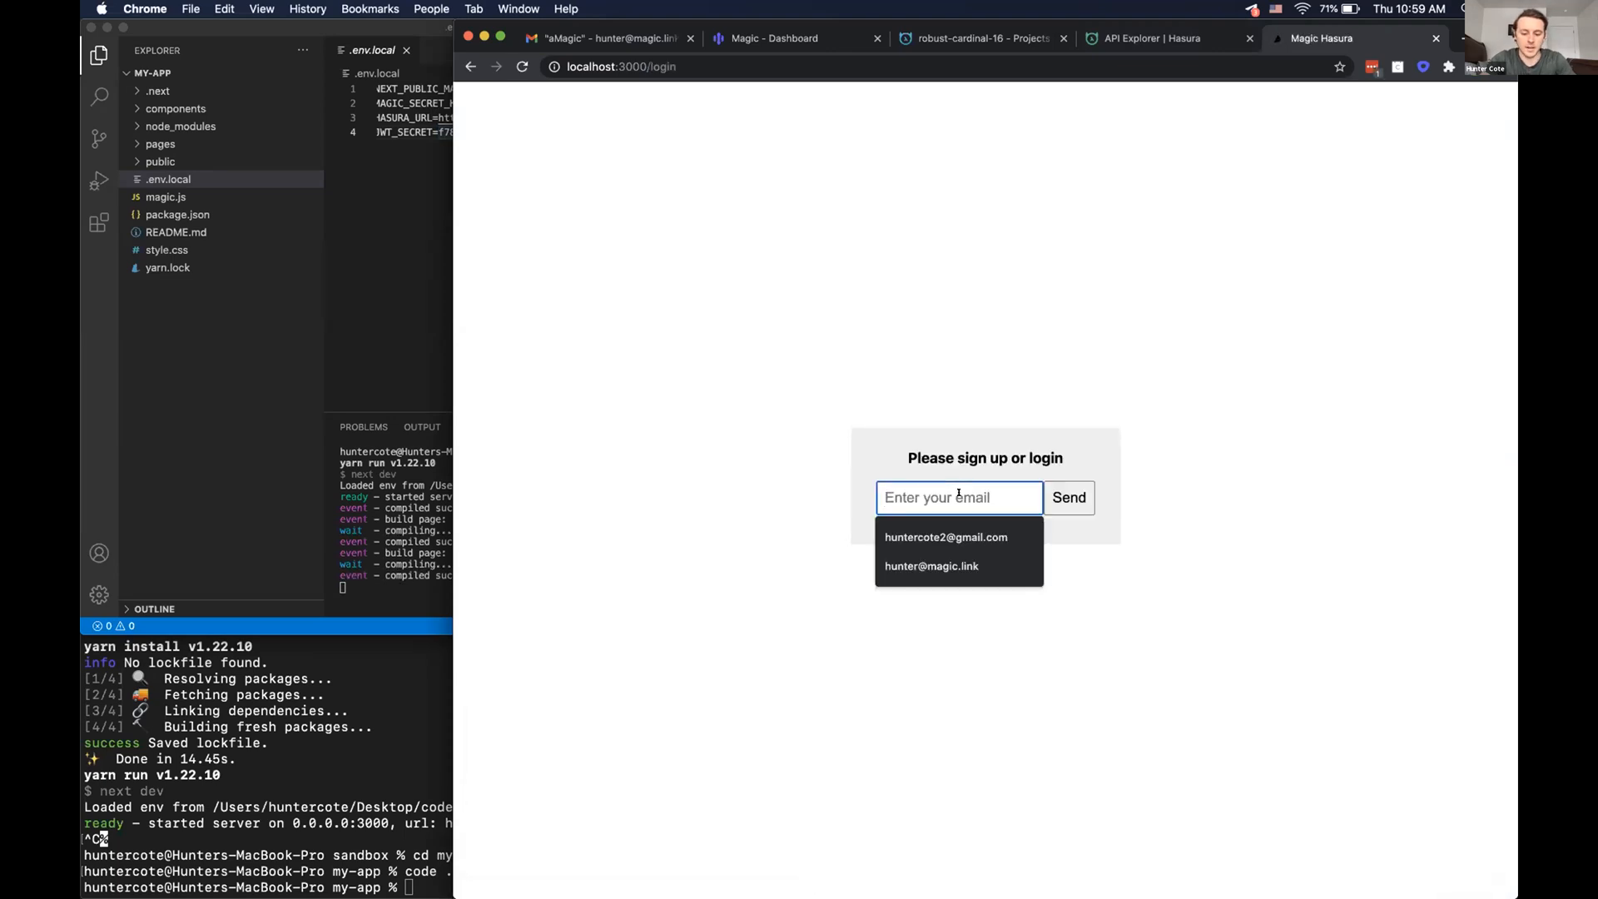
pyautogui.click(931, 566)
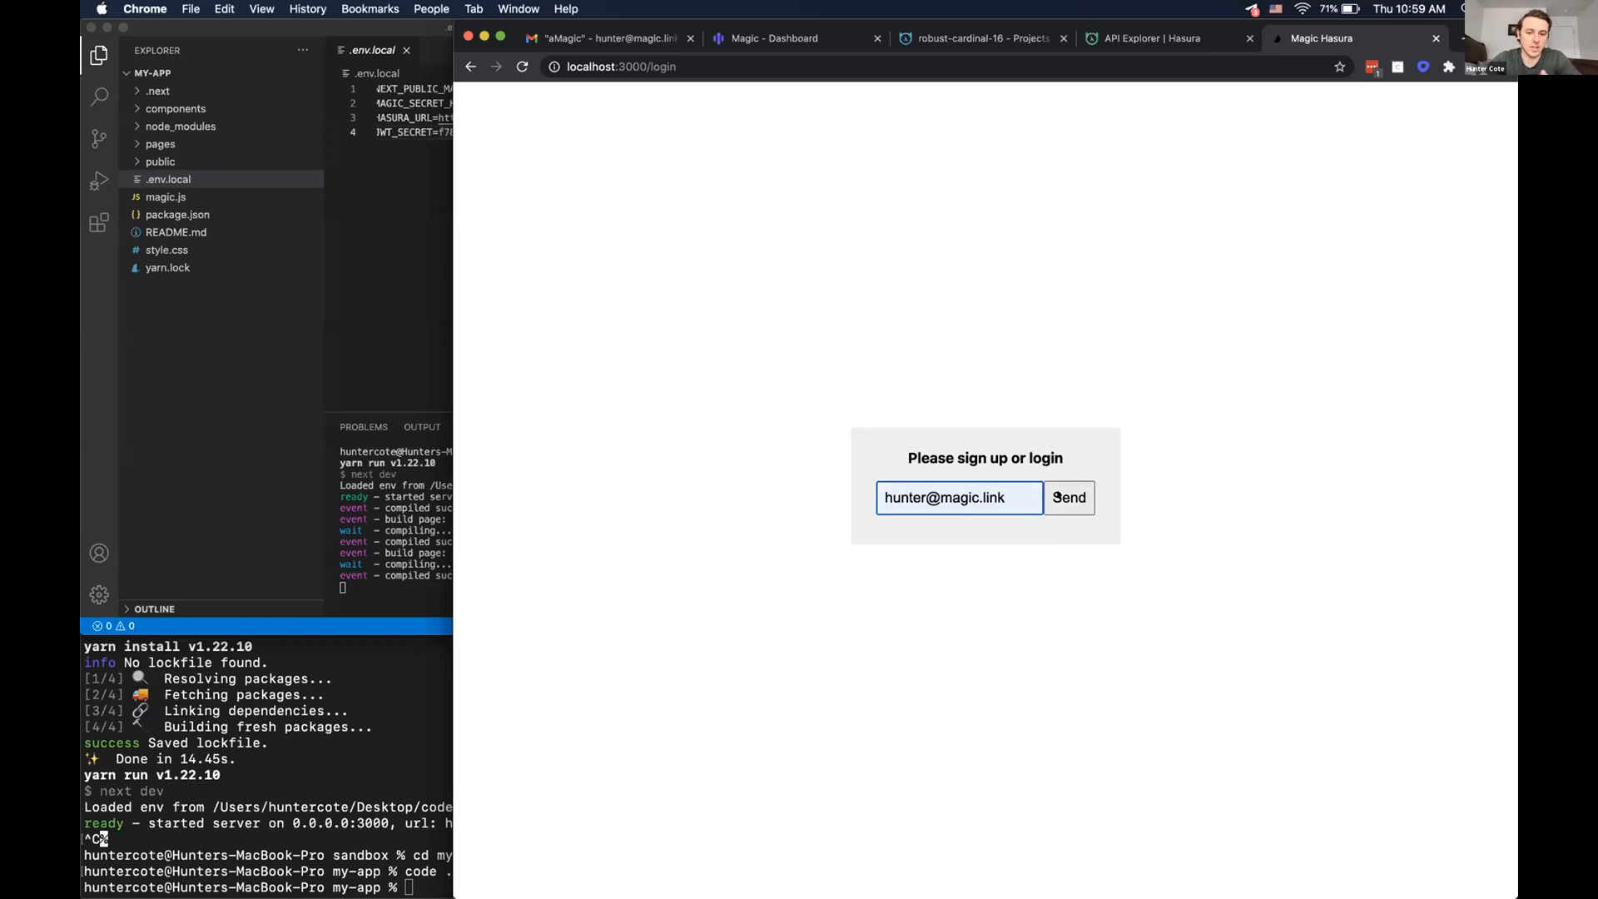
pyautogui.click(1069, 497)
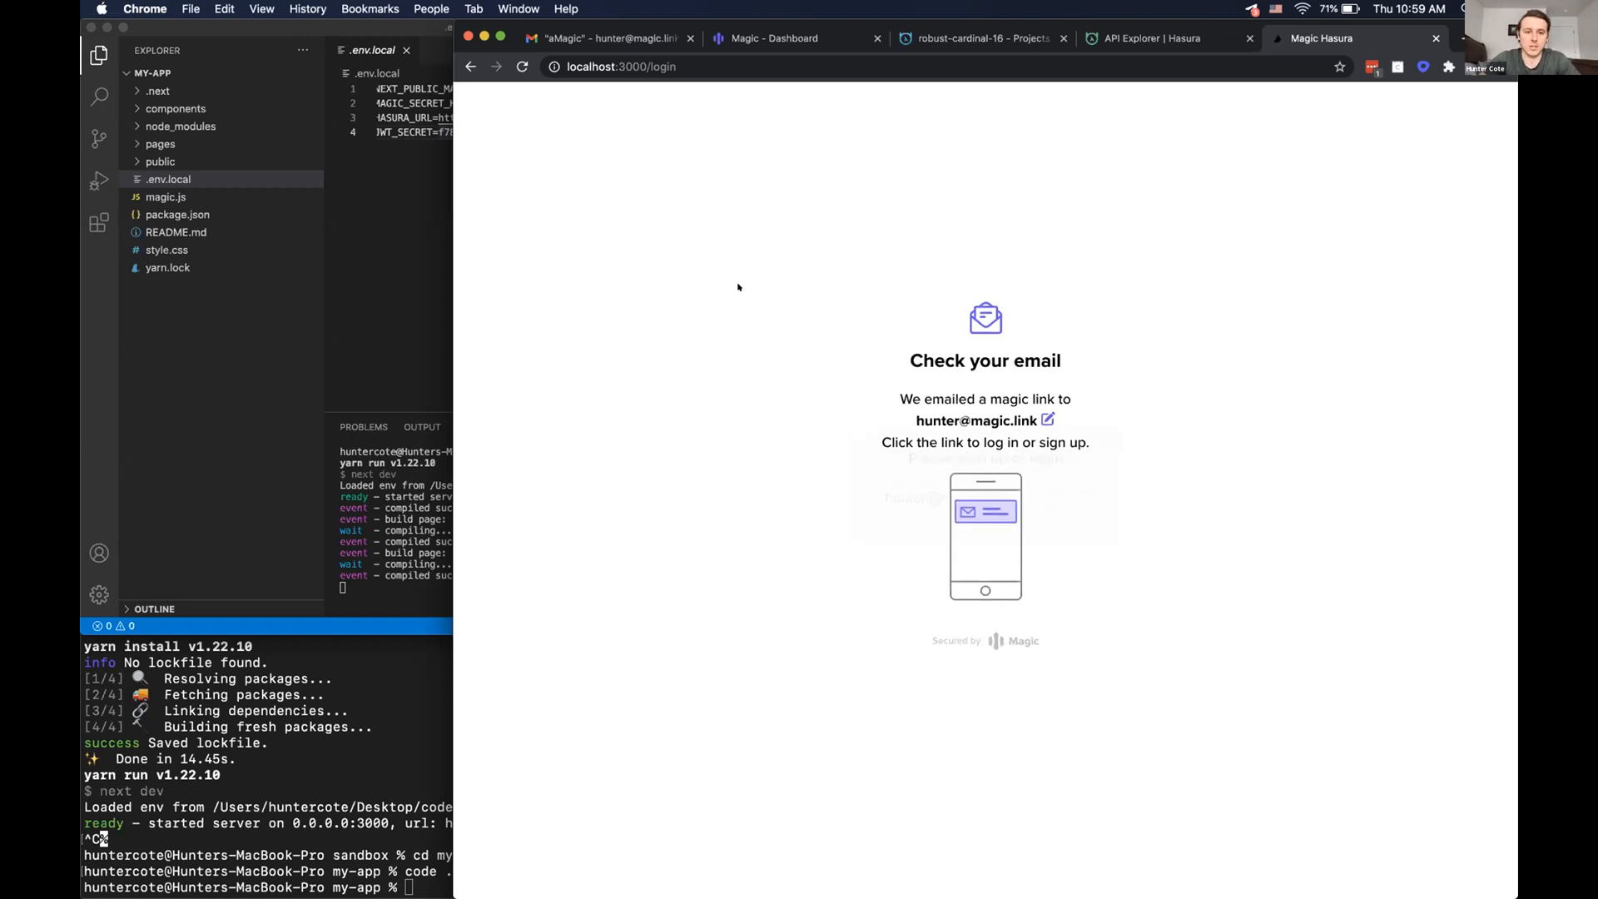
pyautogui.click(606, 38)
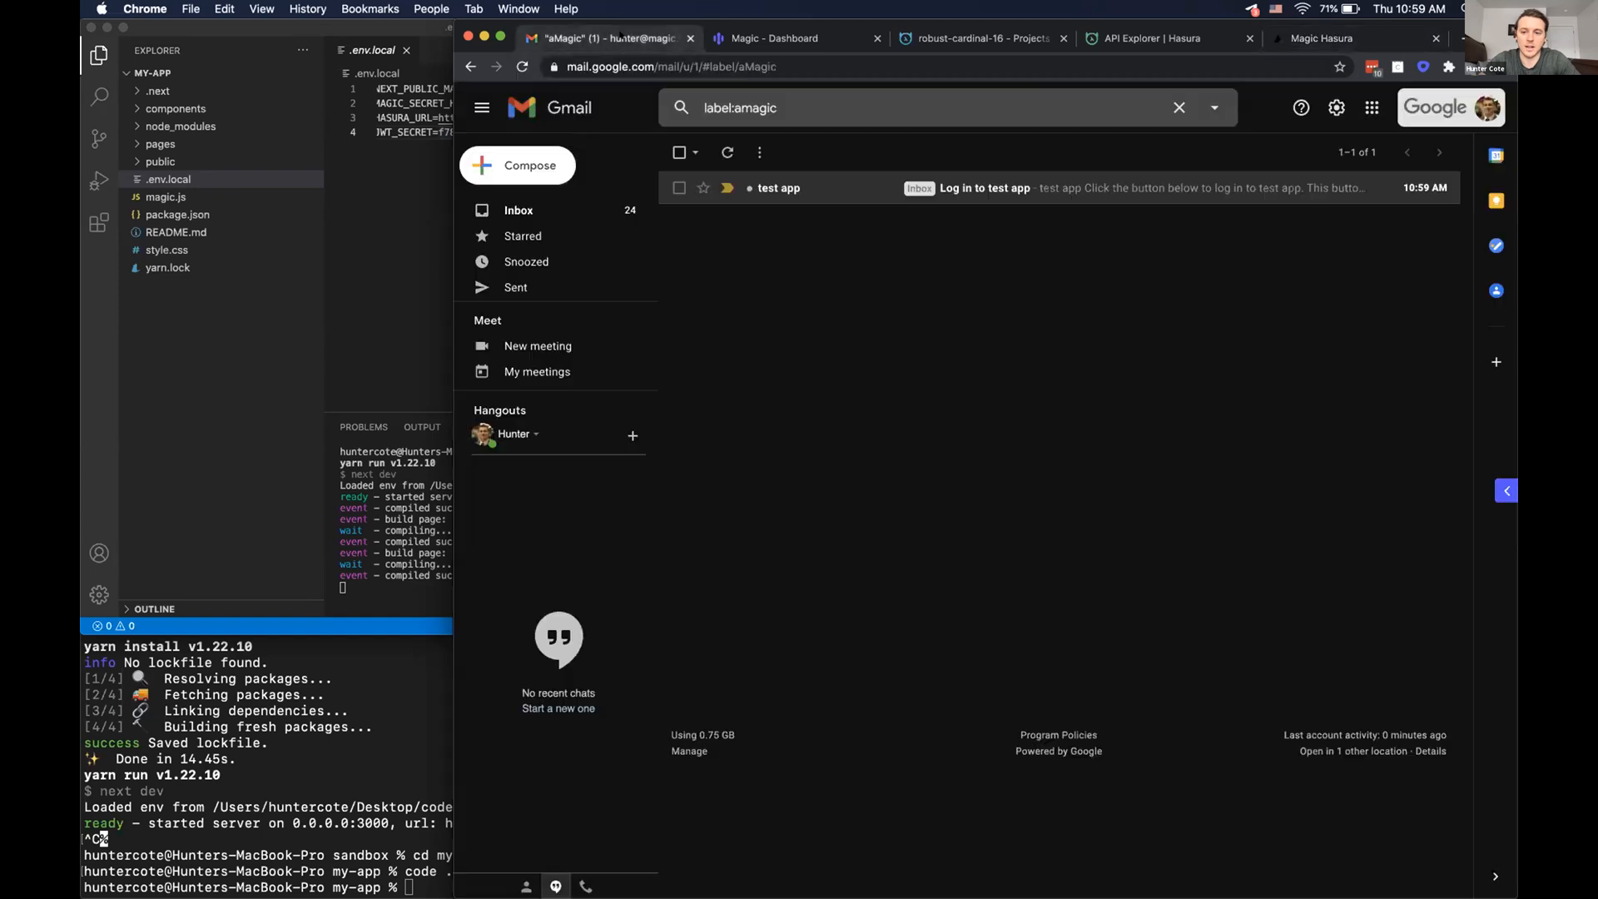
pyautogui.click(778, 187)
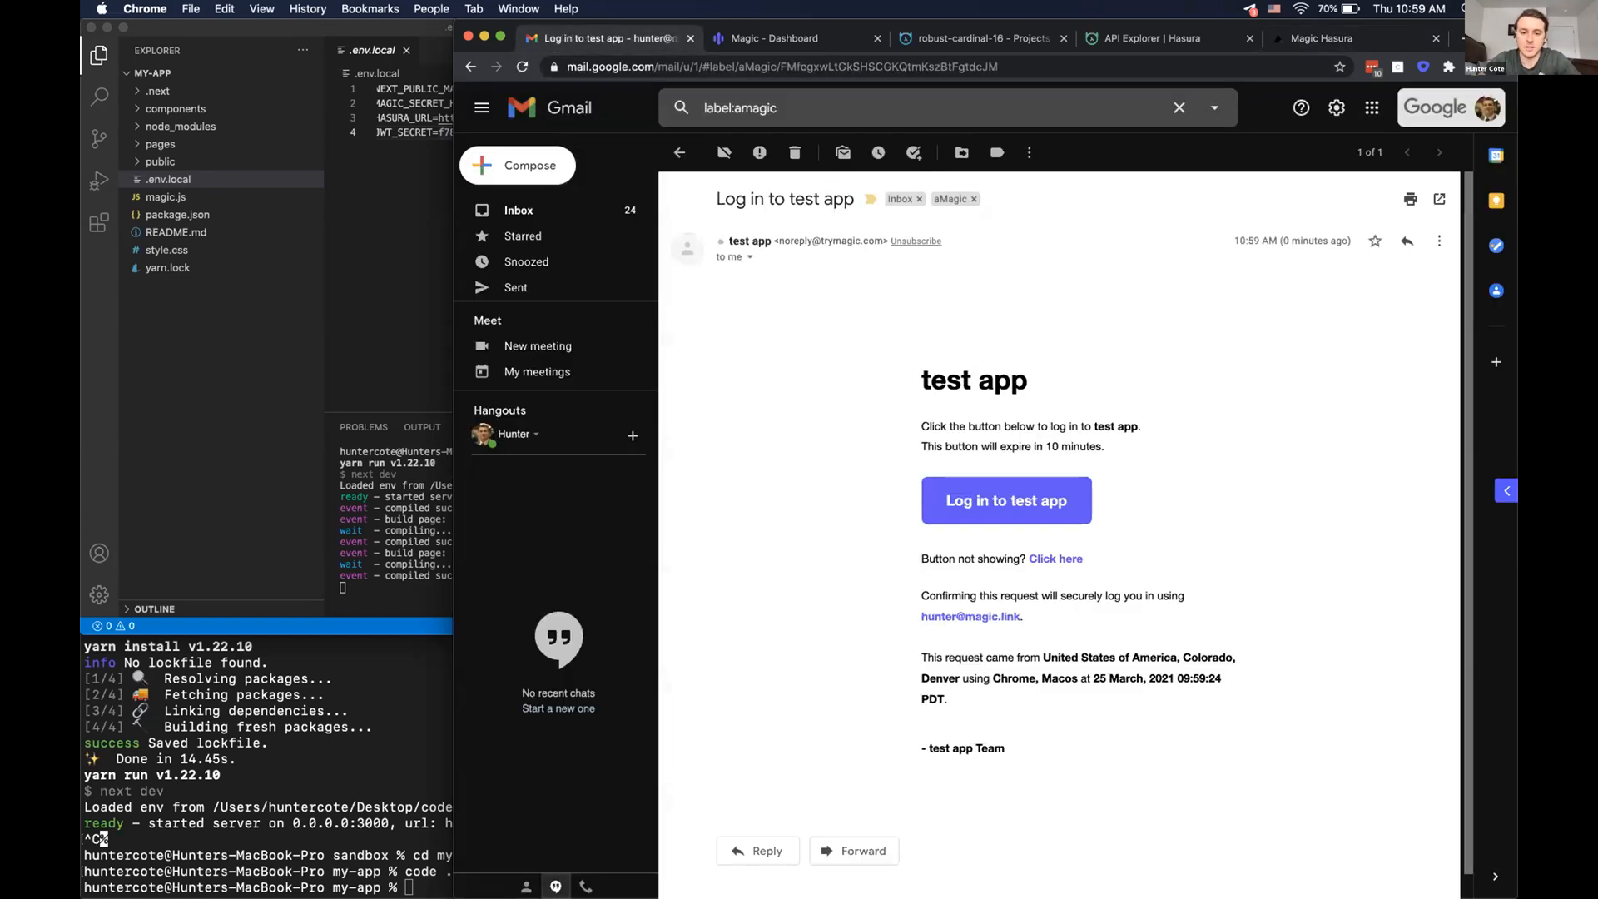
pyautogui.click(1007, 500)
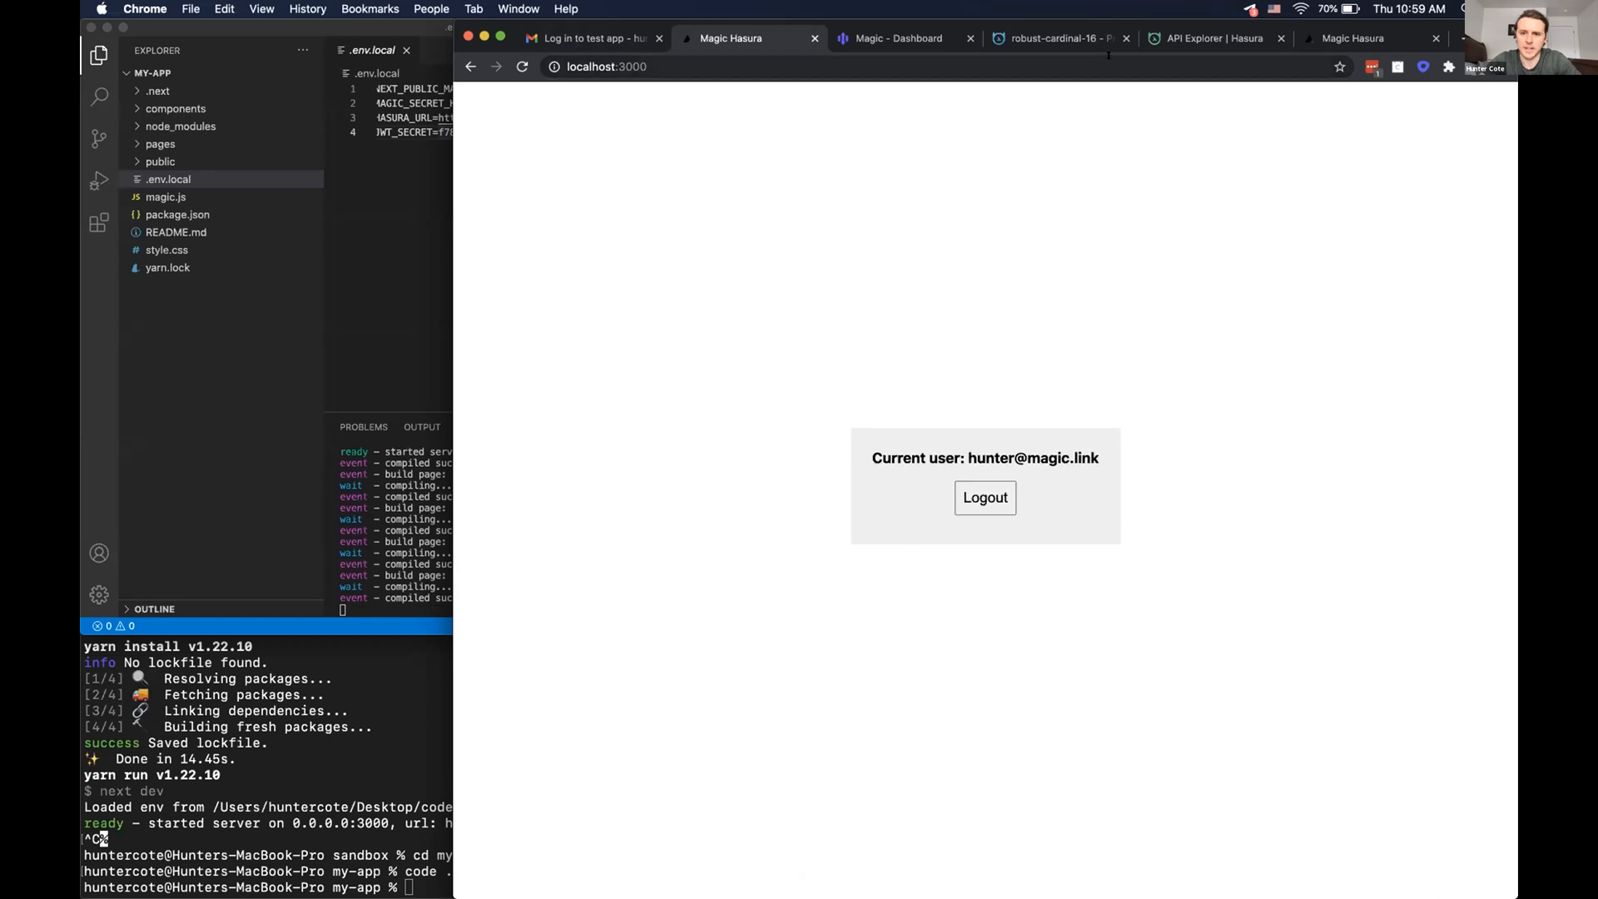
# Step: Rerun the Explorer query requesting user emails, which still returns an empty list
pyautogui.click(1216, 38)
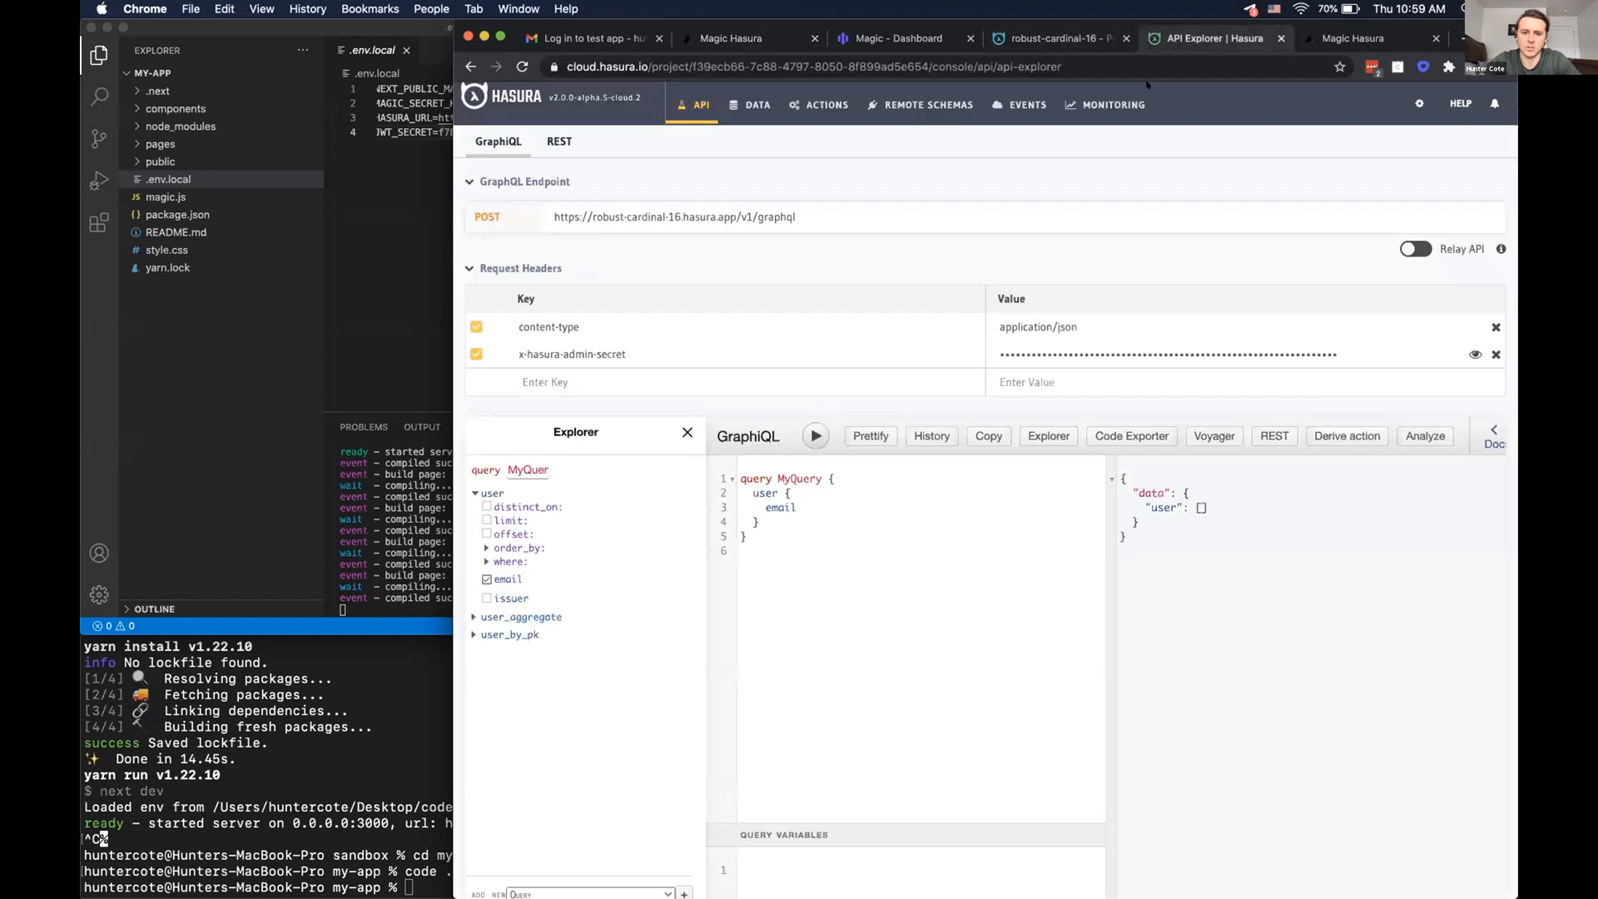
pyautogui.click(814, 435)
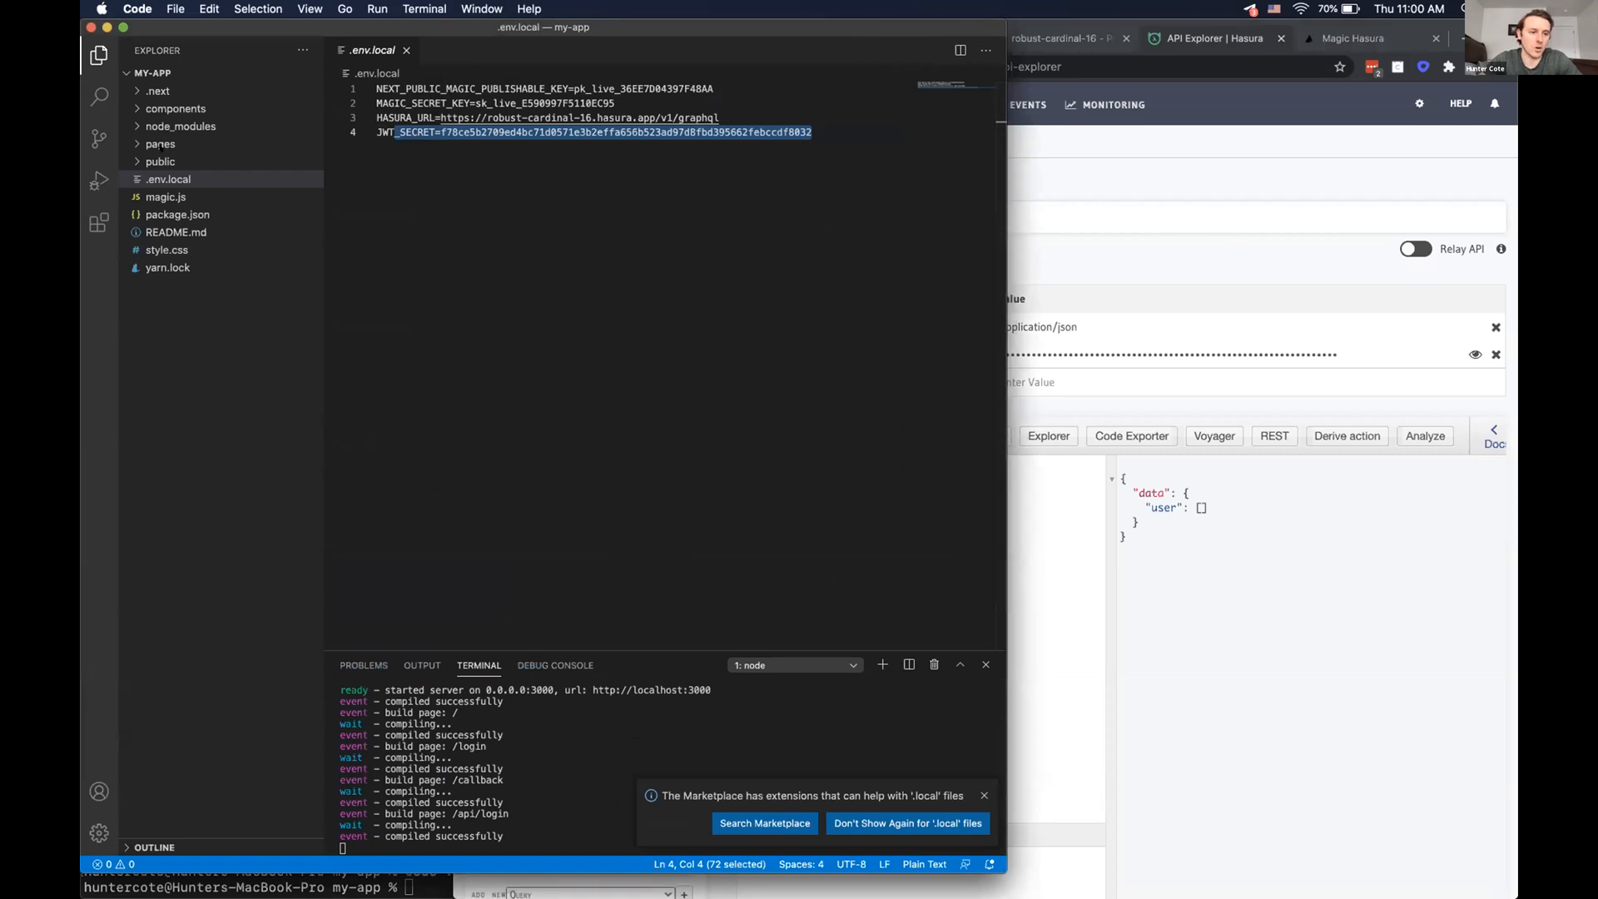
# Step: Review pages/index.js and the loginWithMagicLink call in login.js, then open pages/api/login.js
pyautogui.click(170, 215)
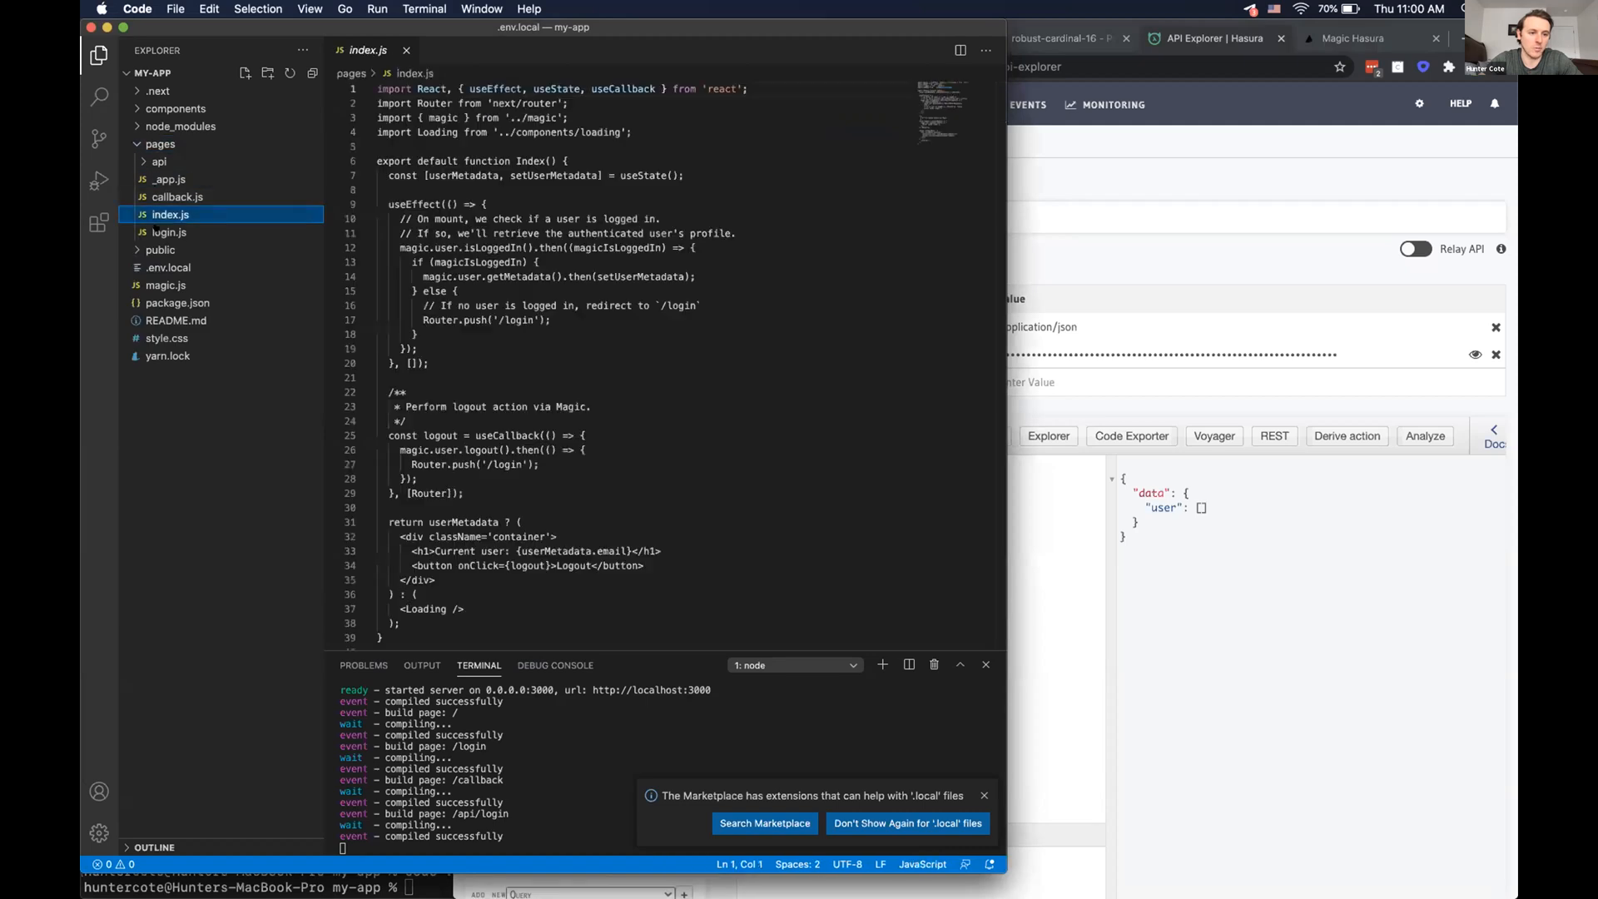
pyautogui.click(169, 232)
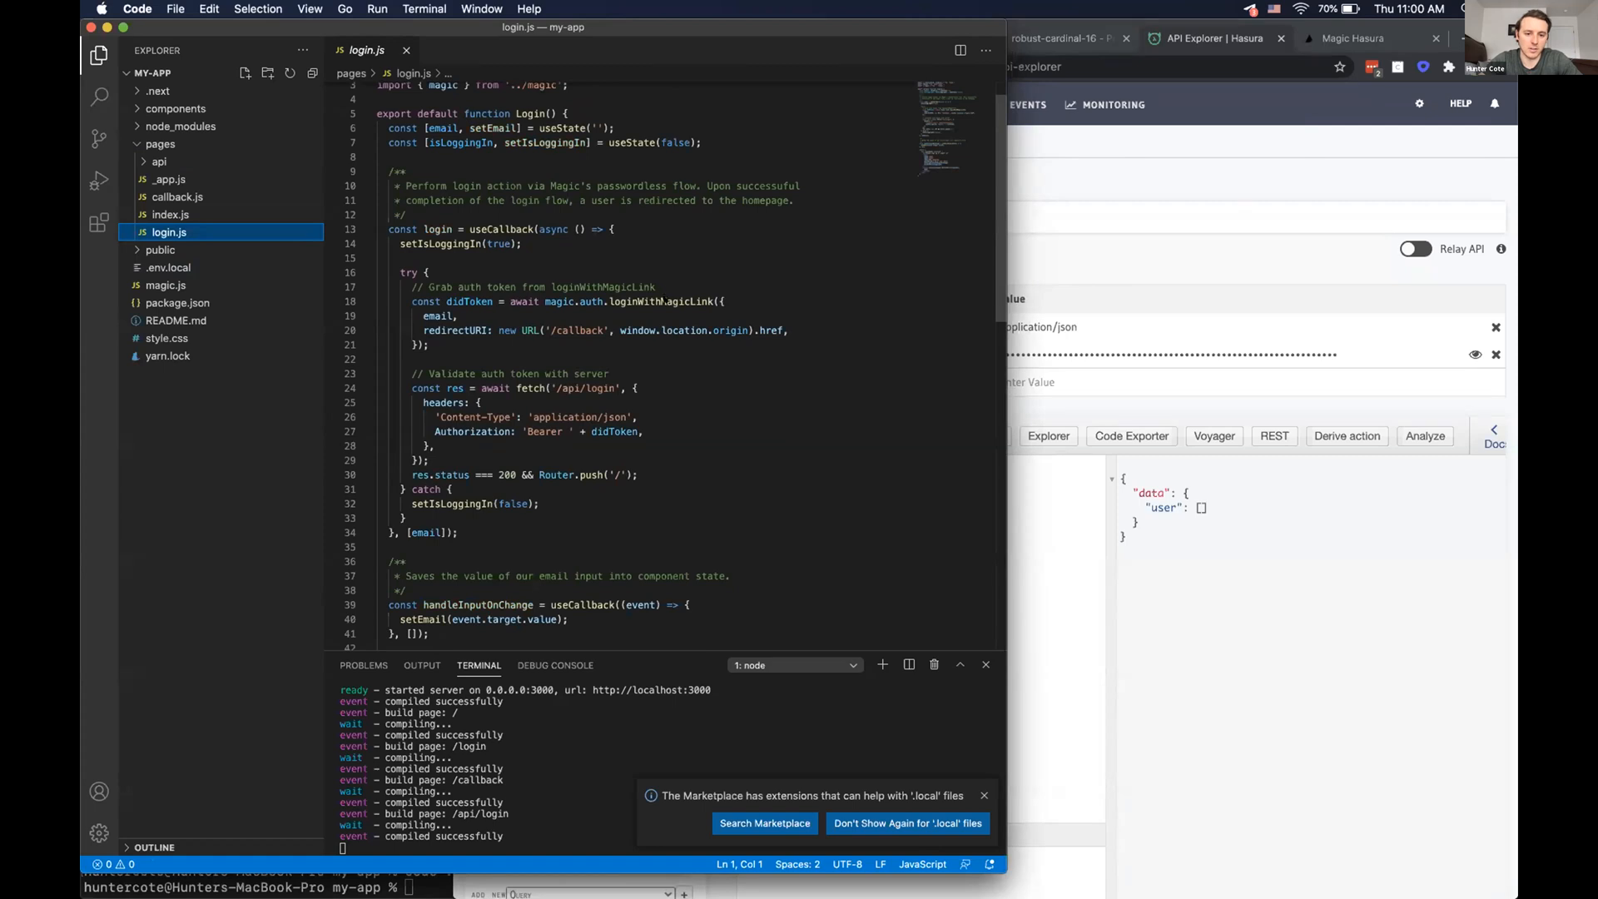
pyautogui.moveTo(510, 300); pyautogui.dragTo(713, 300)
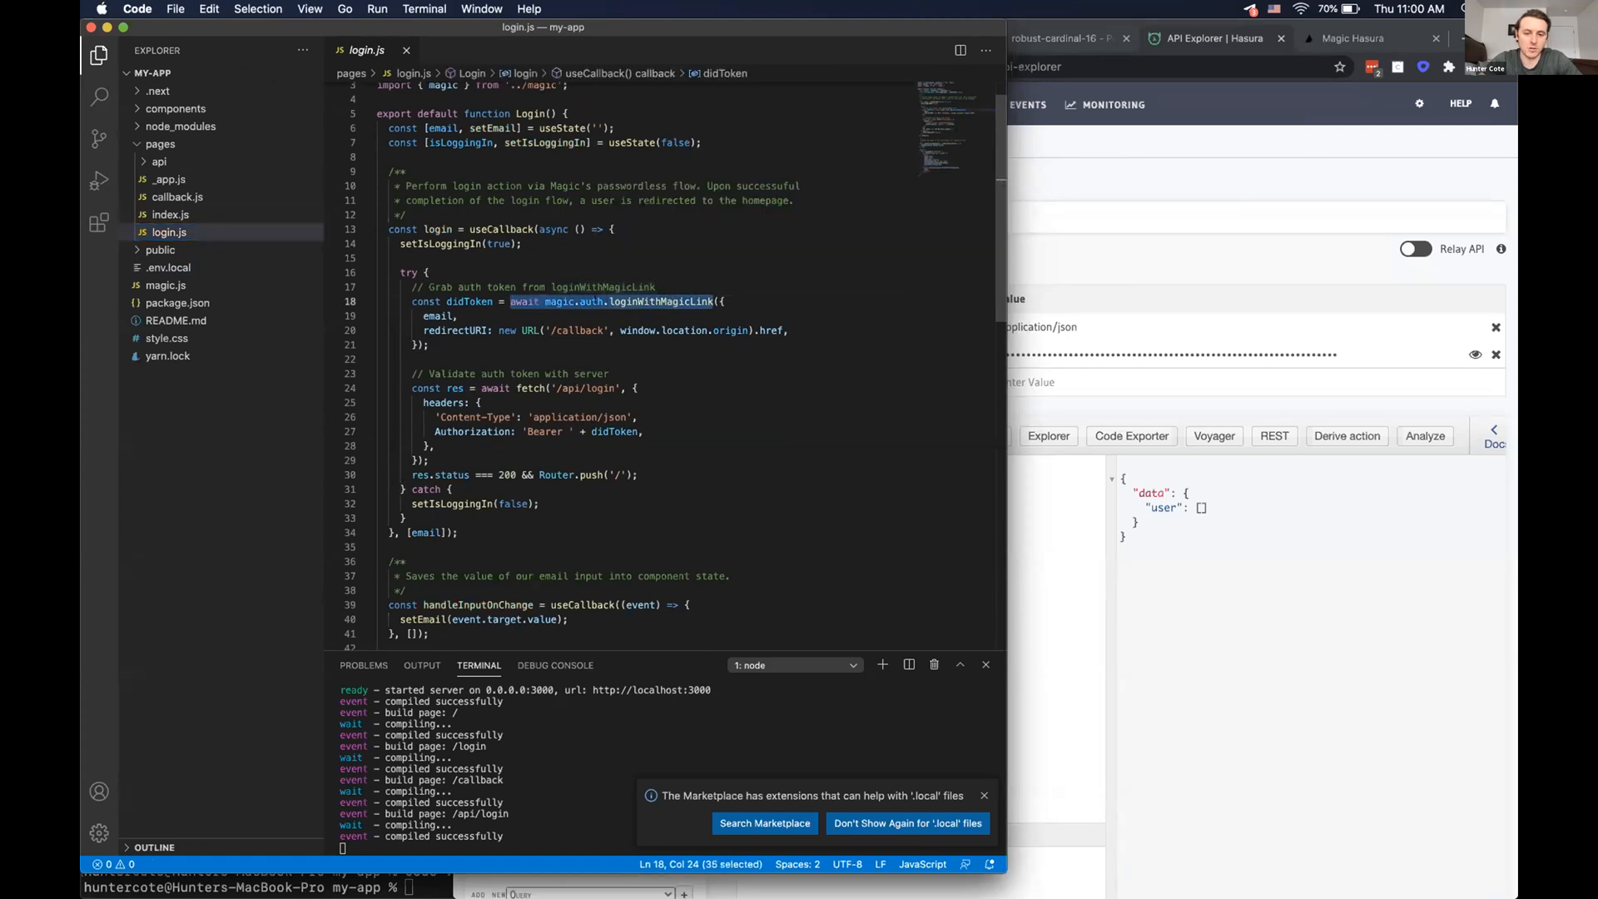
pyautogui.moveTo(658, 301)
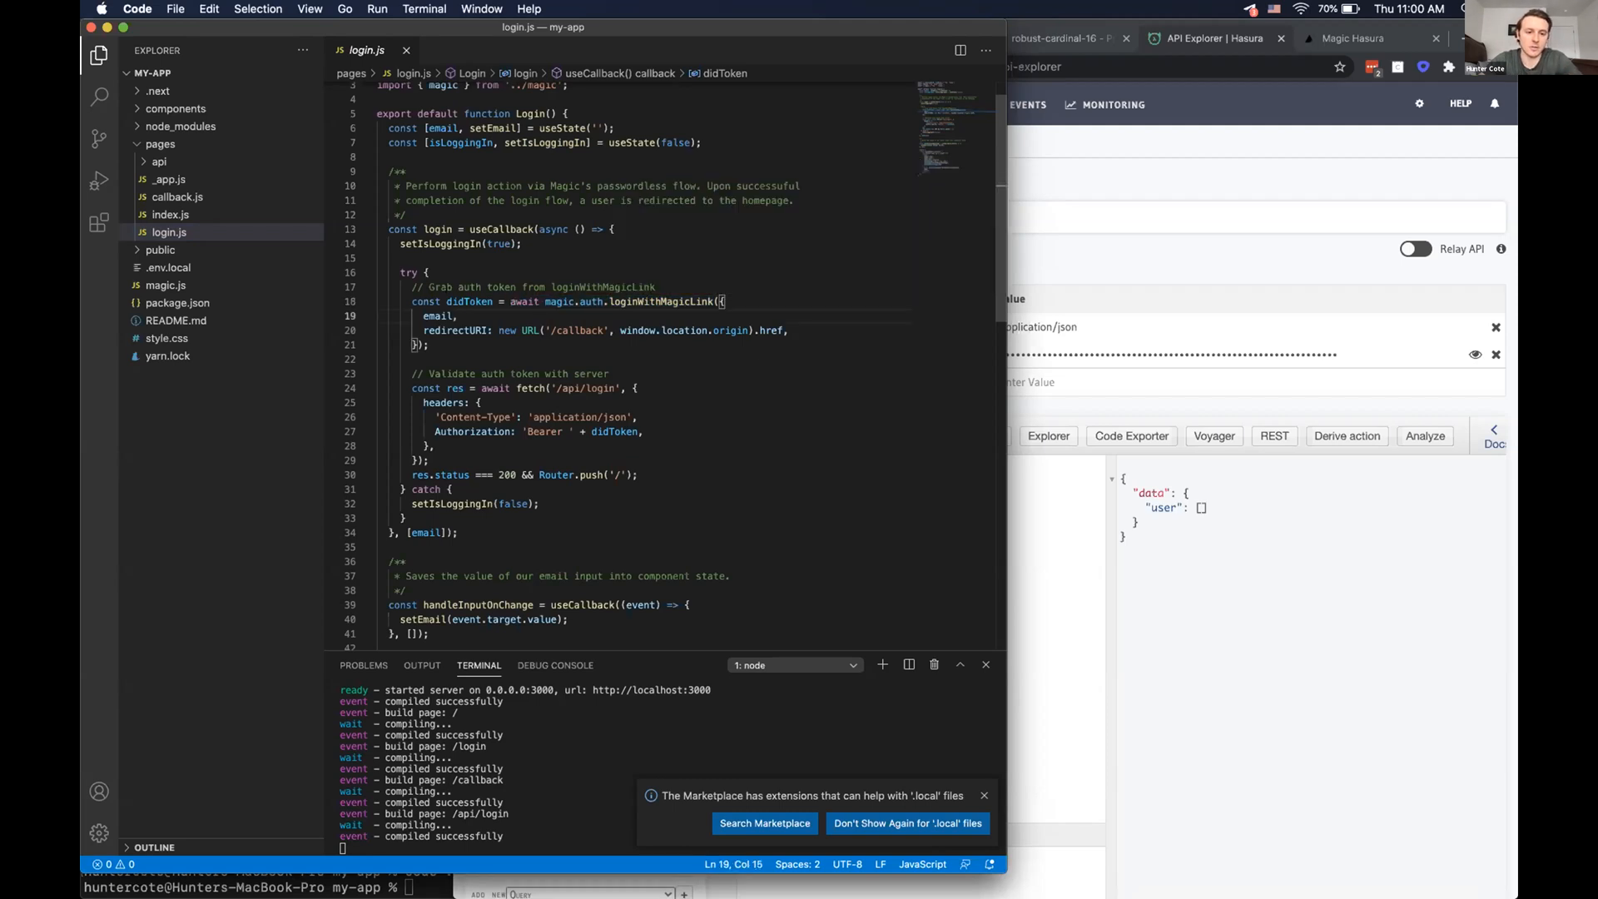
pyautogui.moveTo(469, 301)
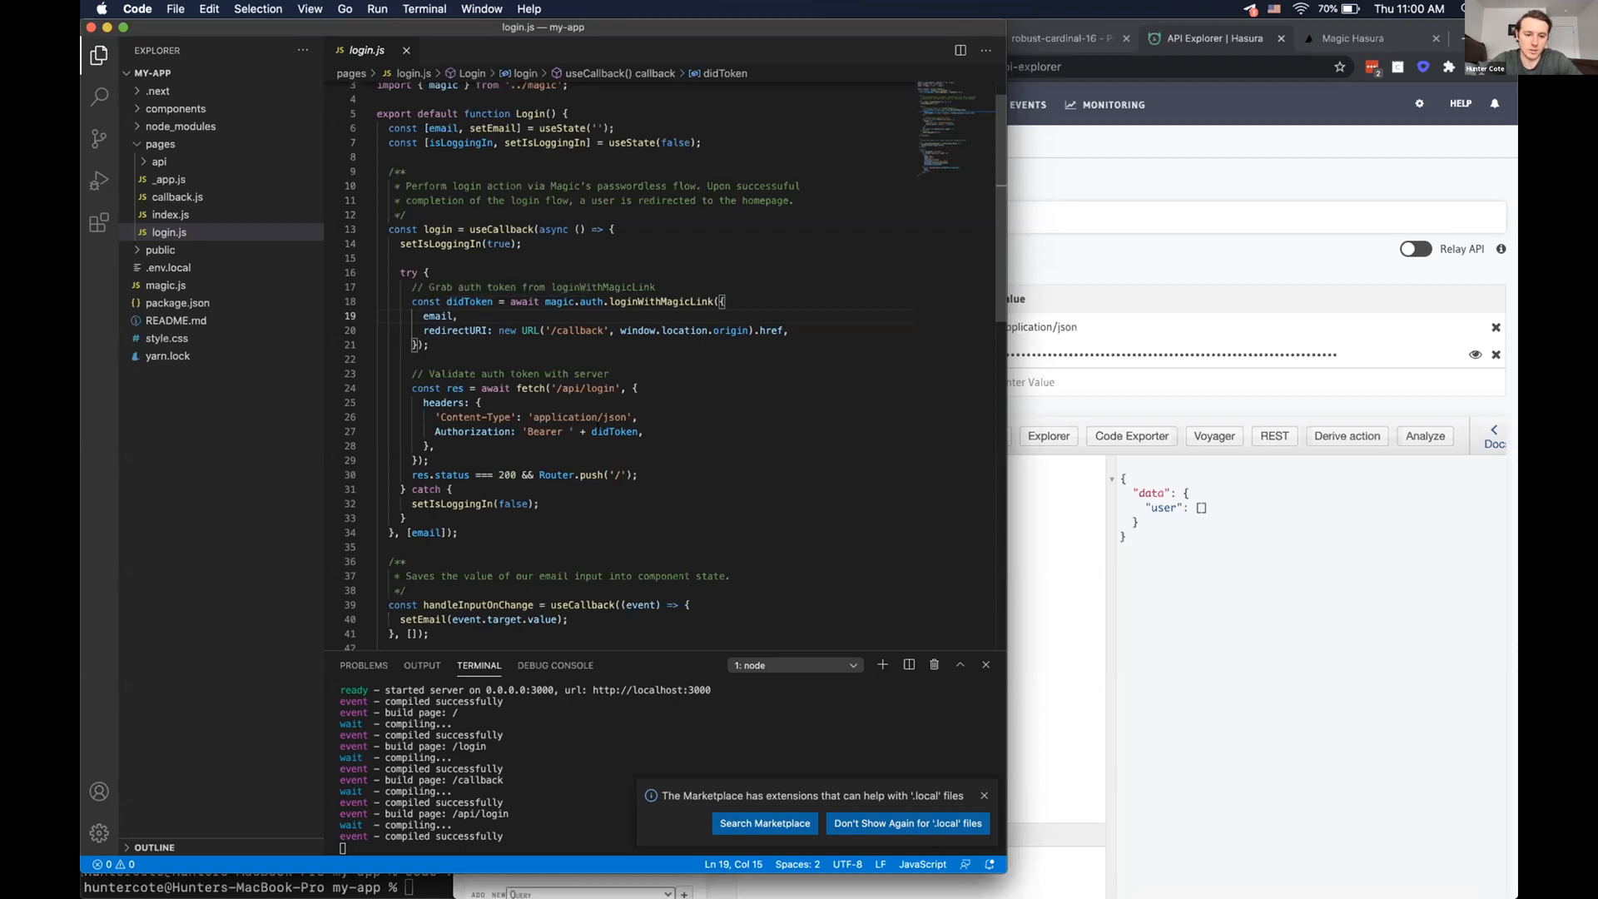
pyautogui.click(169, 232)
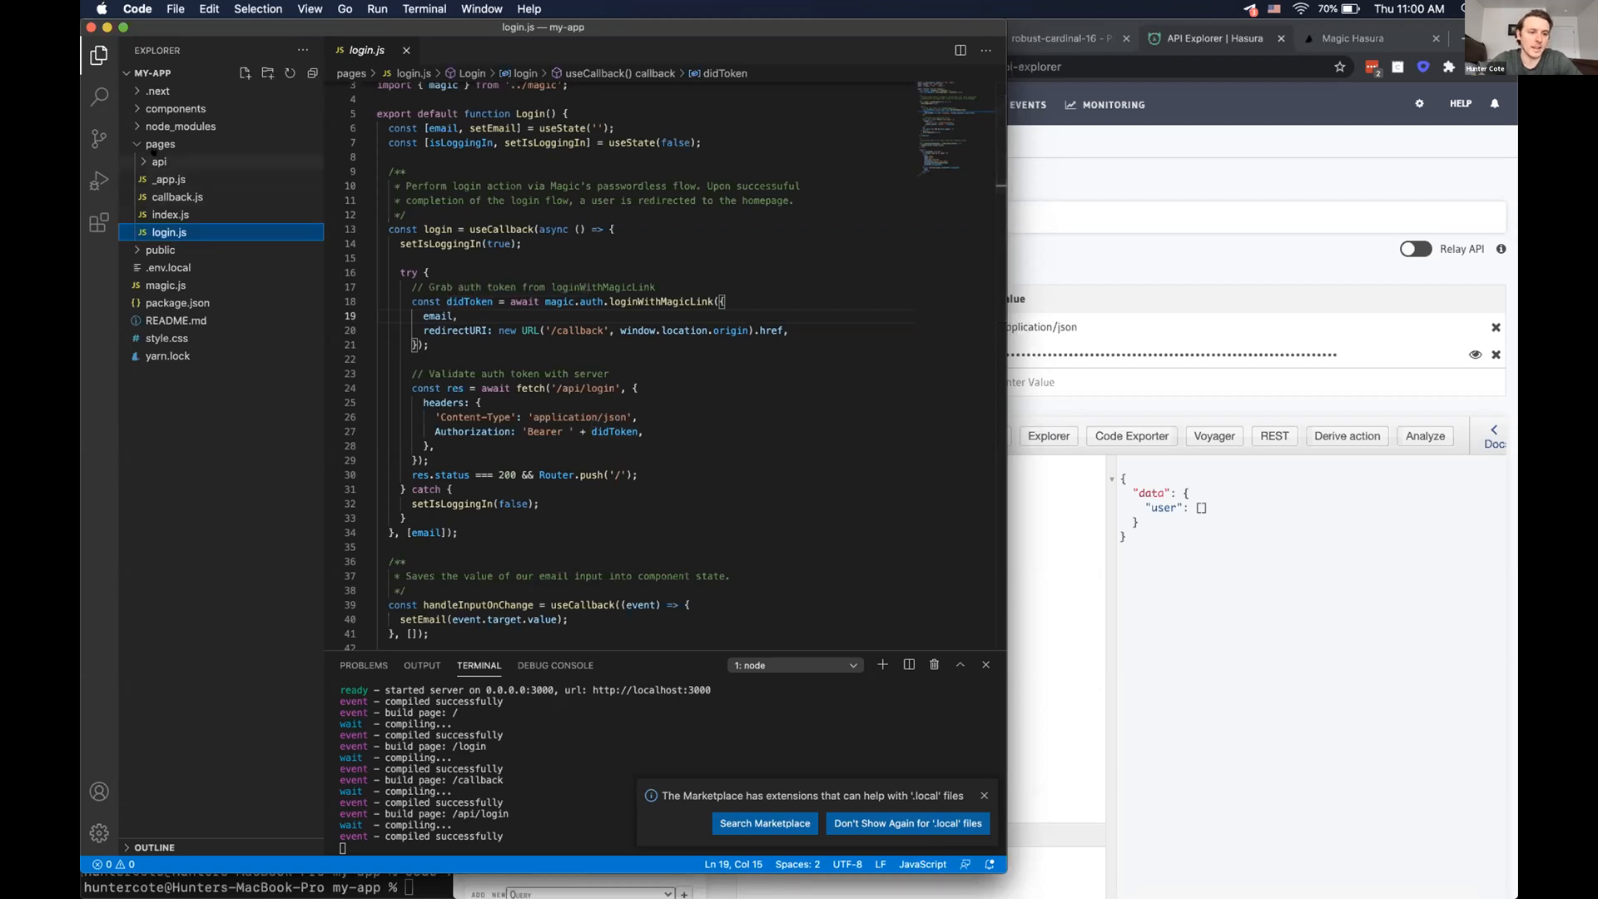
pyautogui.click(159, 161)
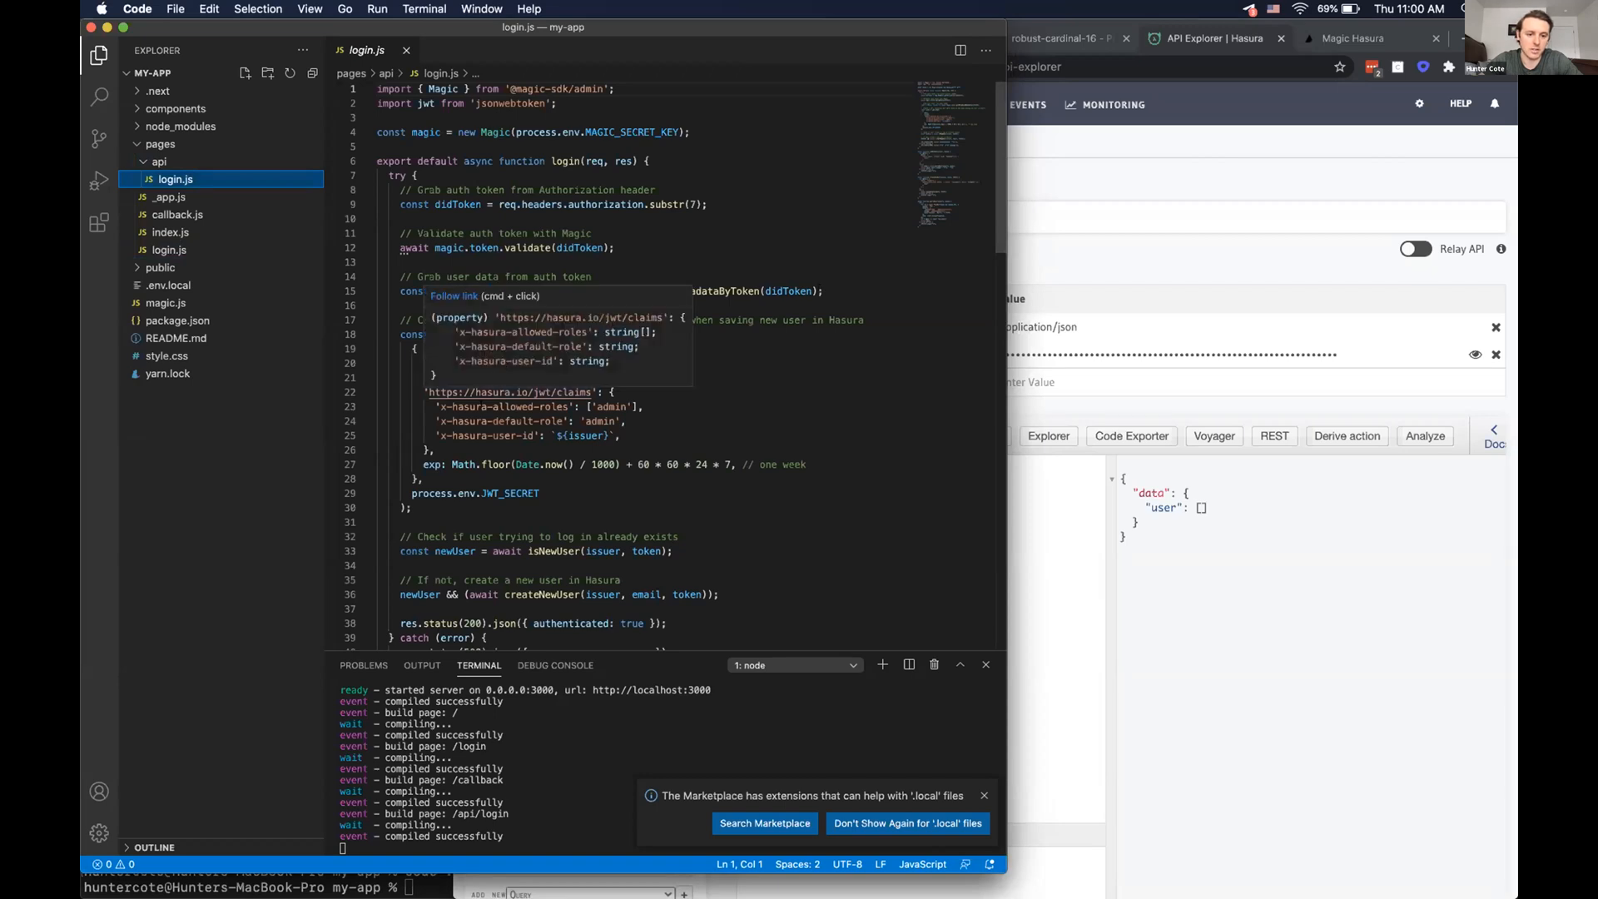
pyautogui.scroll(-3)
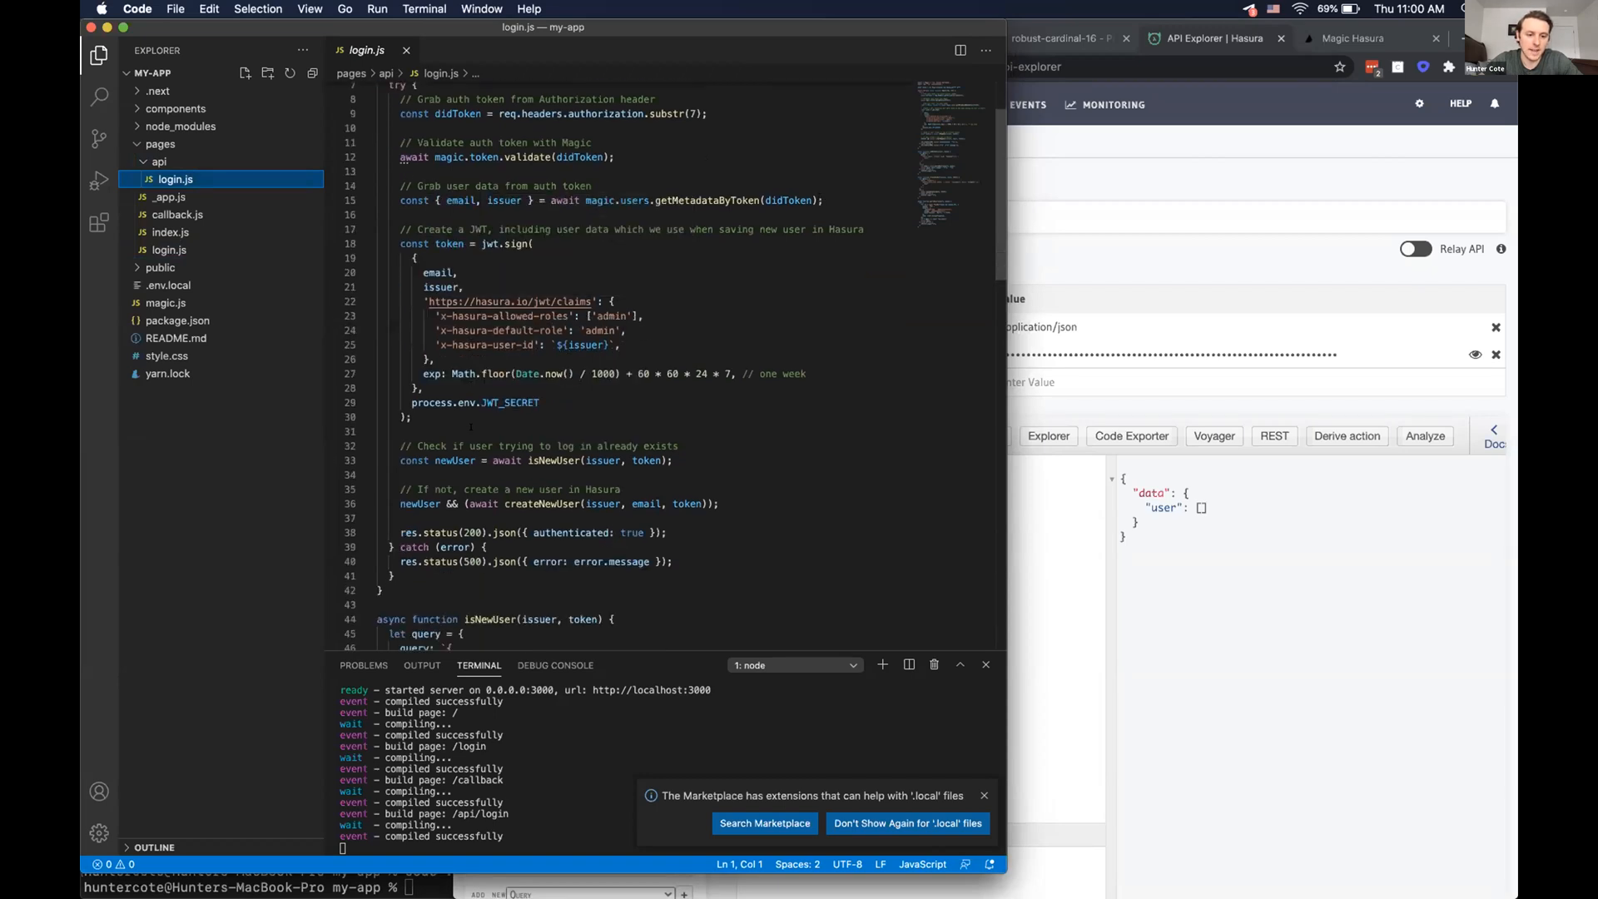
pyautogui.scroll(-3)
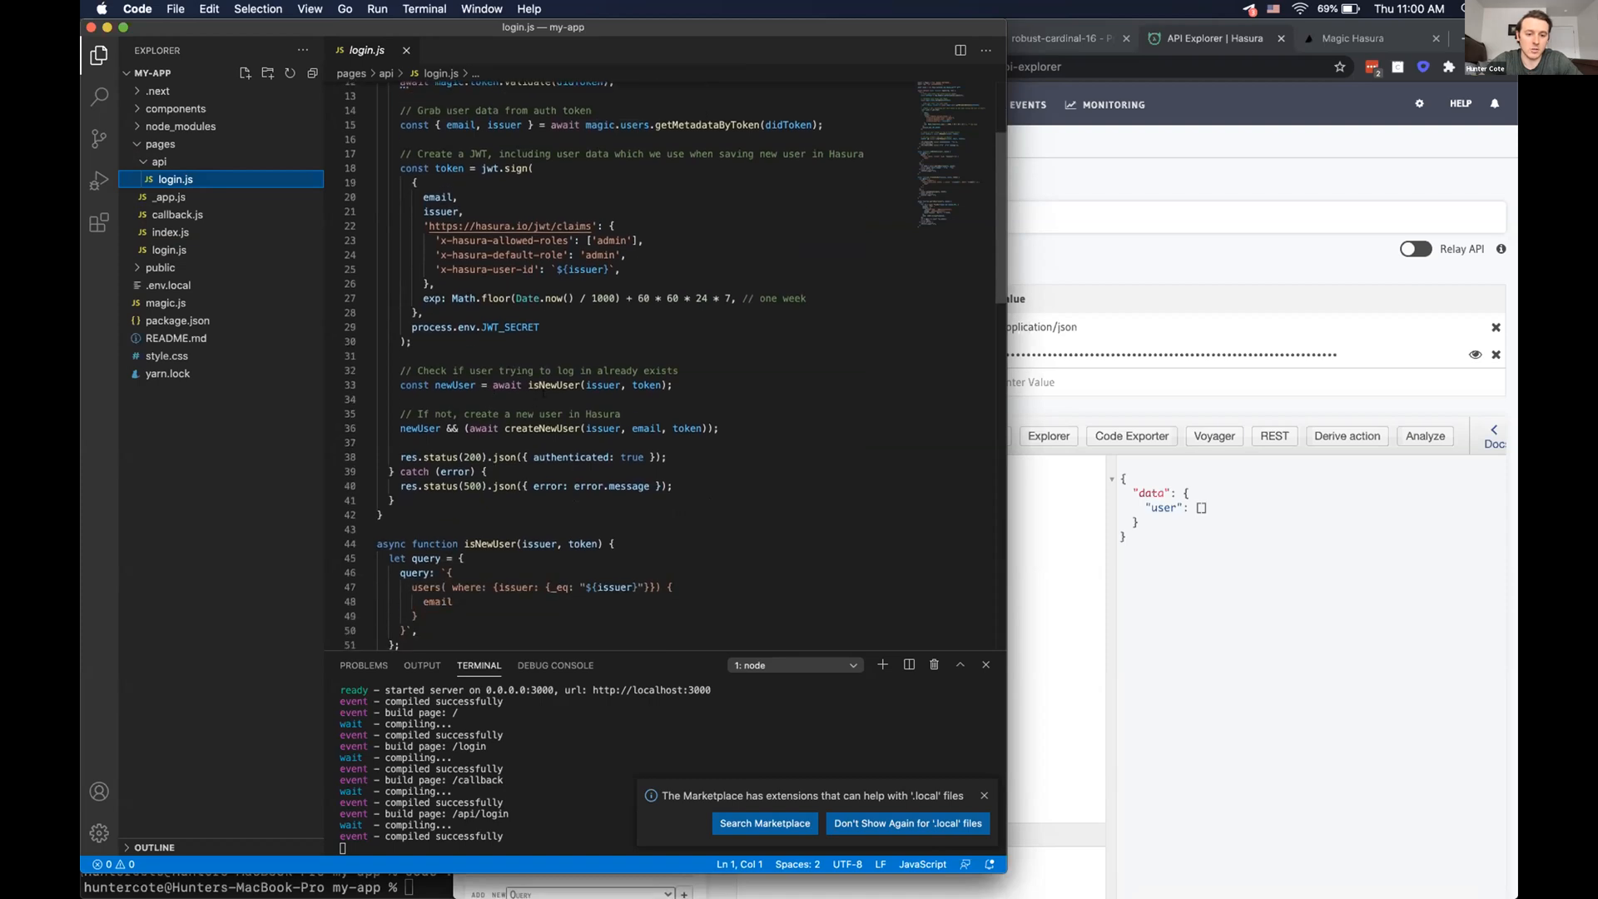